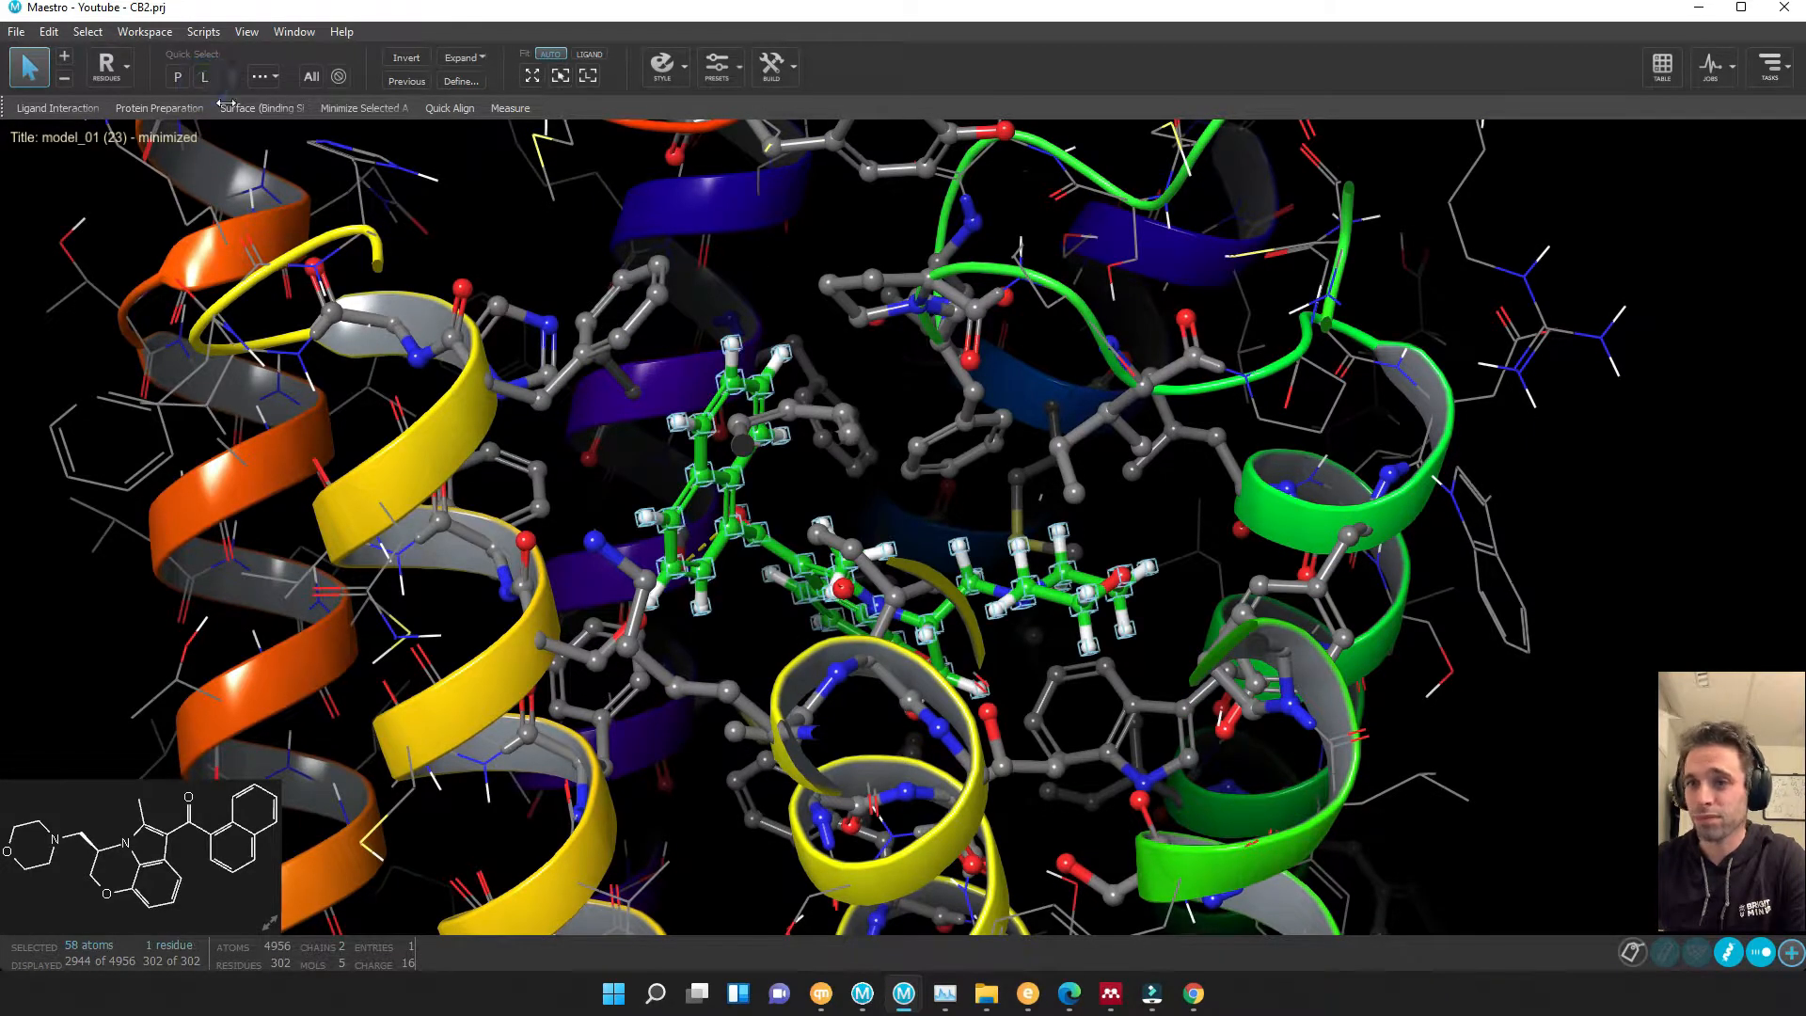
- Render the selected ligand as CPK spheres and orbit the complex to inspect the pocket
left_click(662, 64)
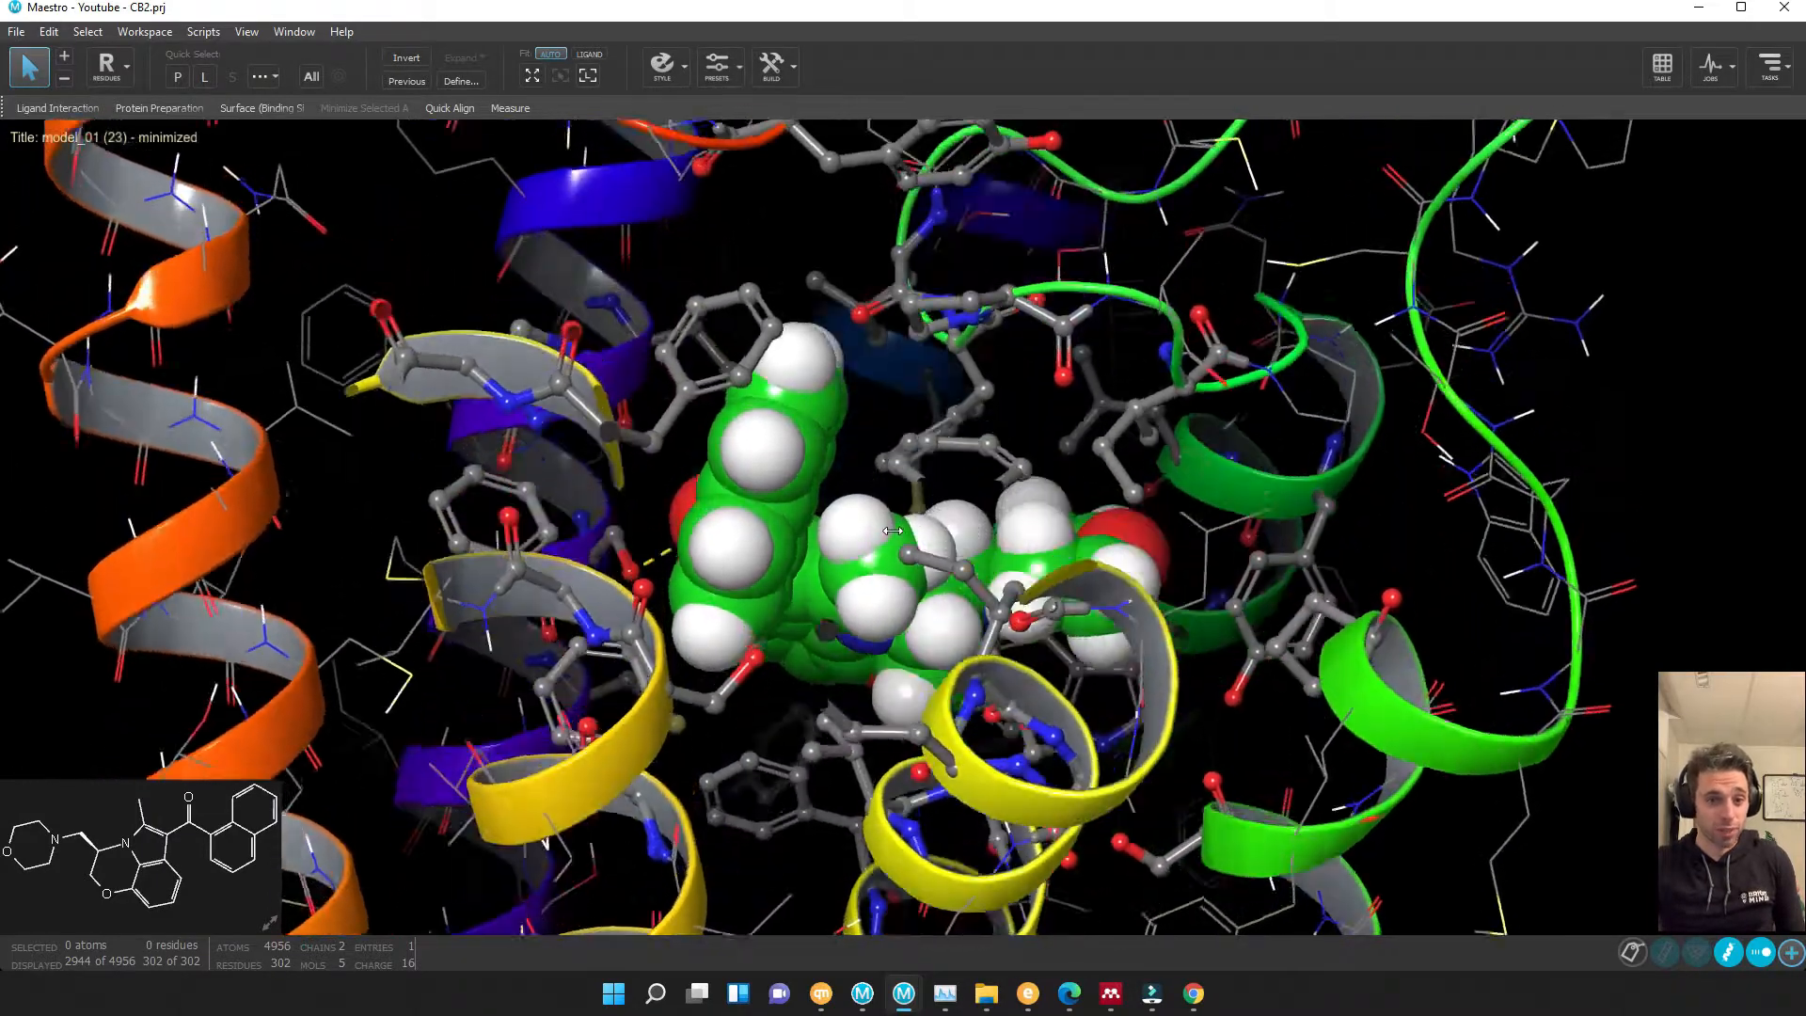
left_click_drag(892, 529, 909, 461)
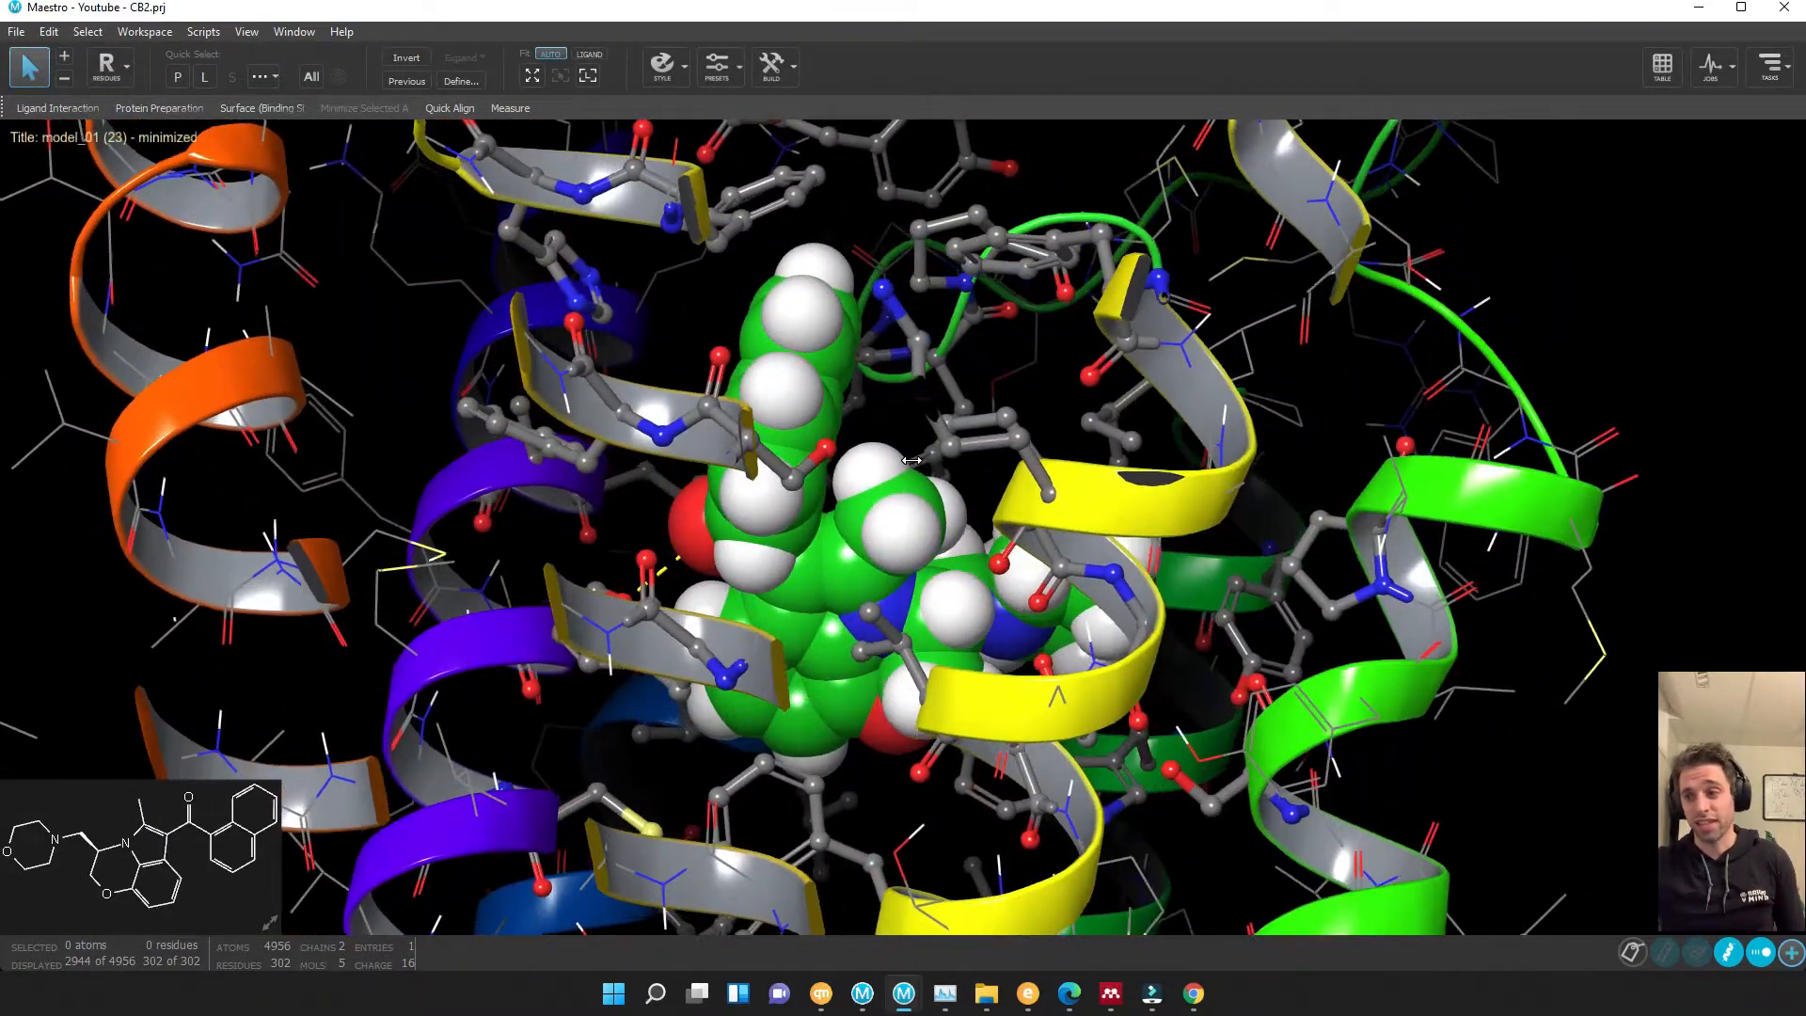
left_click_drag(910, 461, 829, 467)
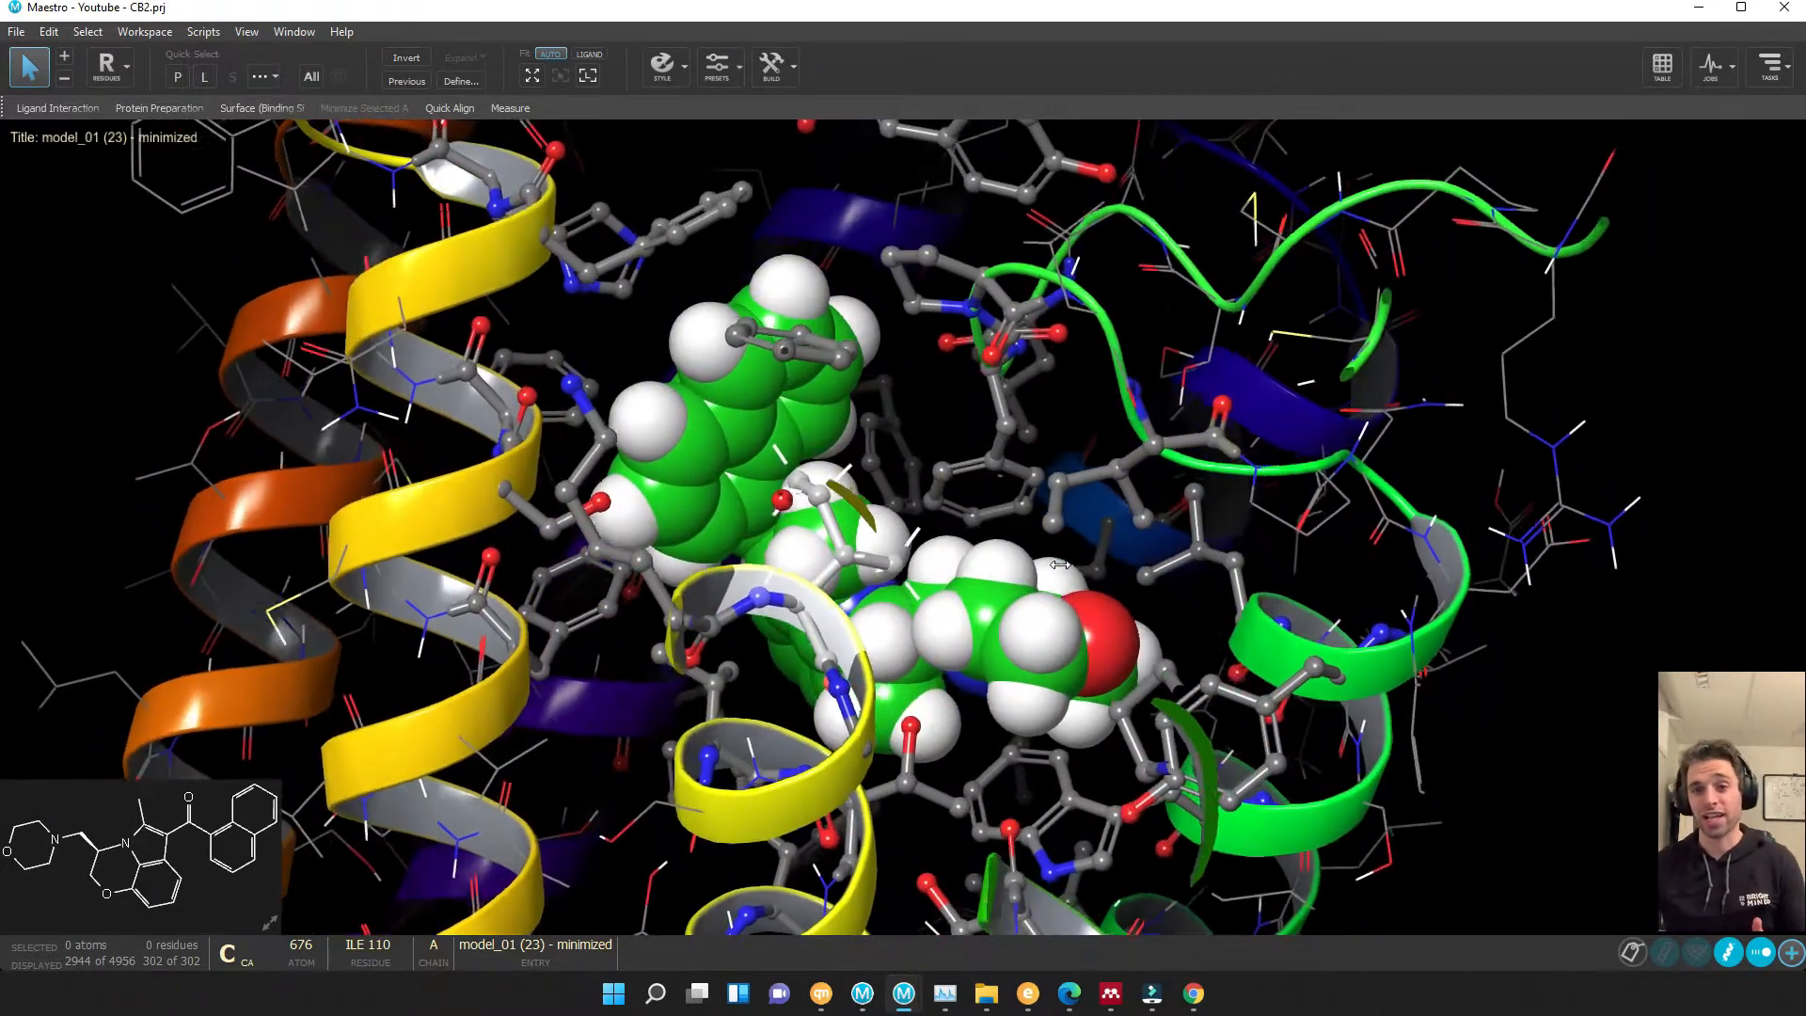
left_click_drag(1060, 564, 1102, 520)
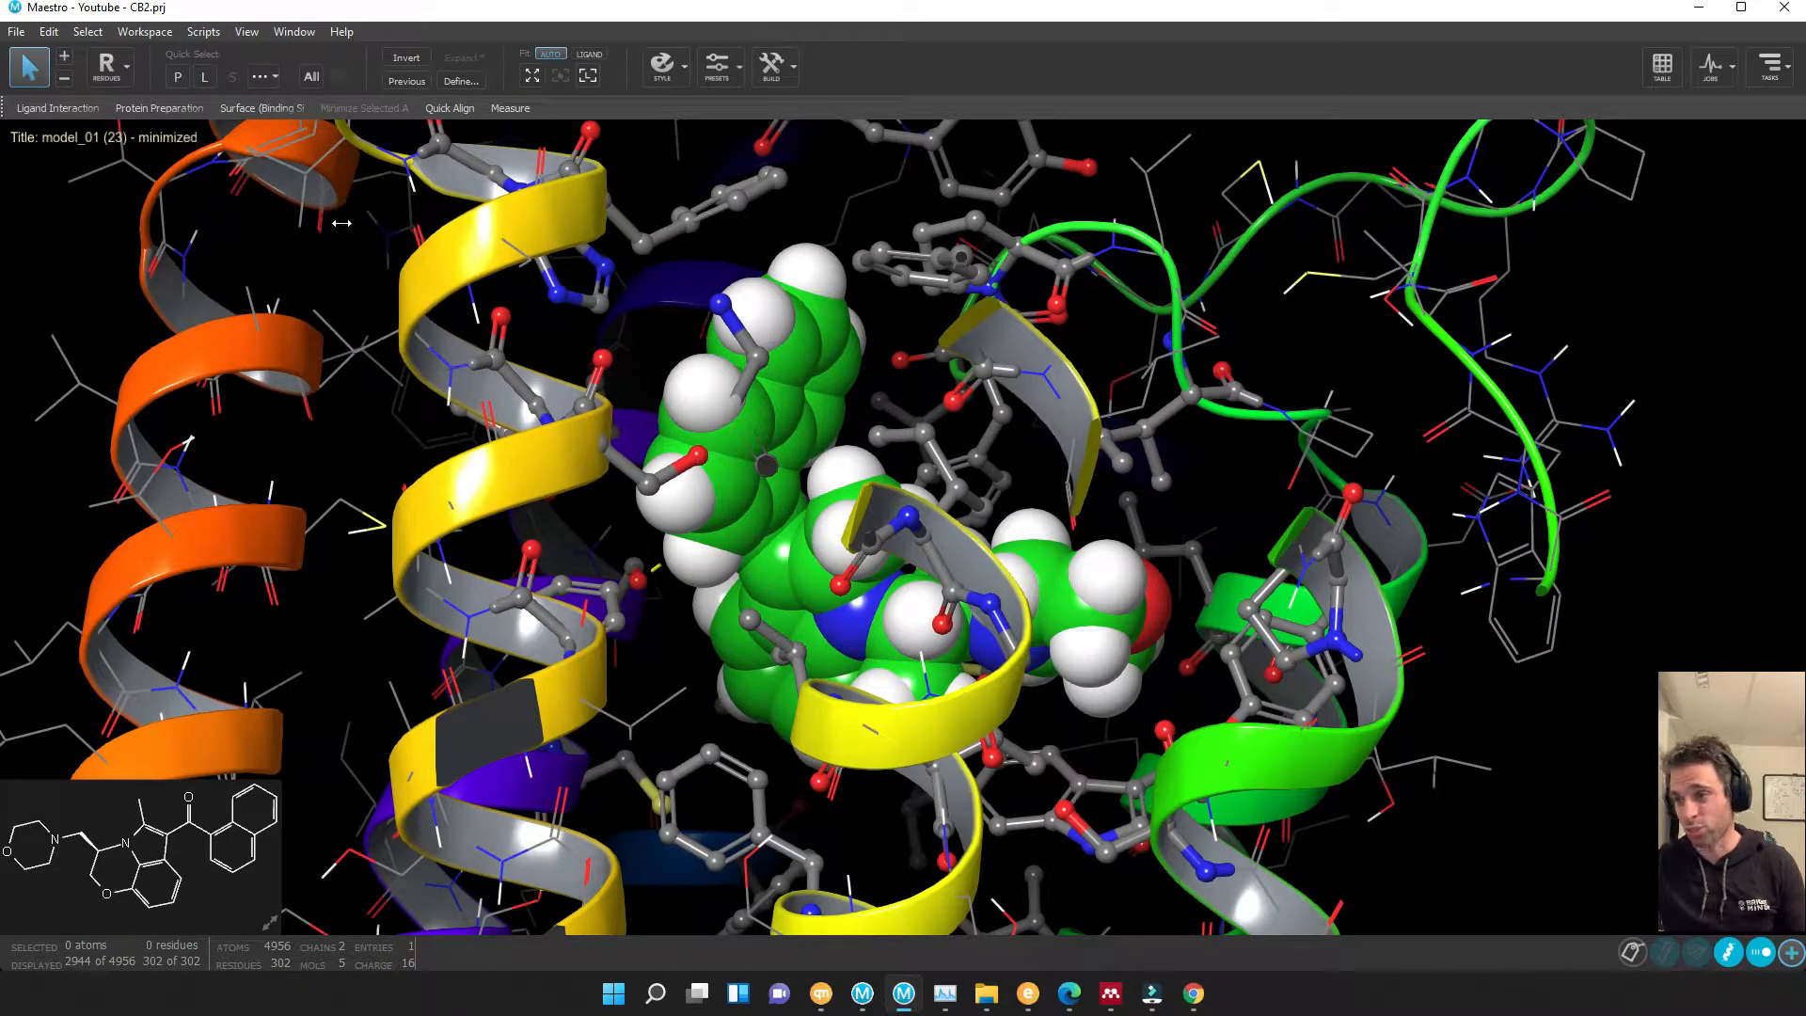
- Restore the ligand to ball-and-stick and pick Binding Sites + Ligands under Select > More Objects
left_click(205, 76)
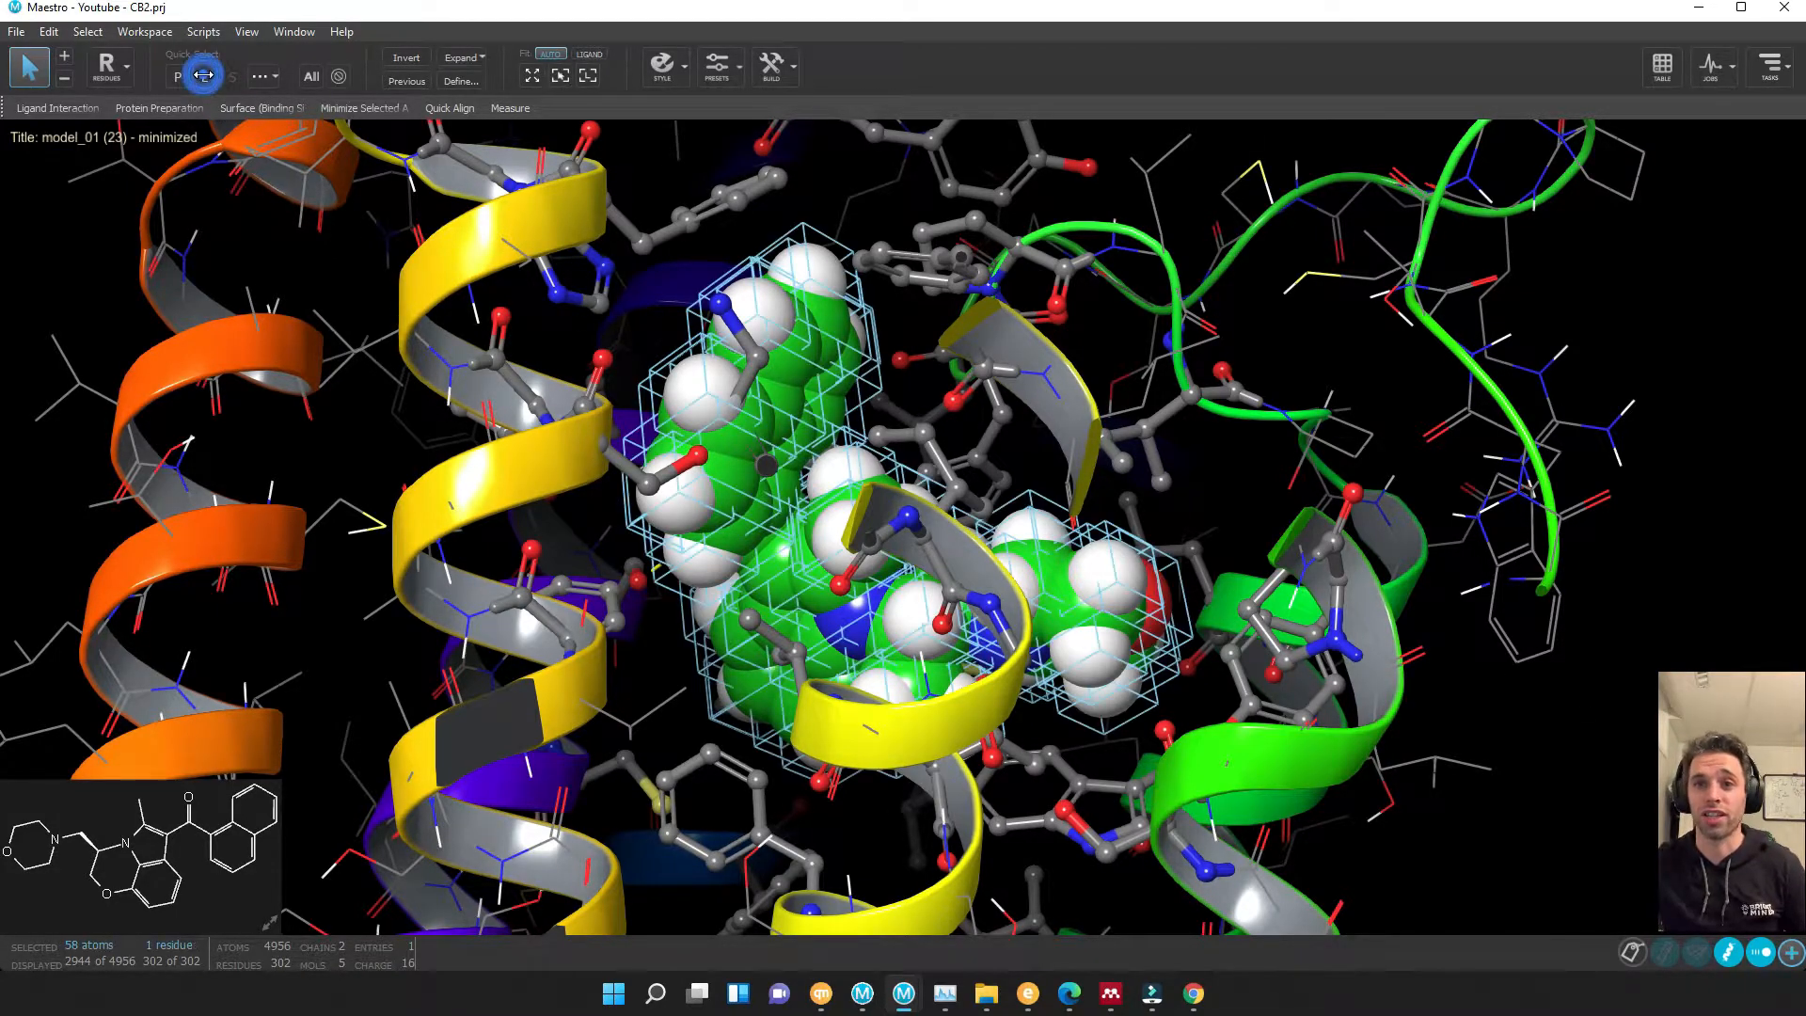
left_click(662, 65)
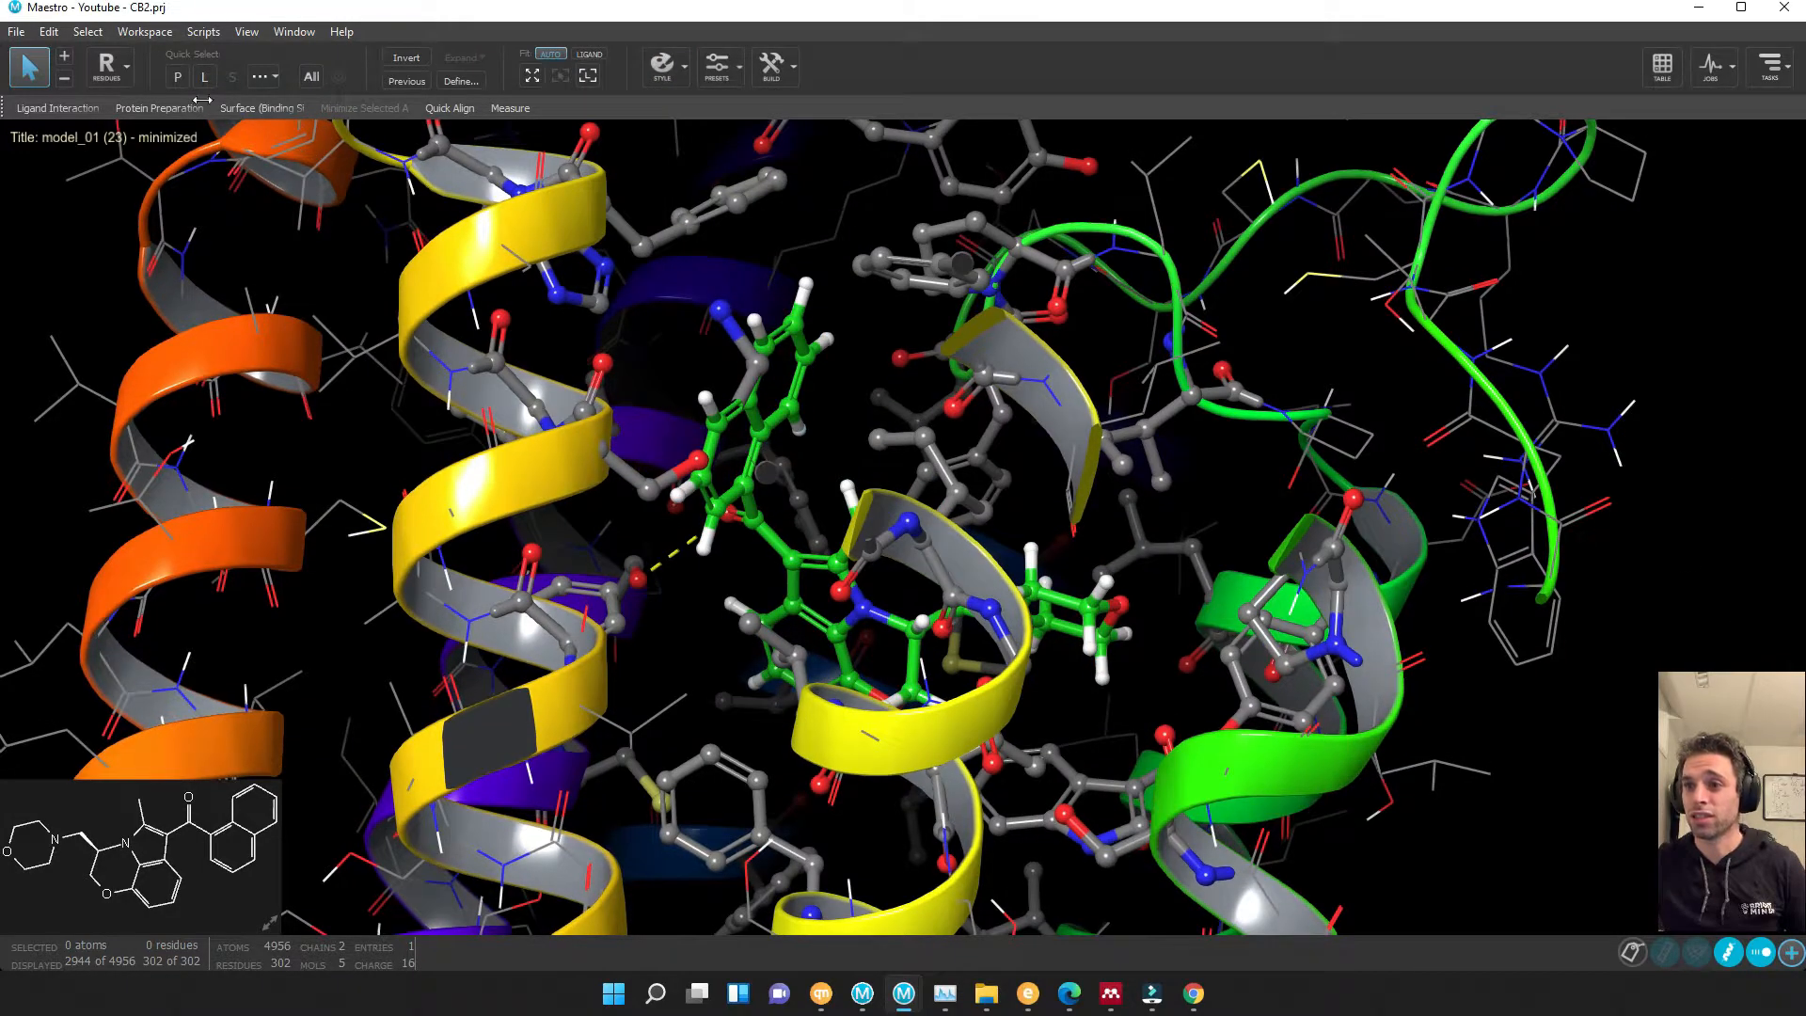
left_click(87, 31)
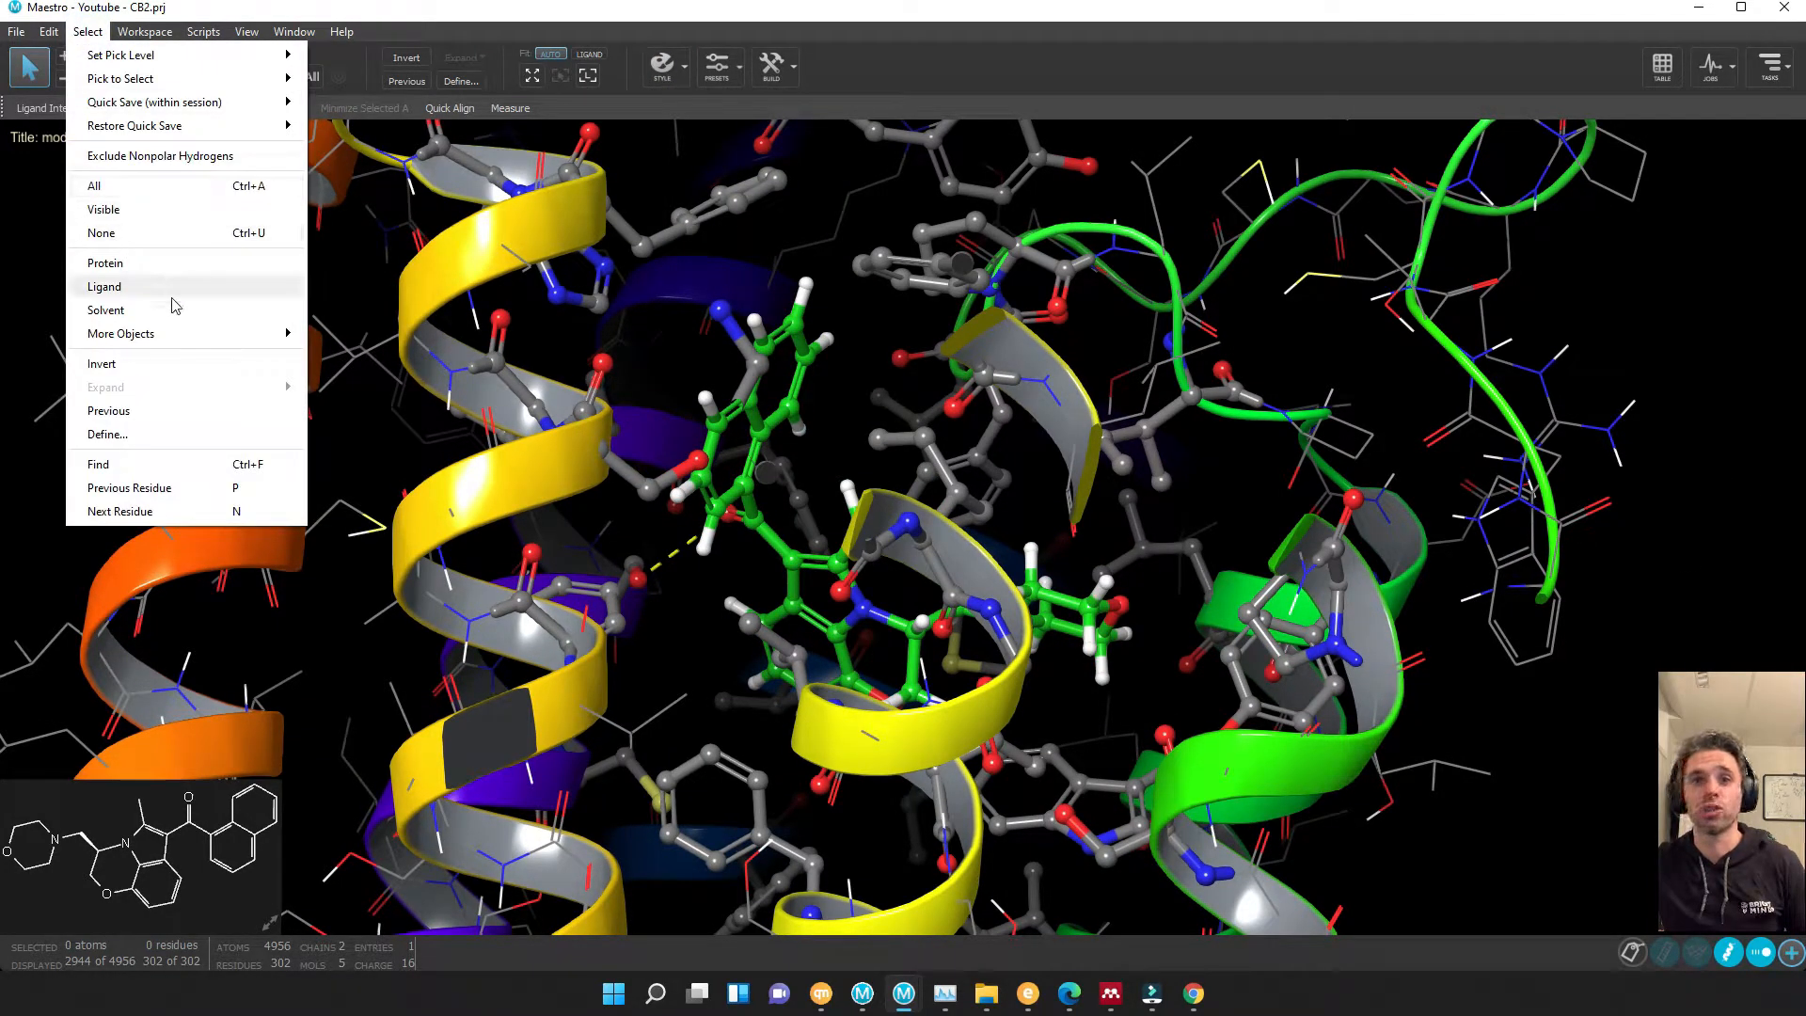
left_click(120, 333)
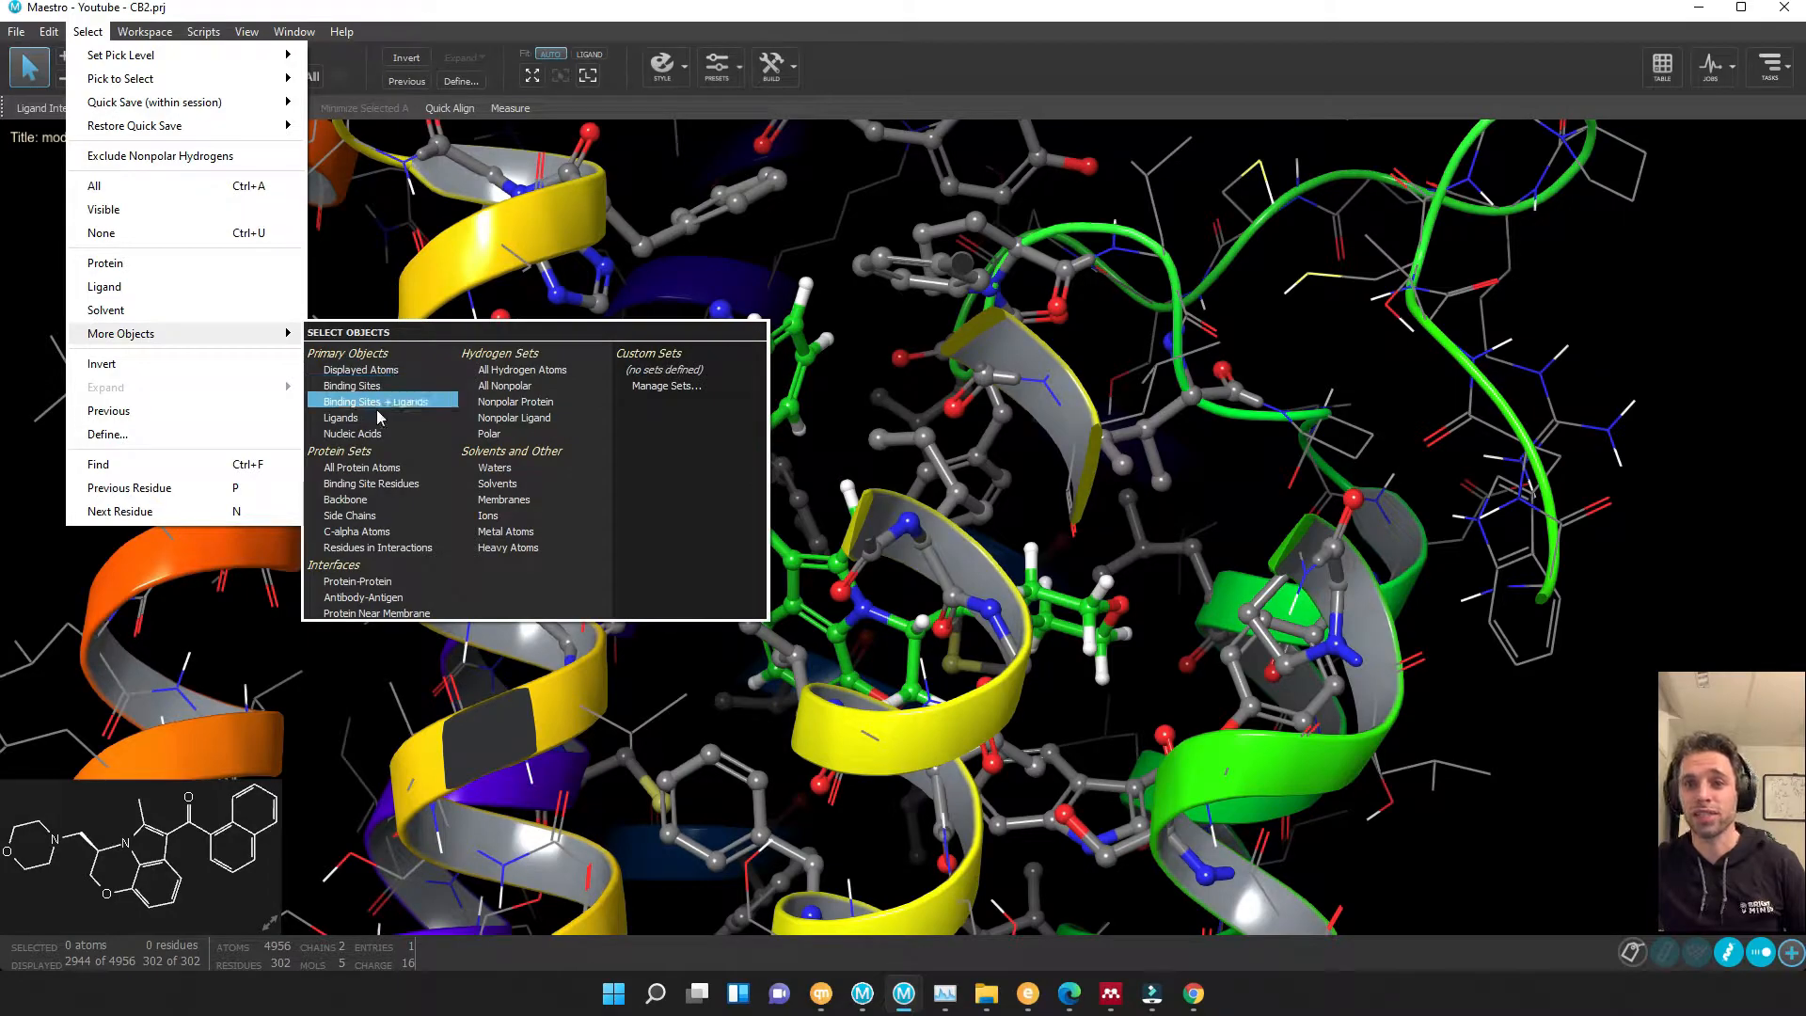
mouse_move(371, 483)
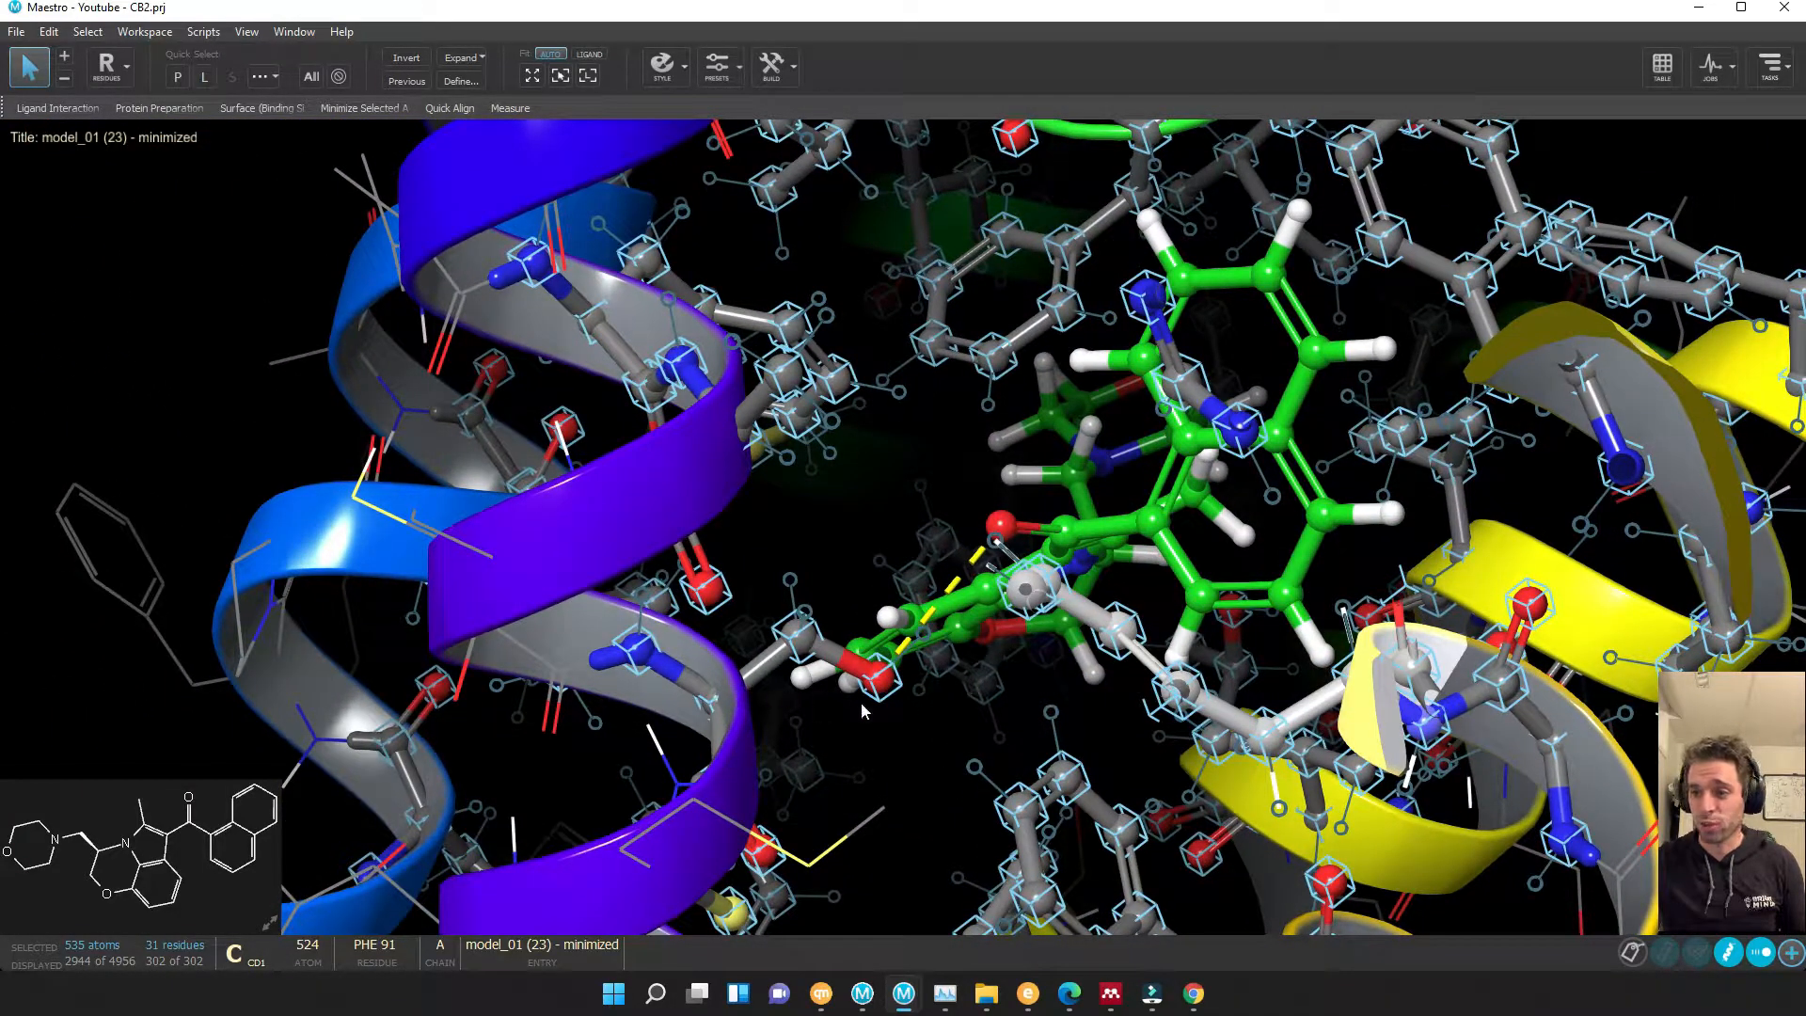
- Rotate to the ligand carbonyl hydrogen bond, select that residue and display its hydrogens
left_click_drag(863, 711, 830, 754)
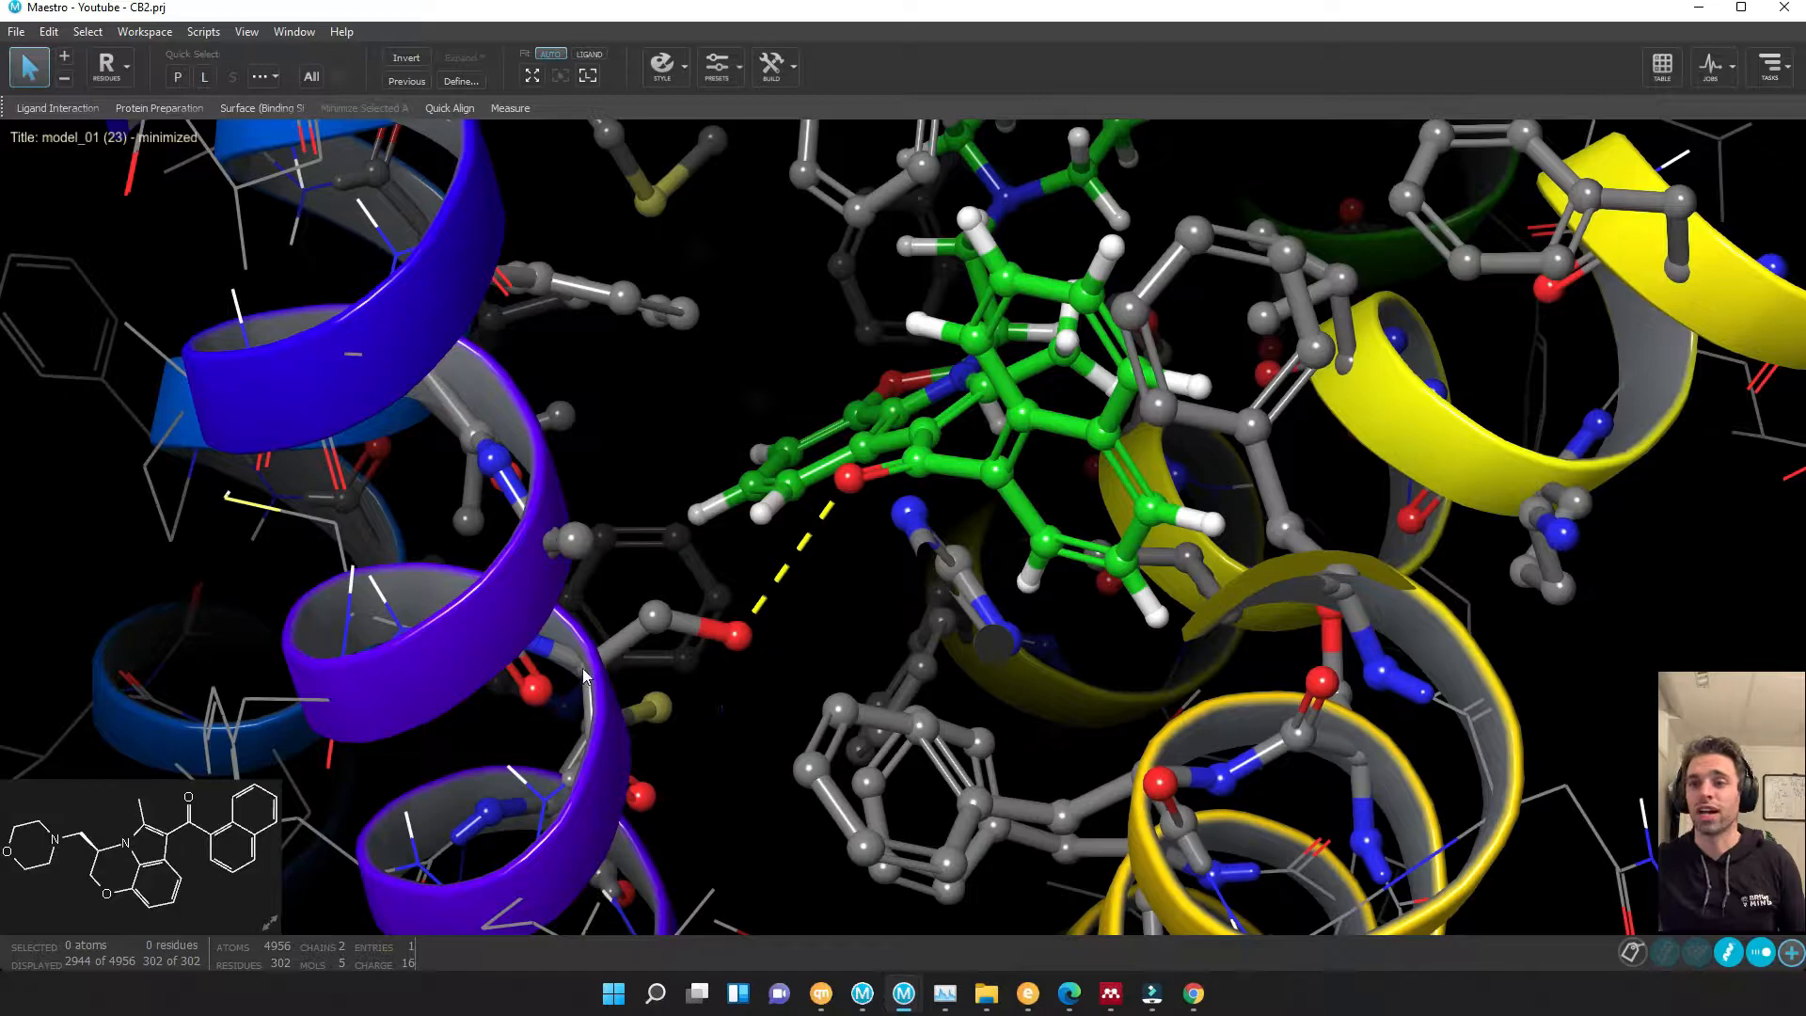
left_click(662, 65)
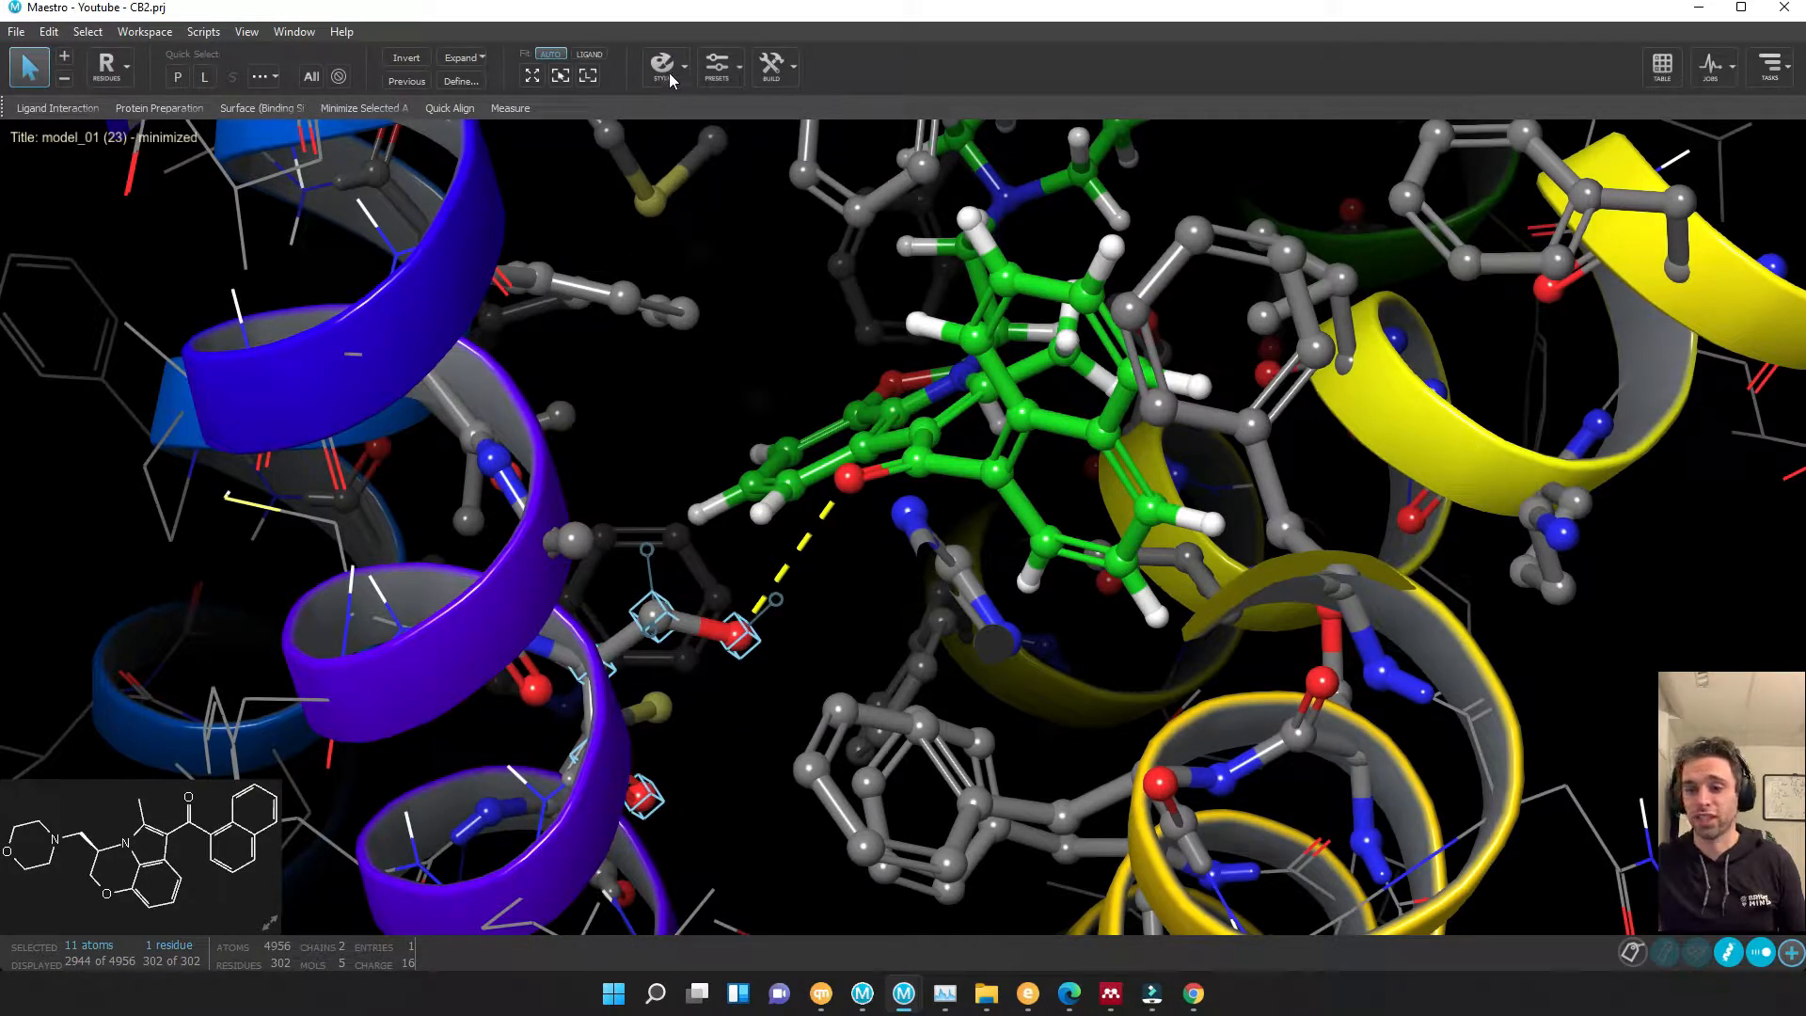
left_click(660, 66)
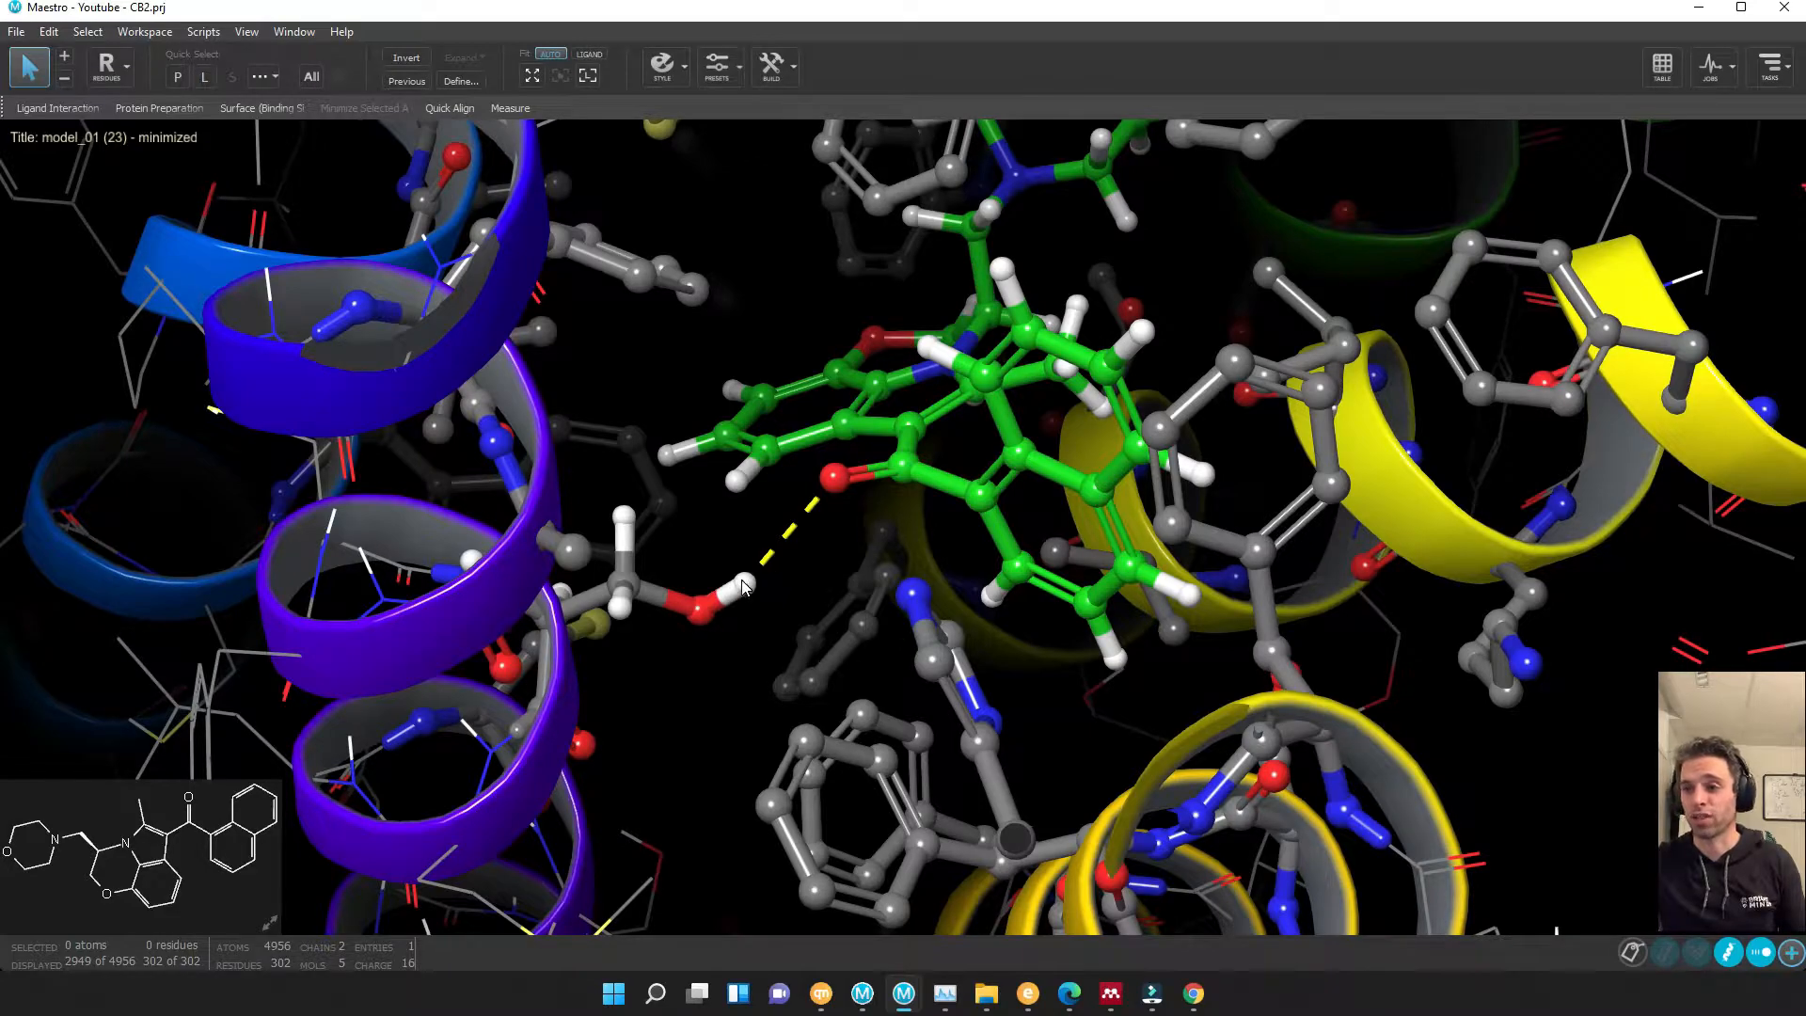
mouse_move(801, 537)
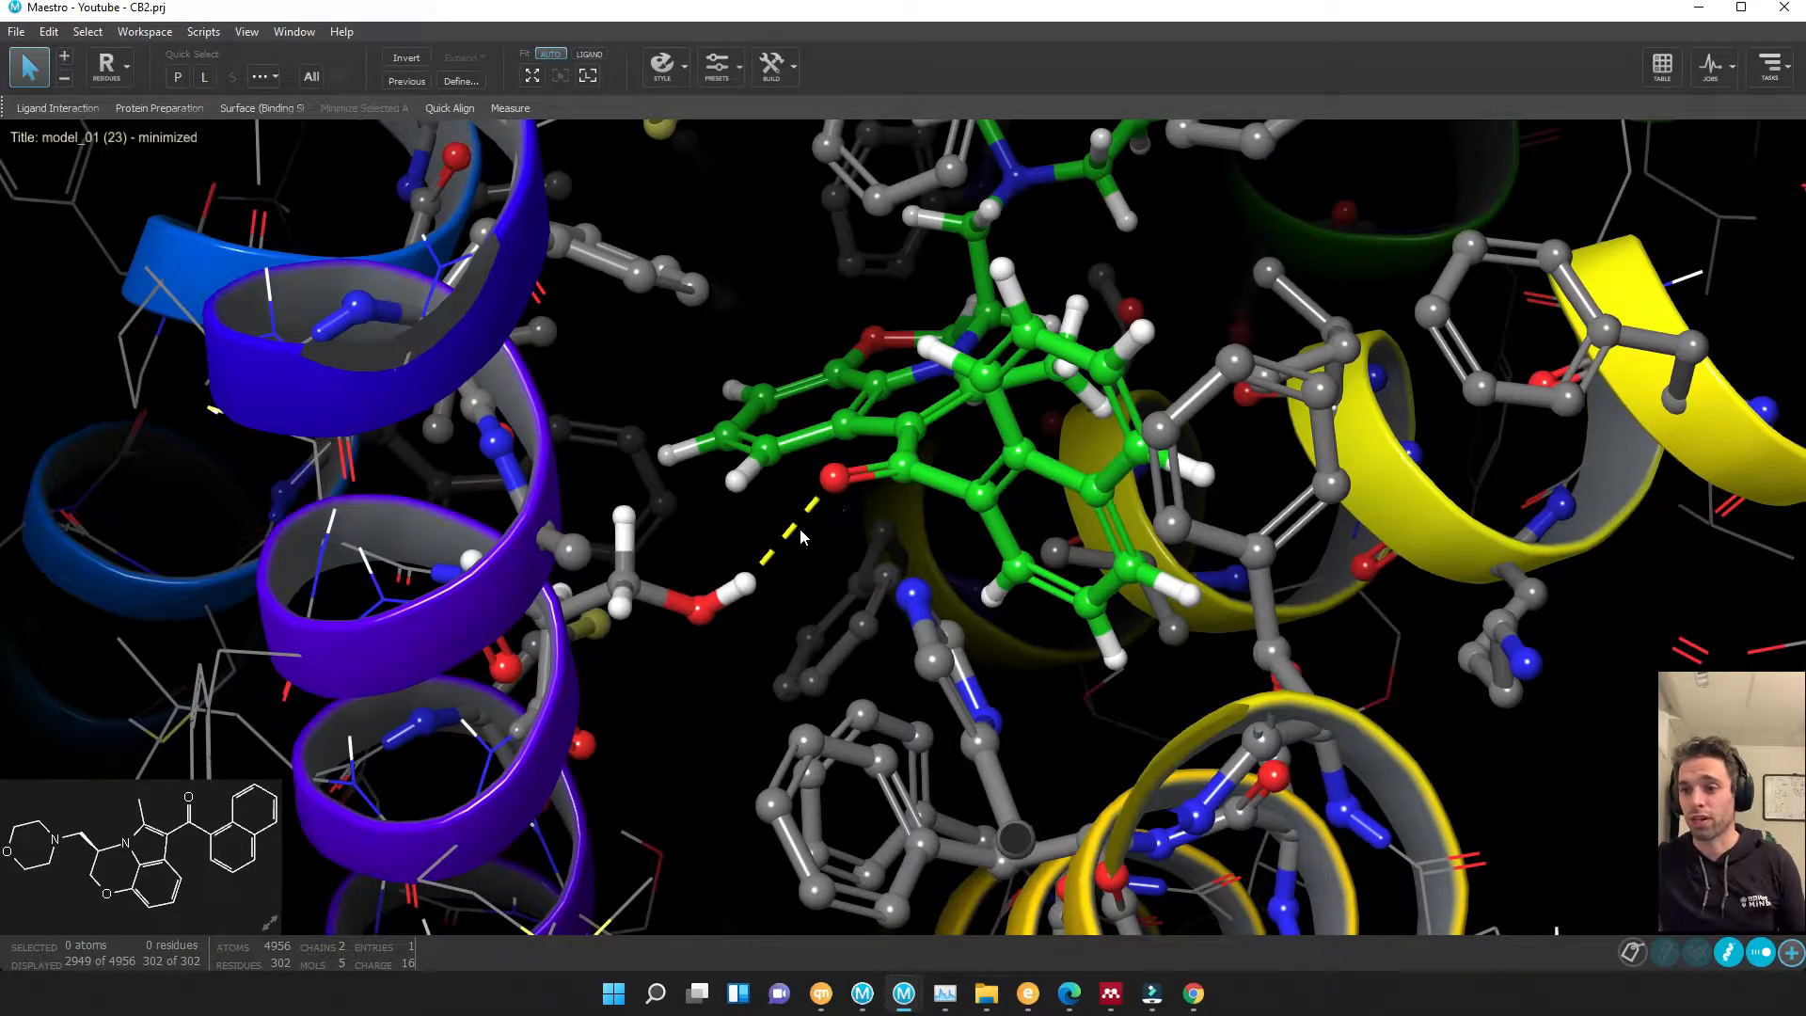
mouse_move(553, 167)
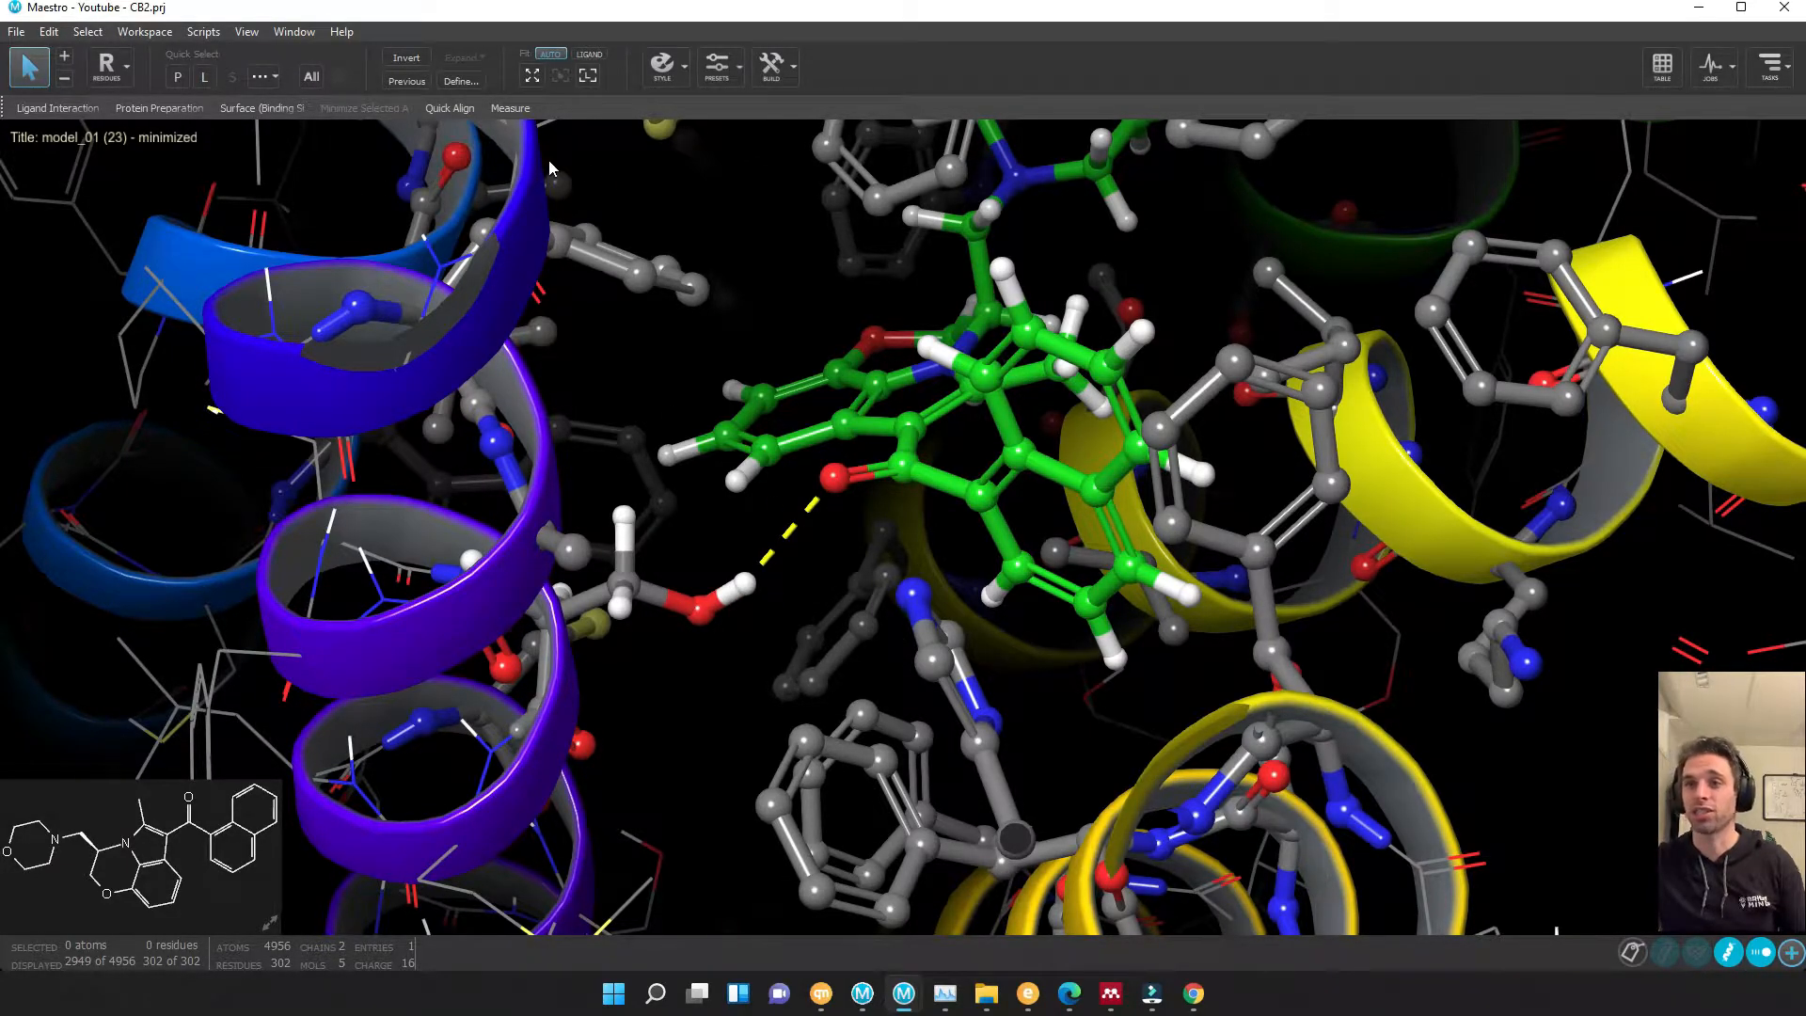
- Activate Measure Distances for the residue–ligand hydrogen bond, then open the Select menu
left_click(509, 107)
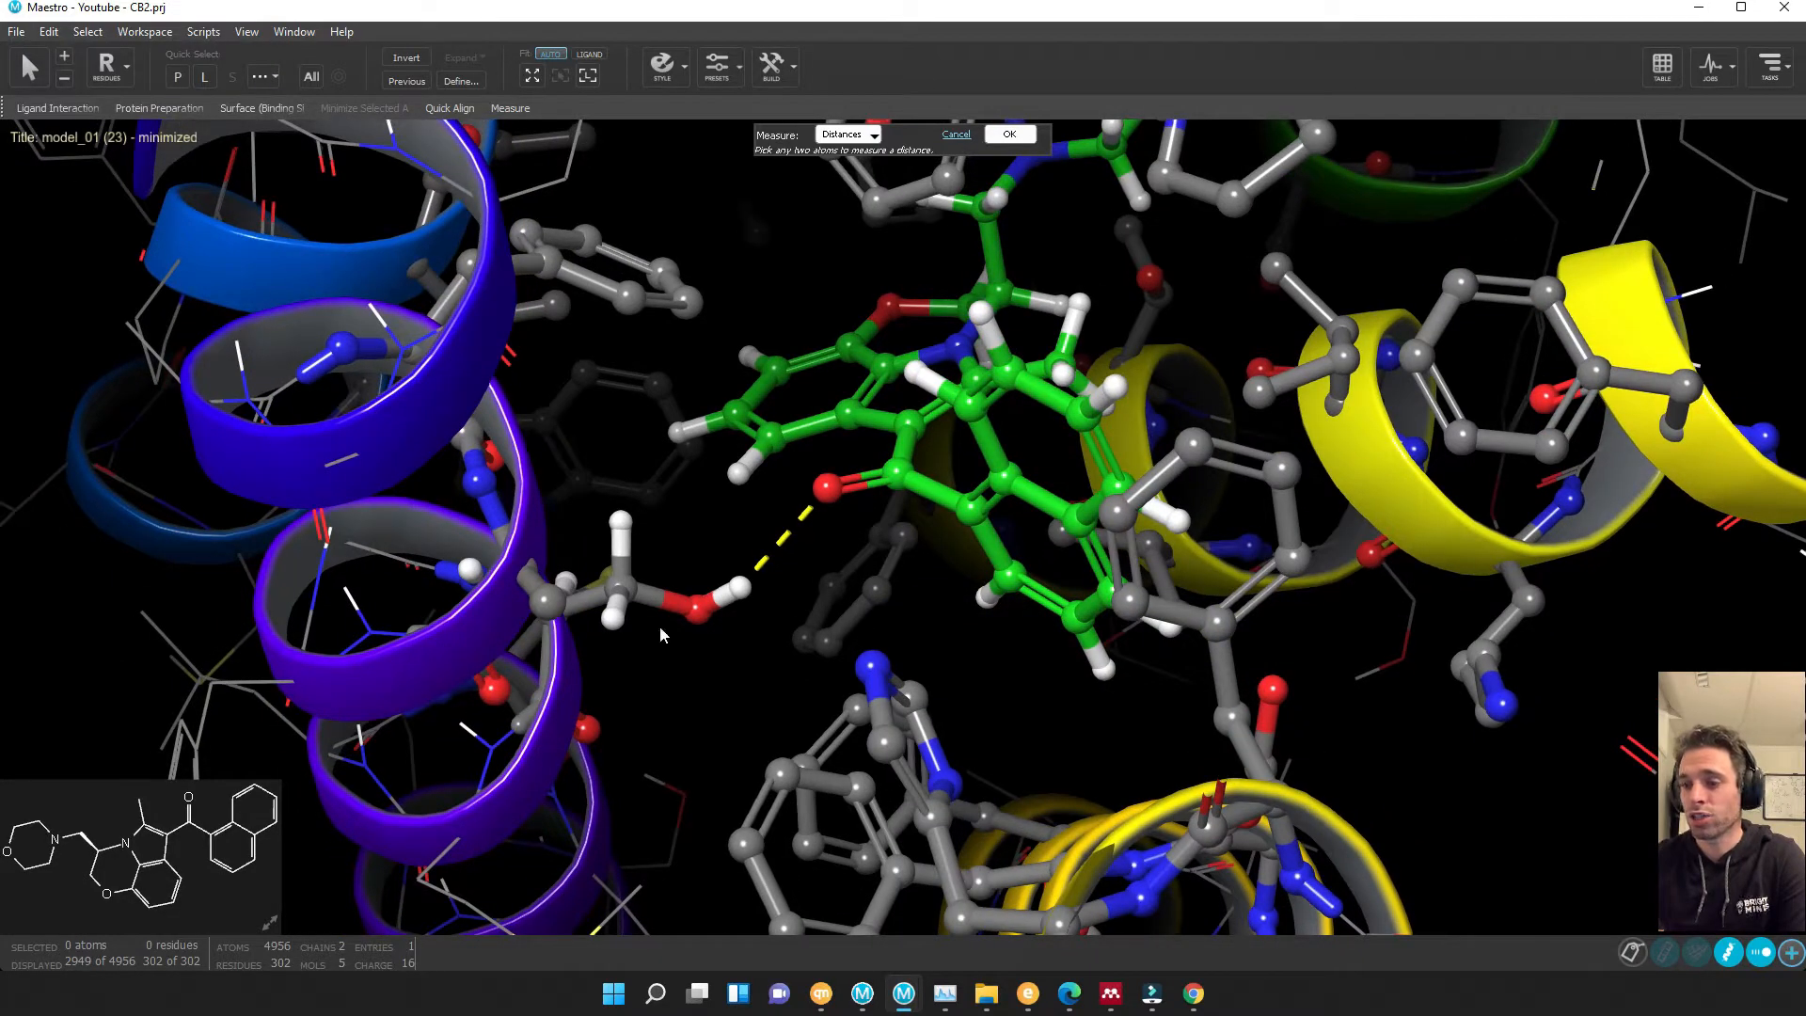
left_click(87, 31)
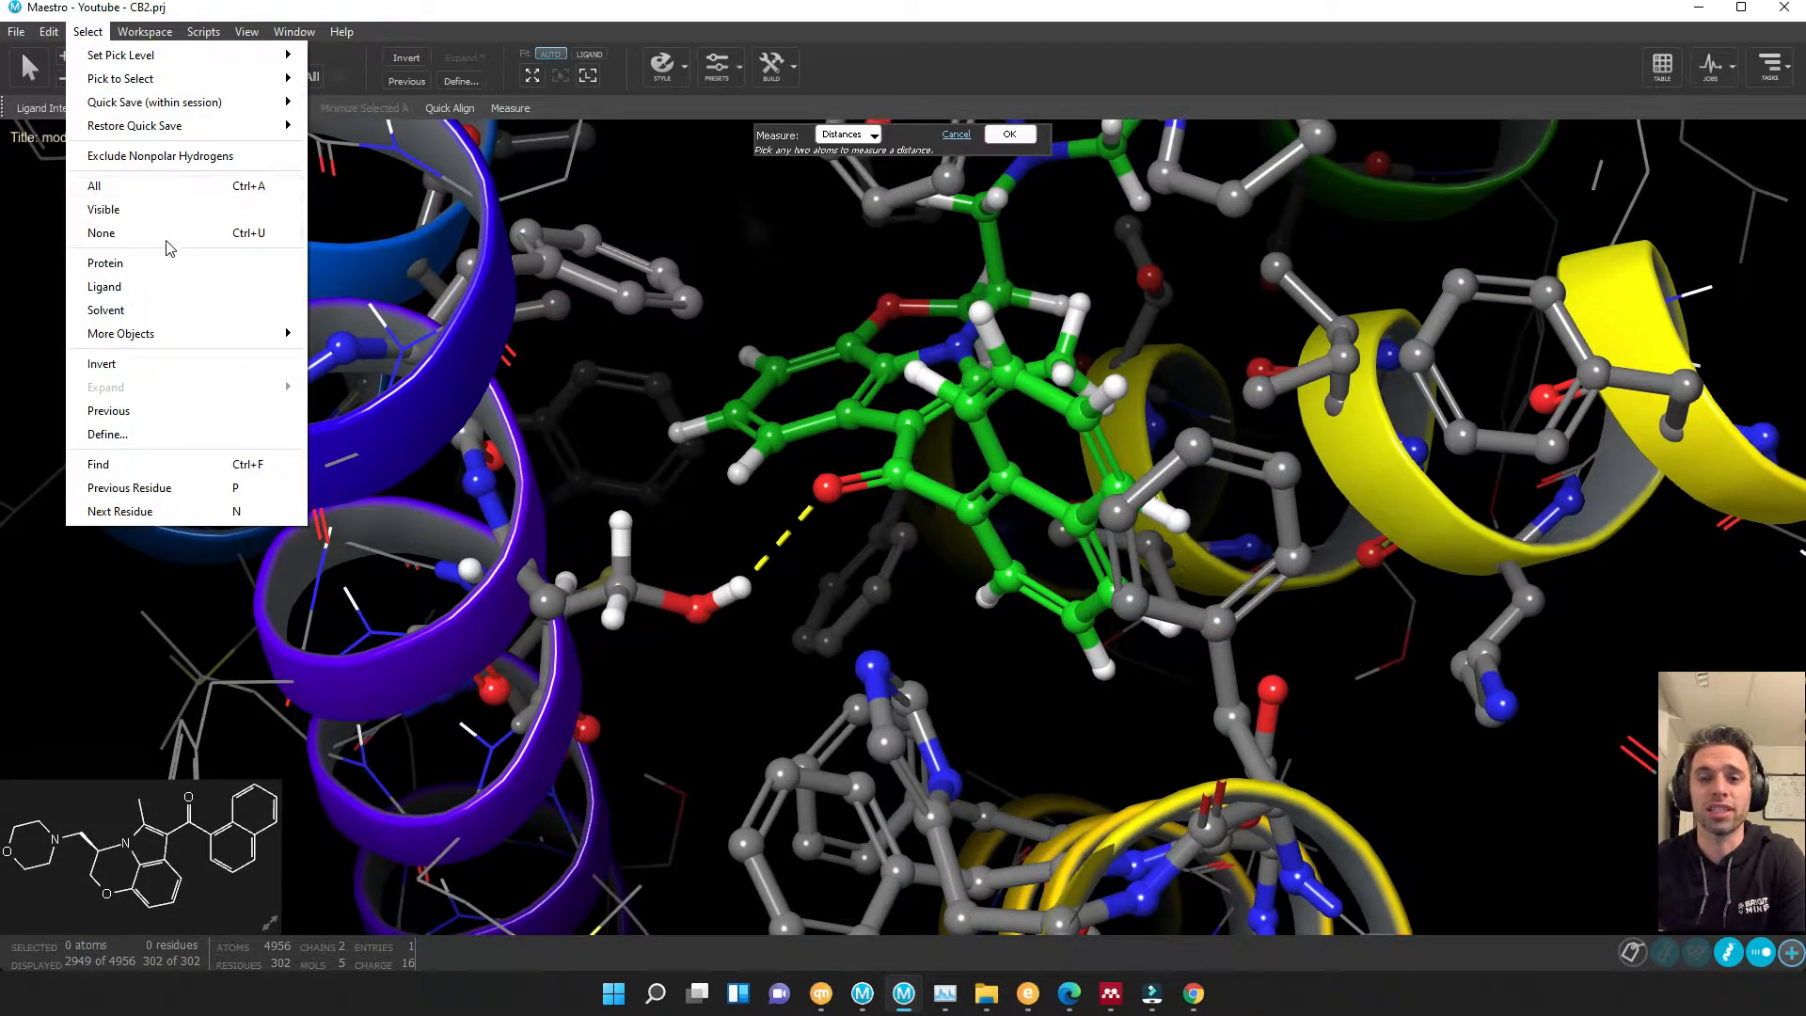
left_click(144, 31)
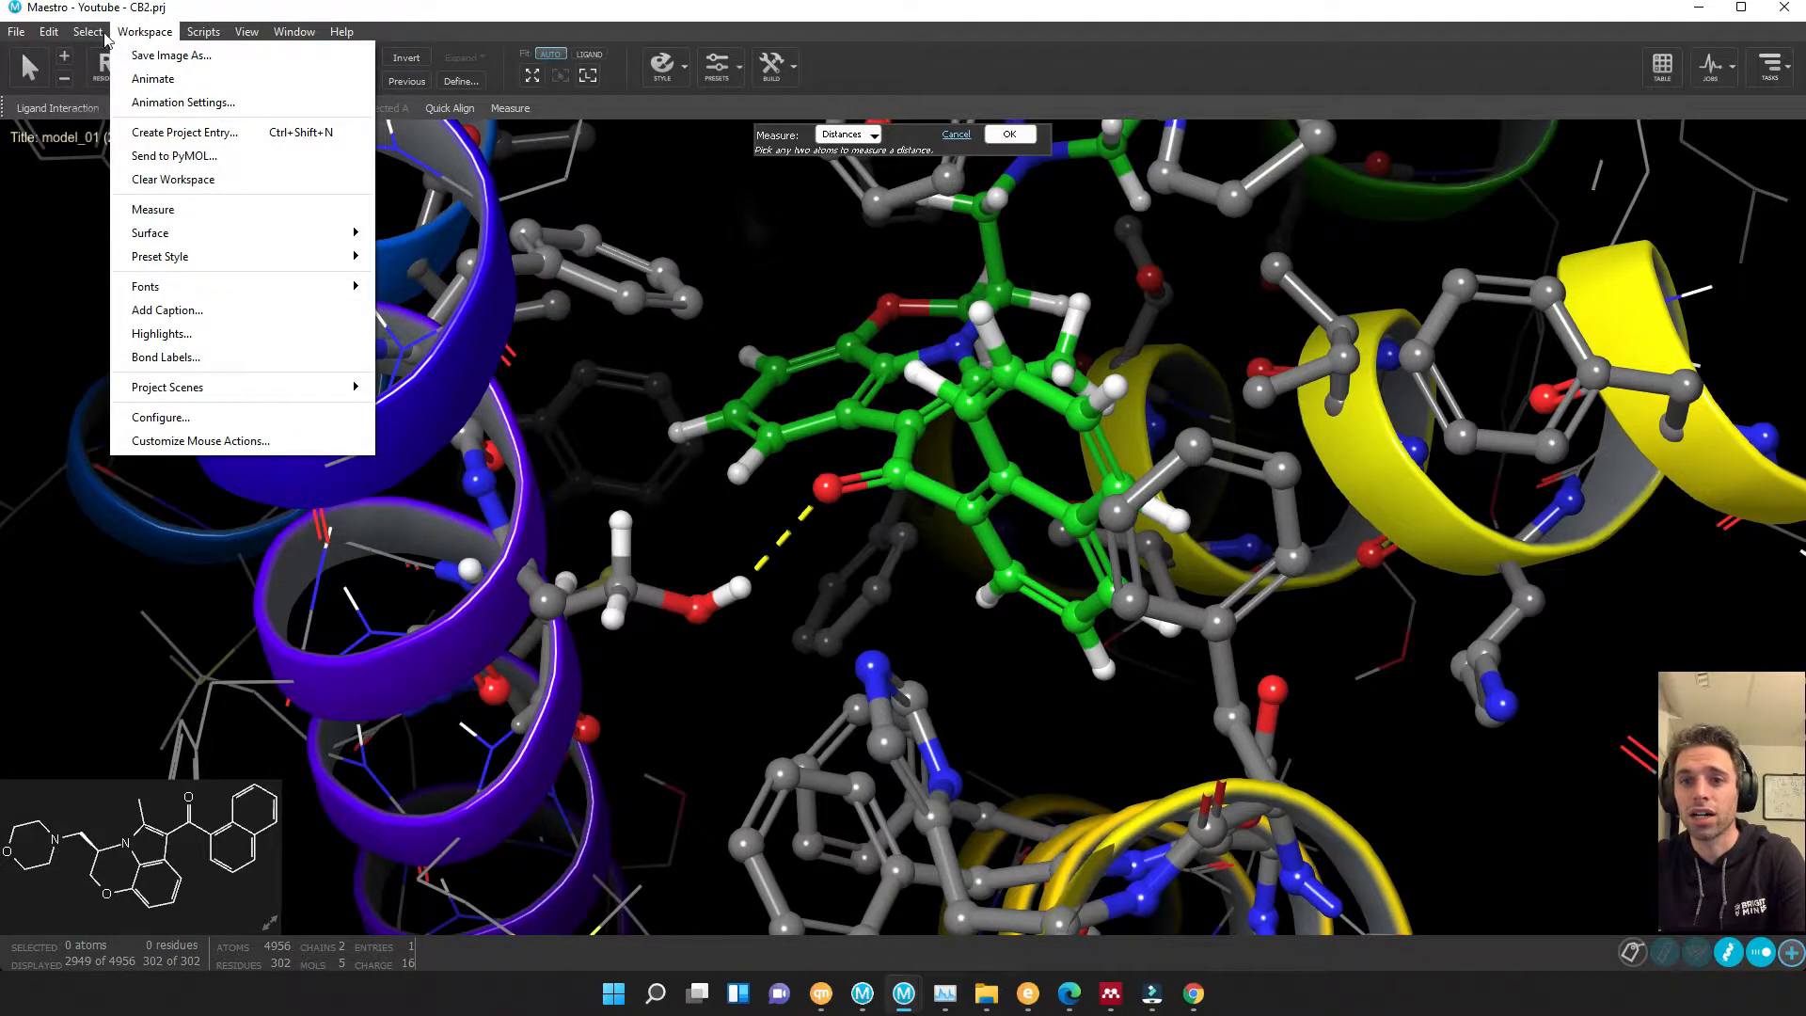
left_click(88, 31)
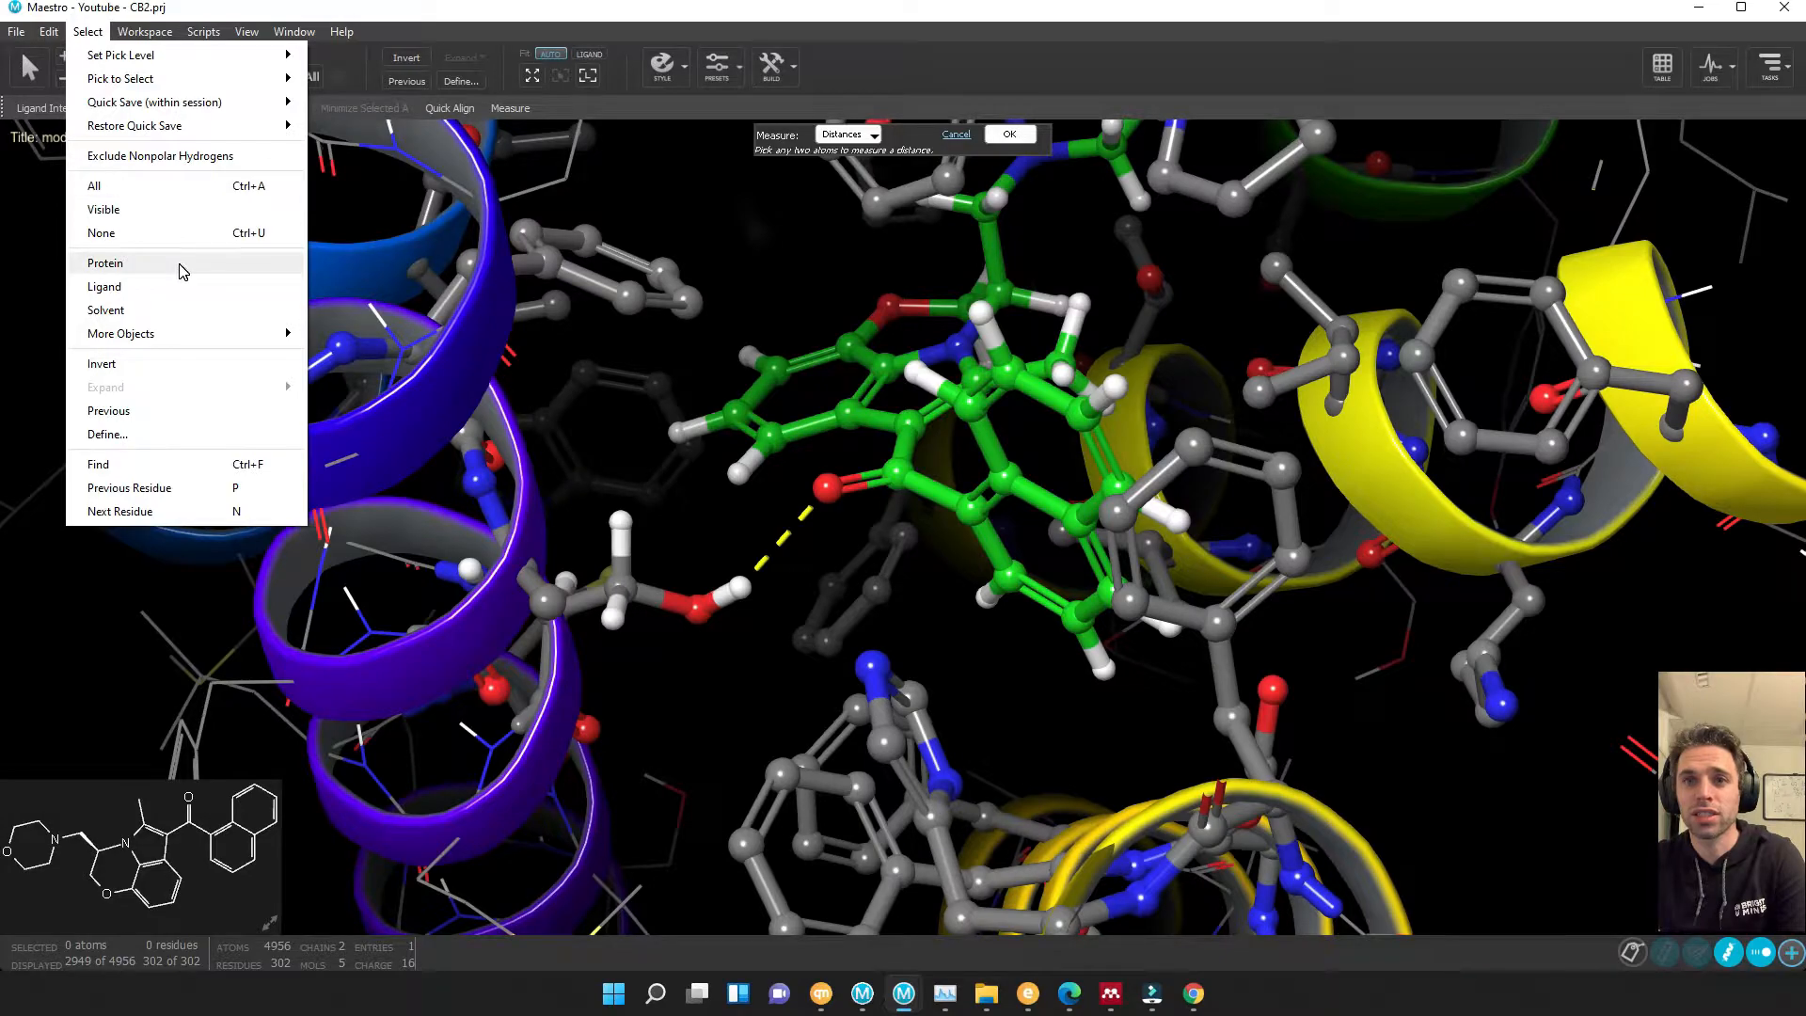
mouse_move(196, 391)
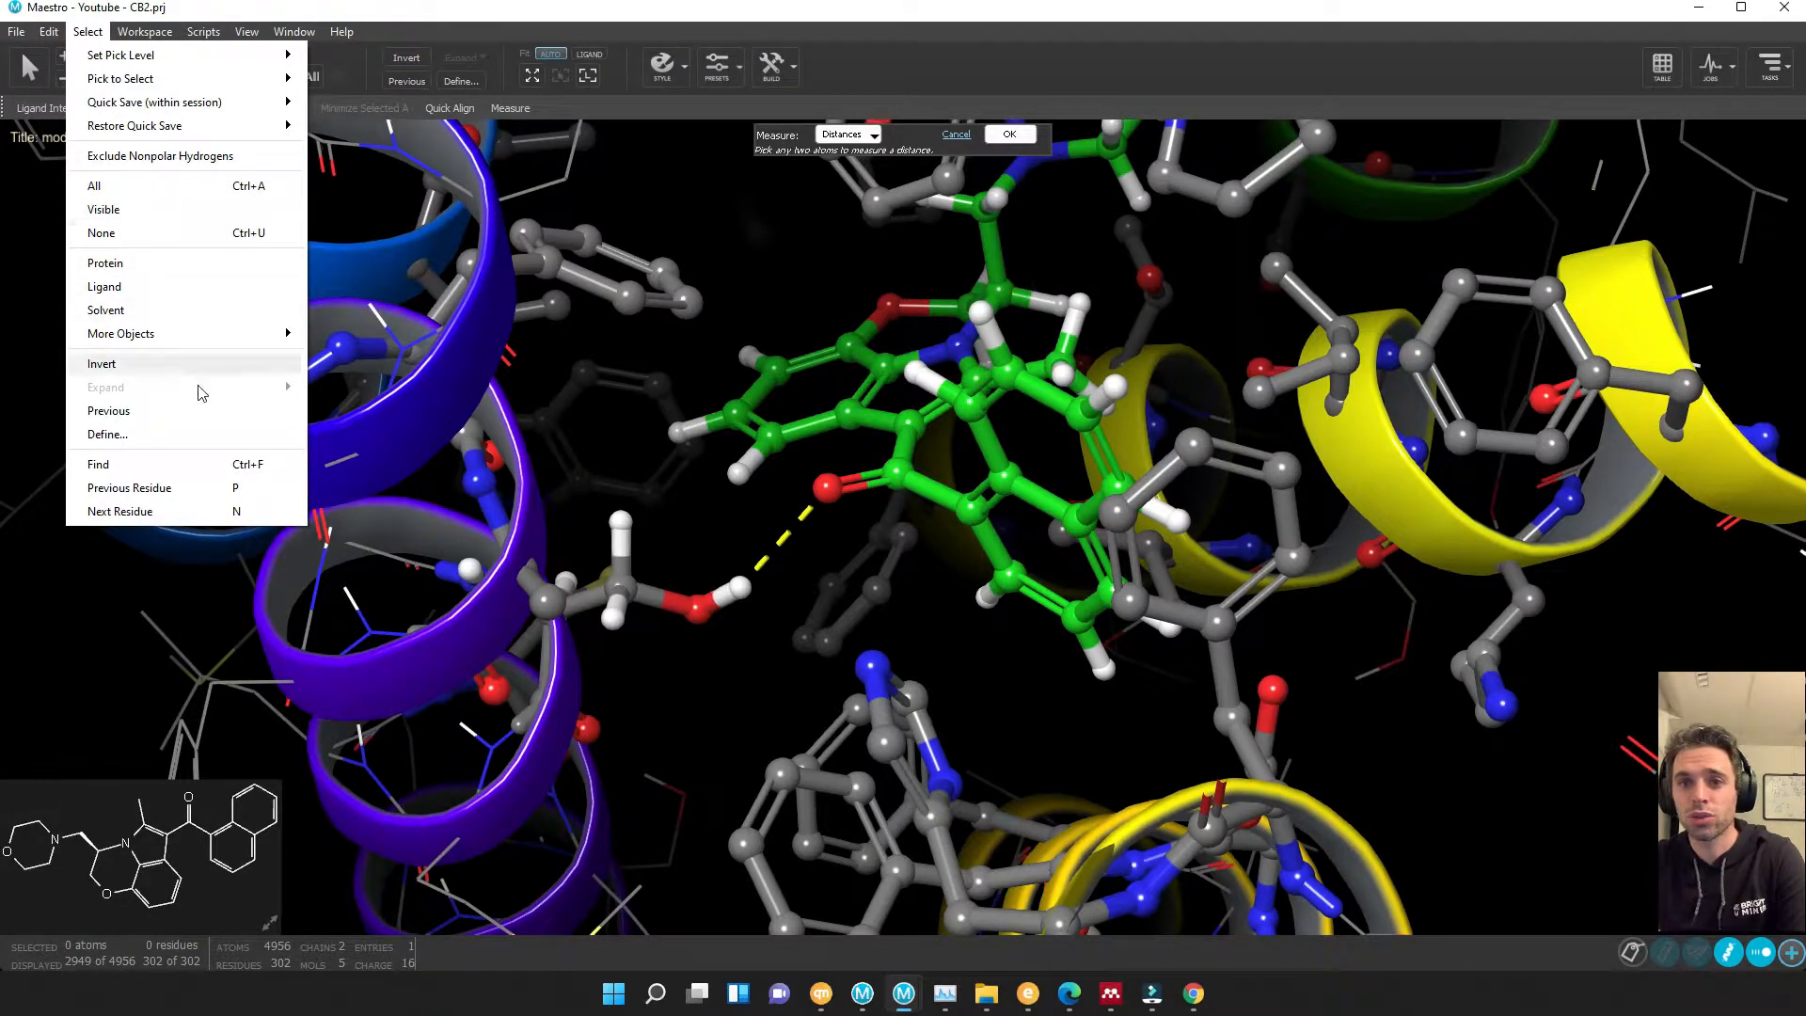
mouse_move(120, 333)
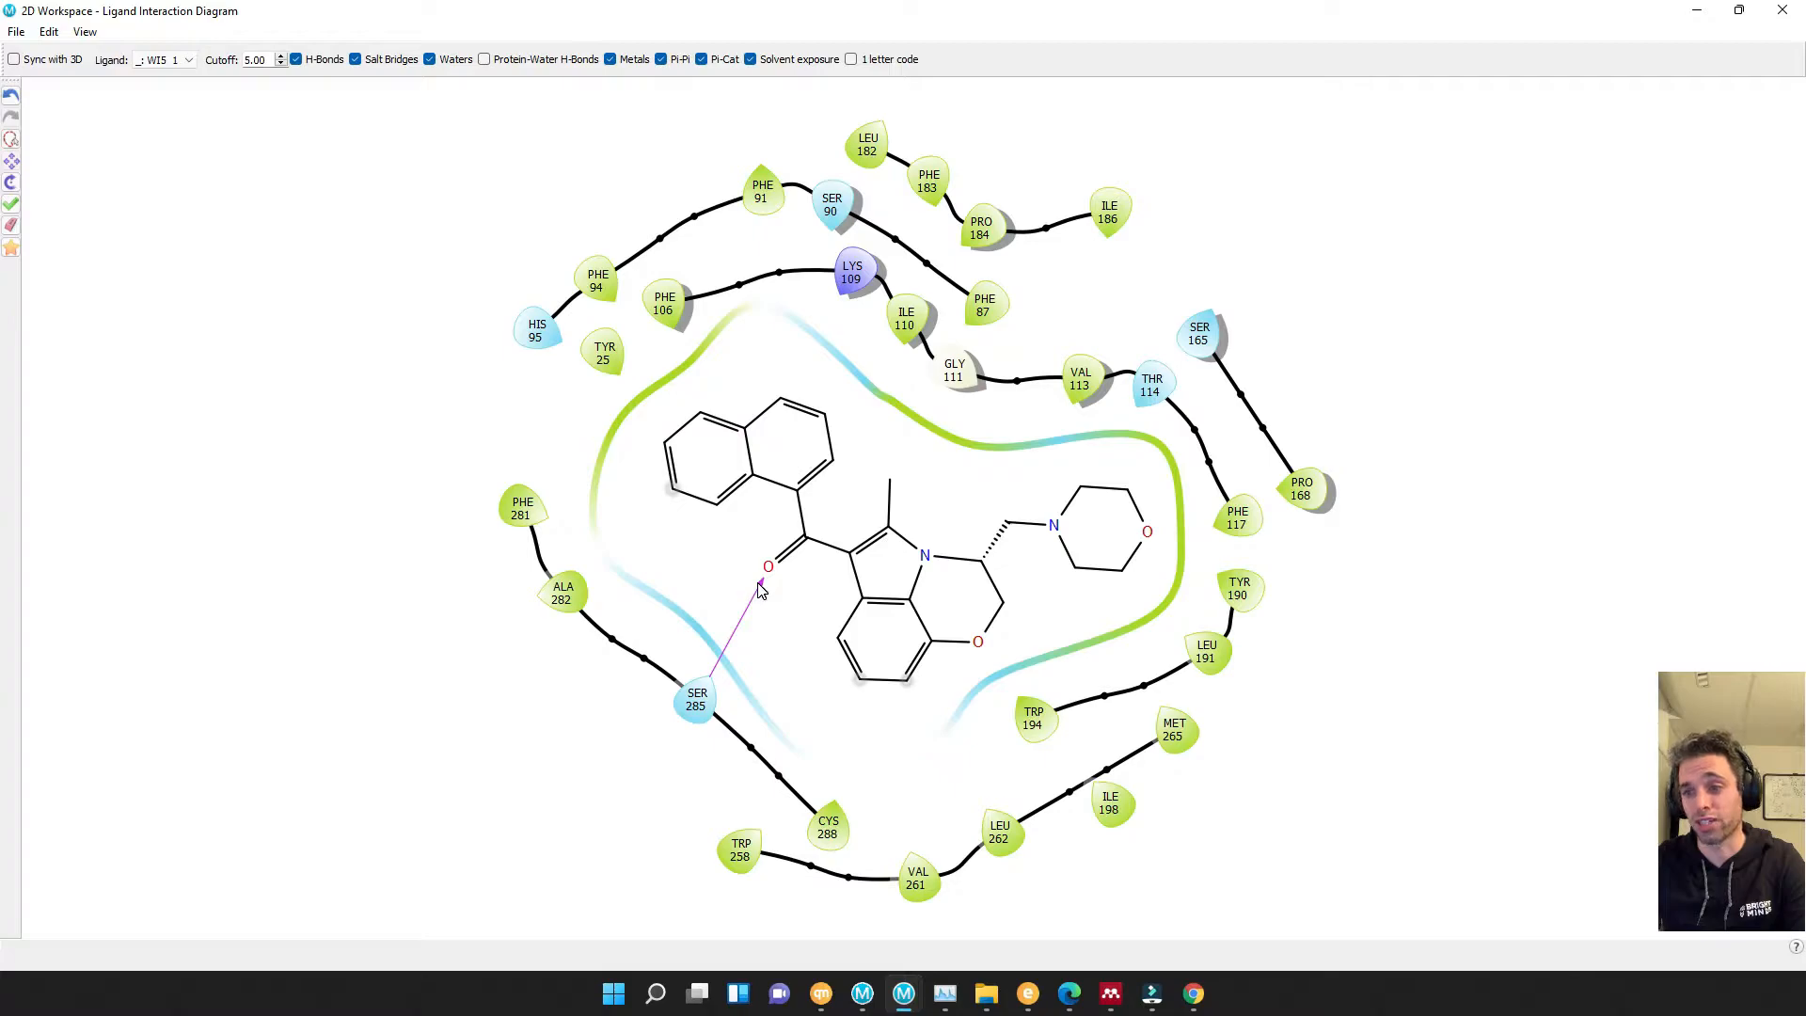
mouse_move(775, 614)
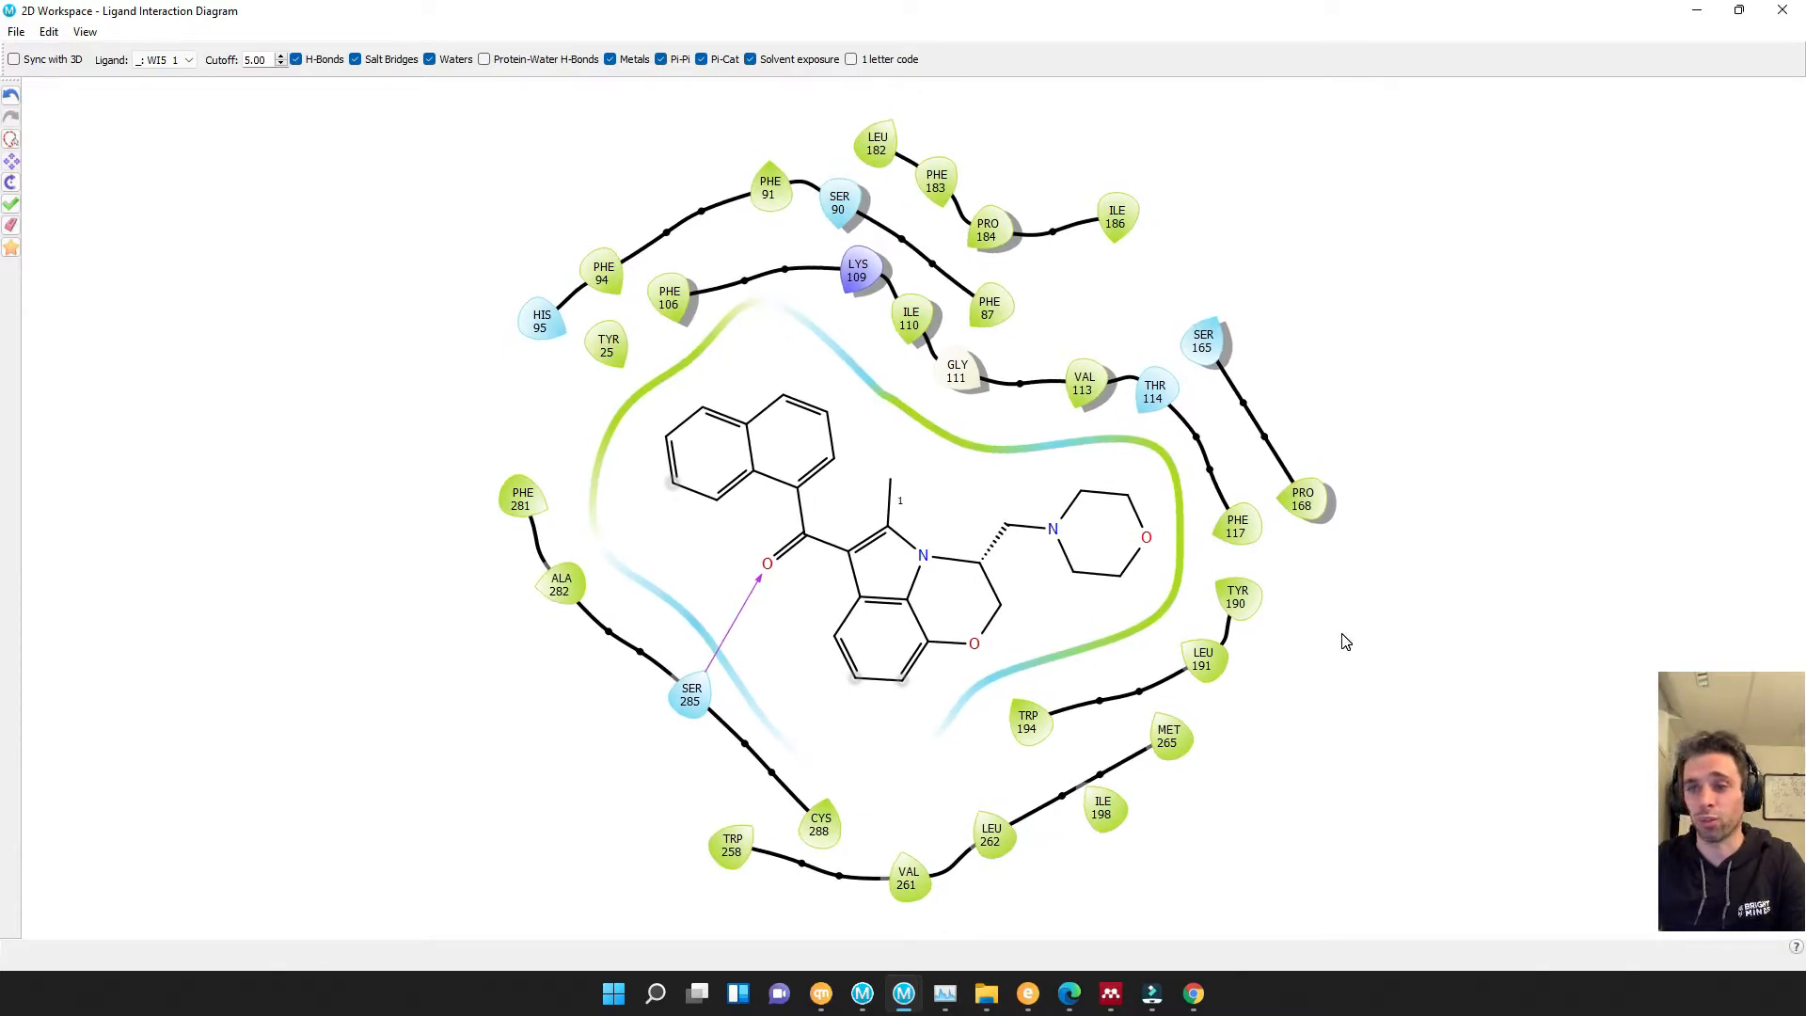
mouse_move(1350, 624)
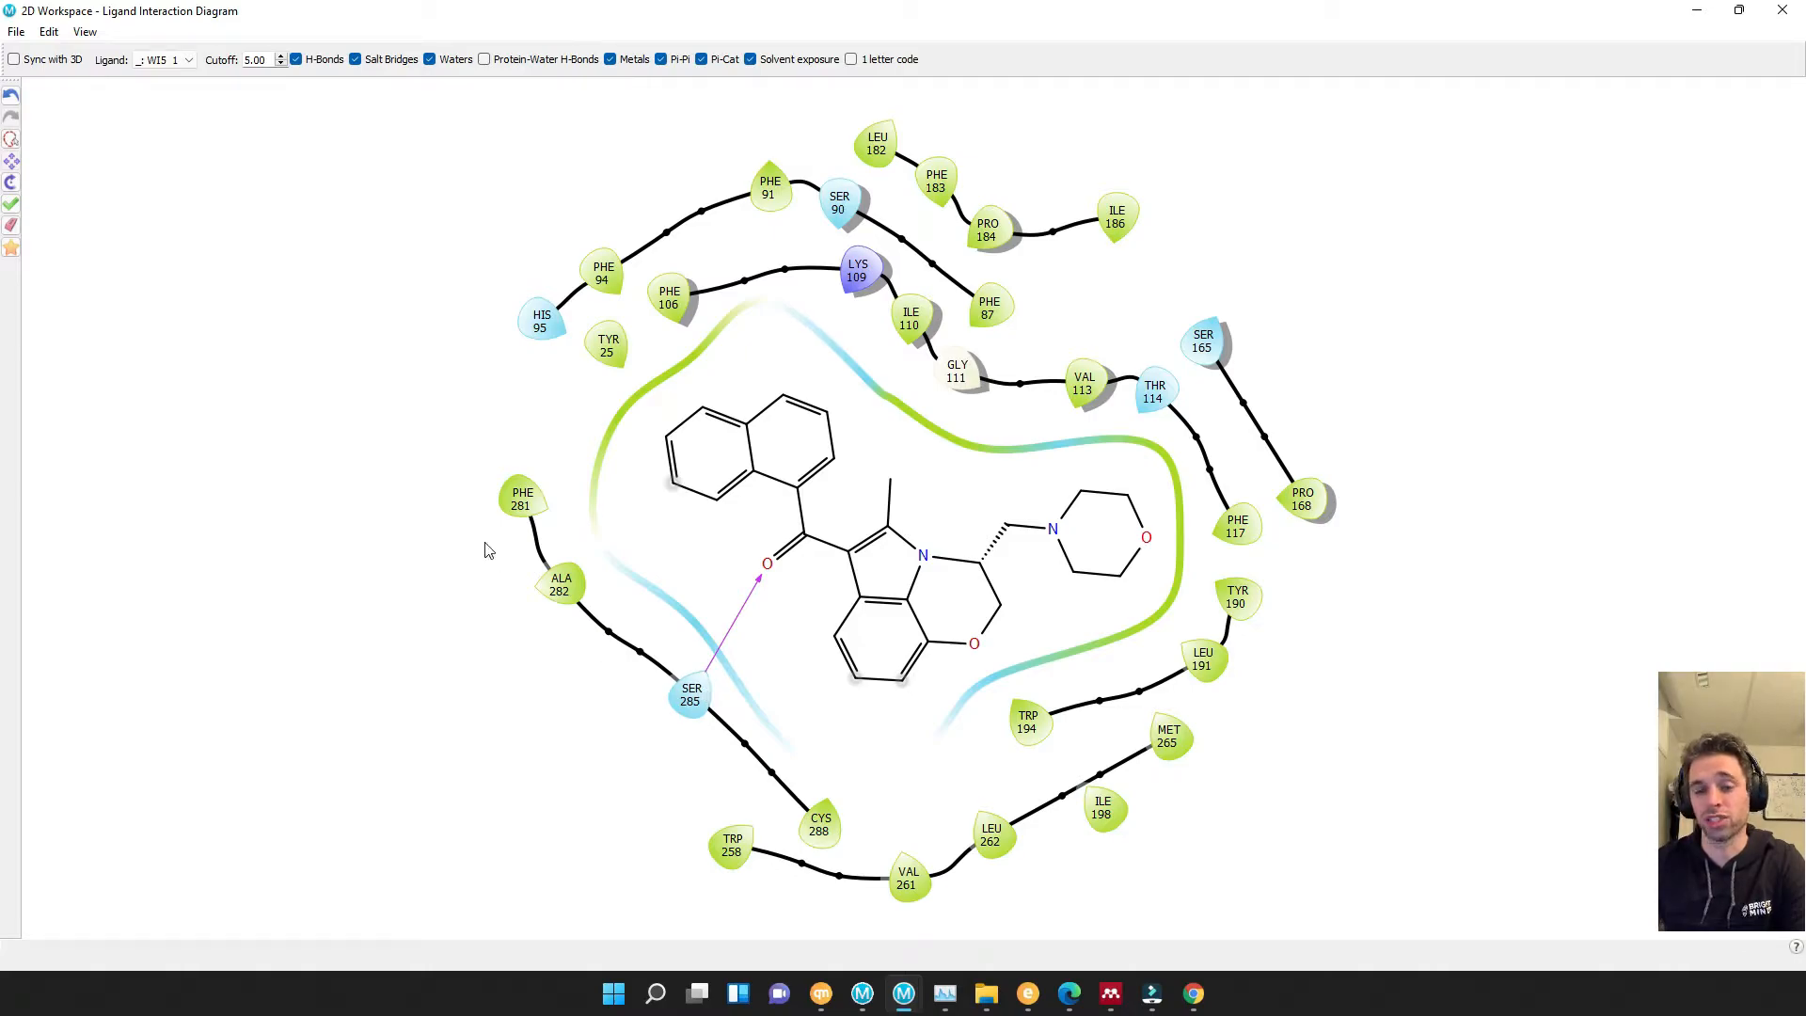
mouse_move(454, 594)
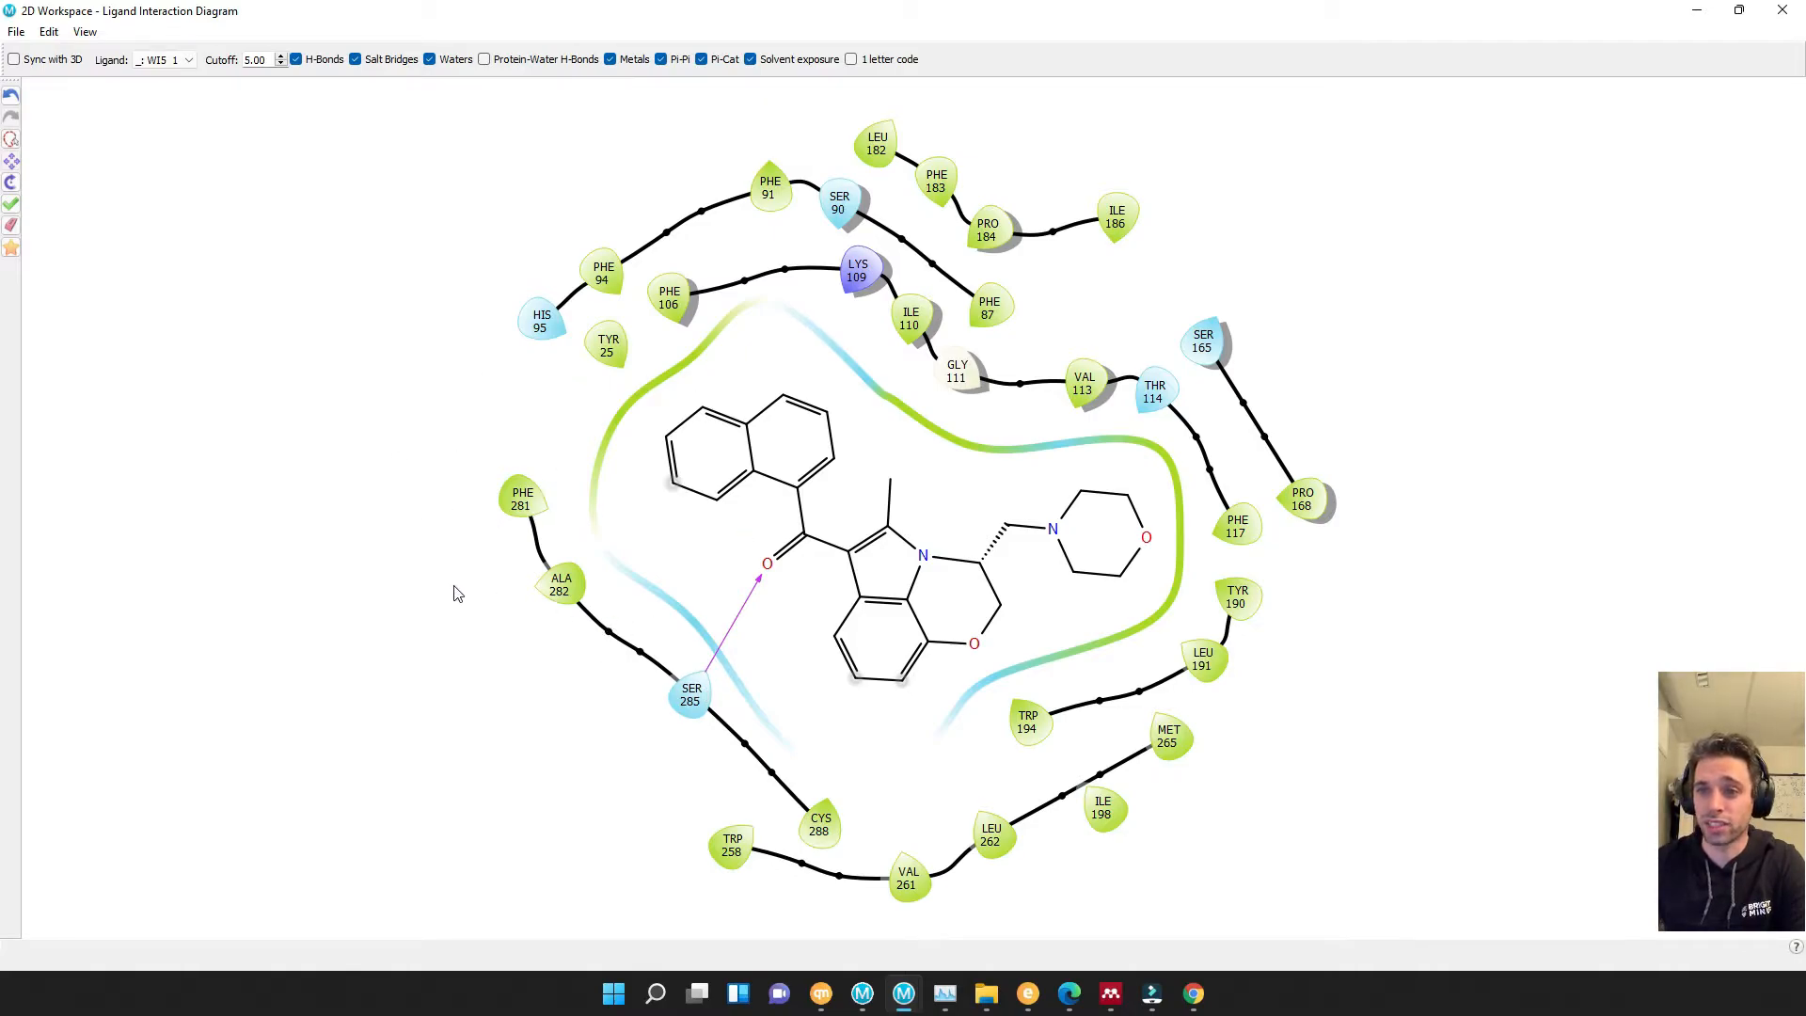
mouse_move(658, 322)
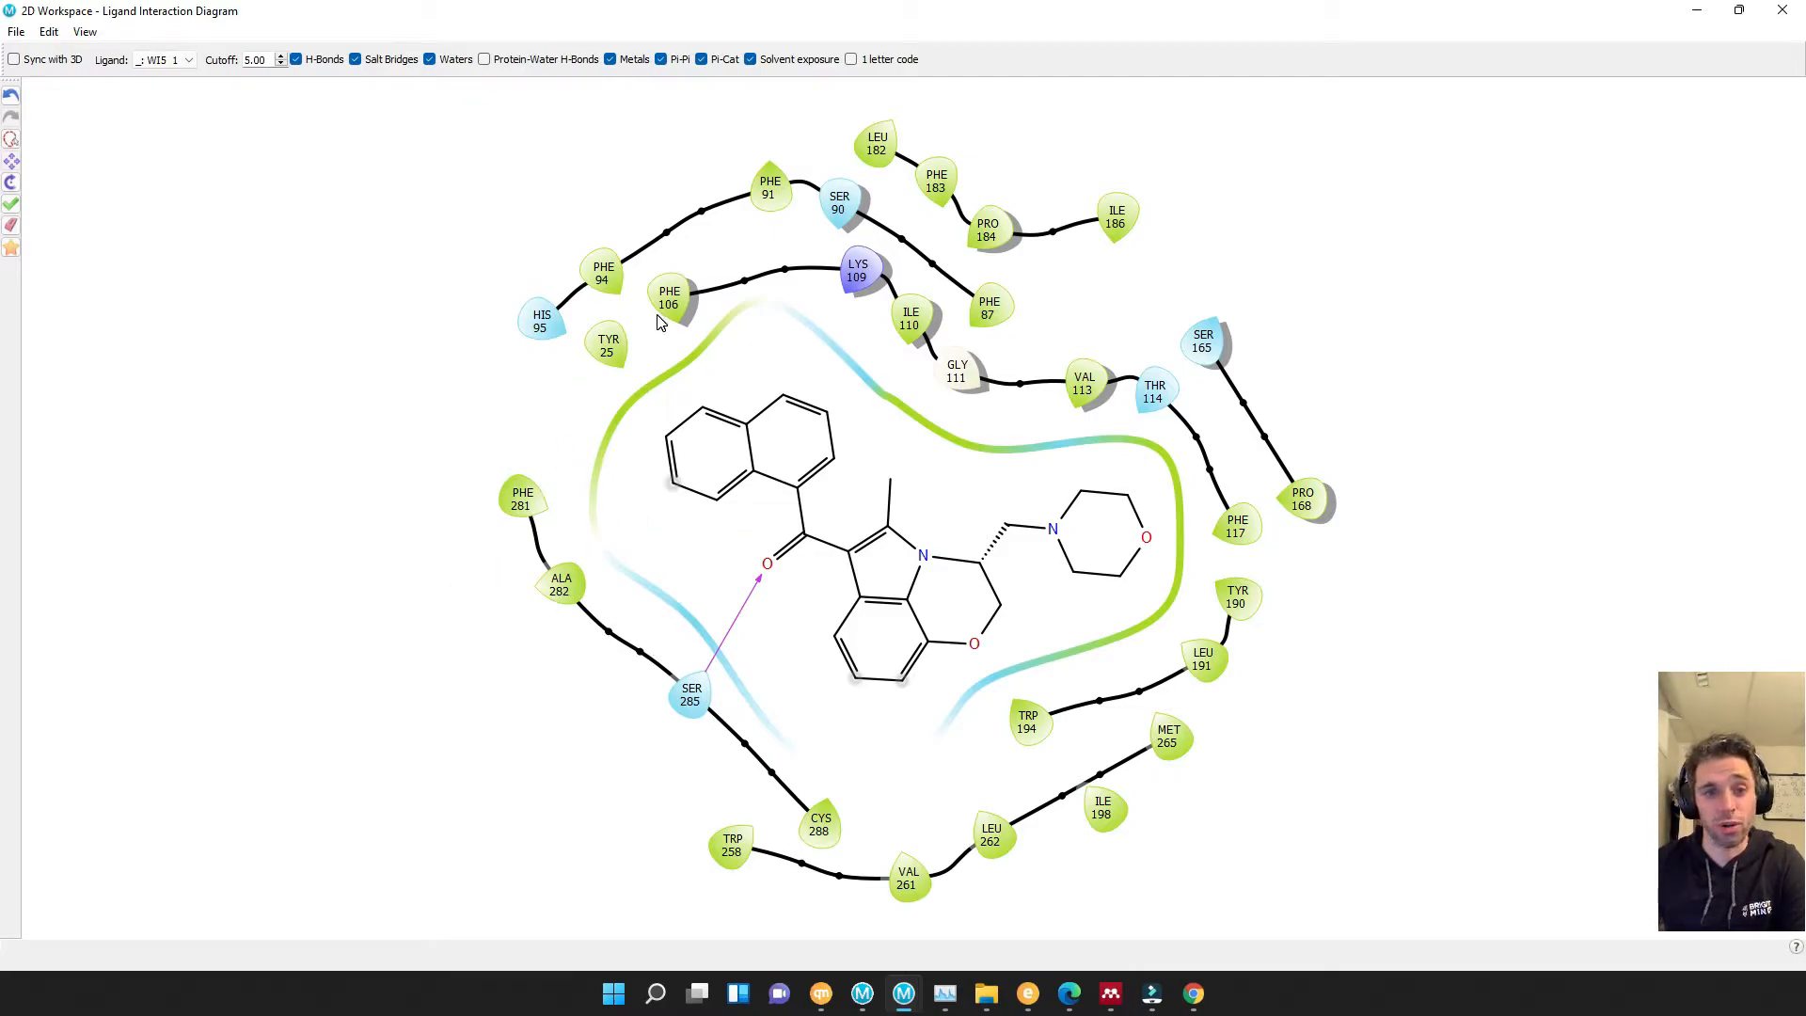
mouse_move(1017, 406)
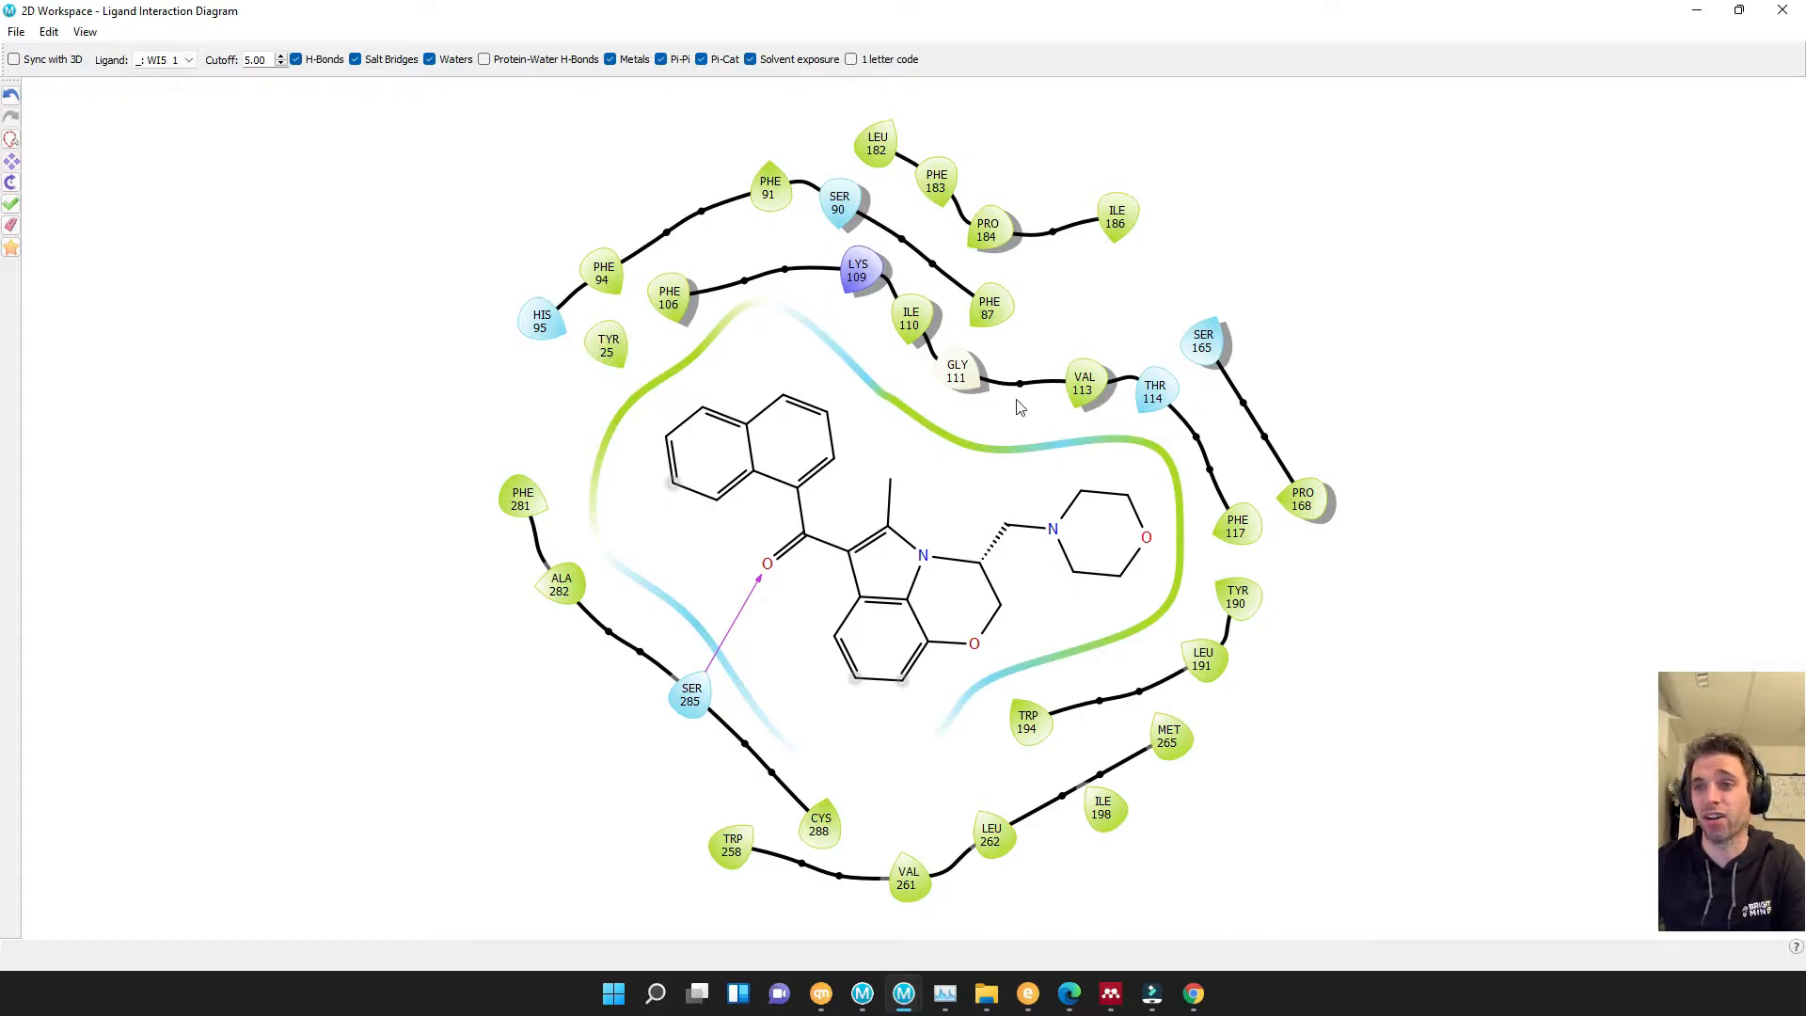
mouse_move(1134, 662)
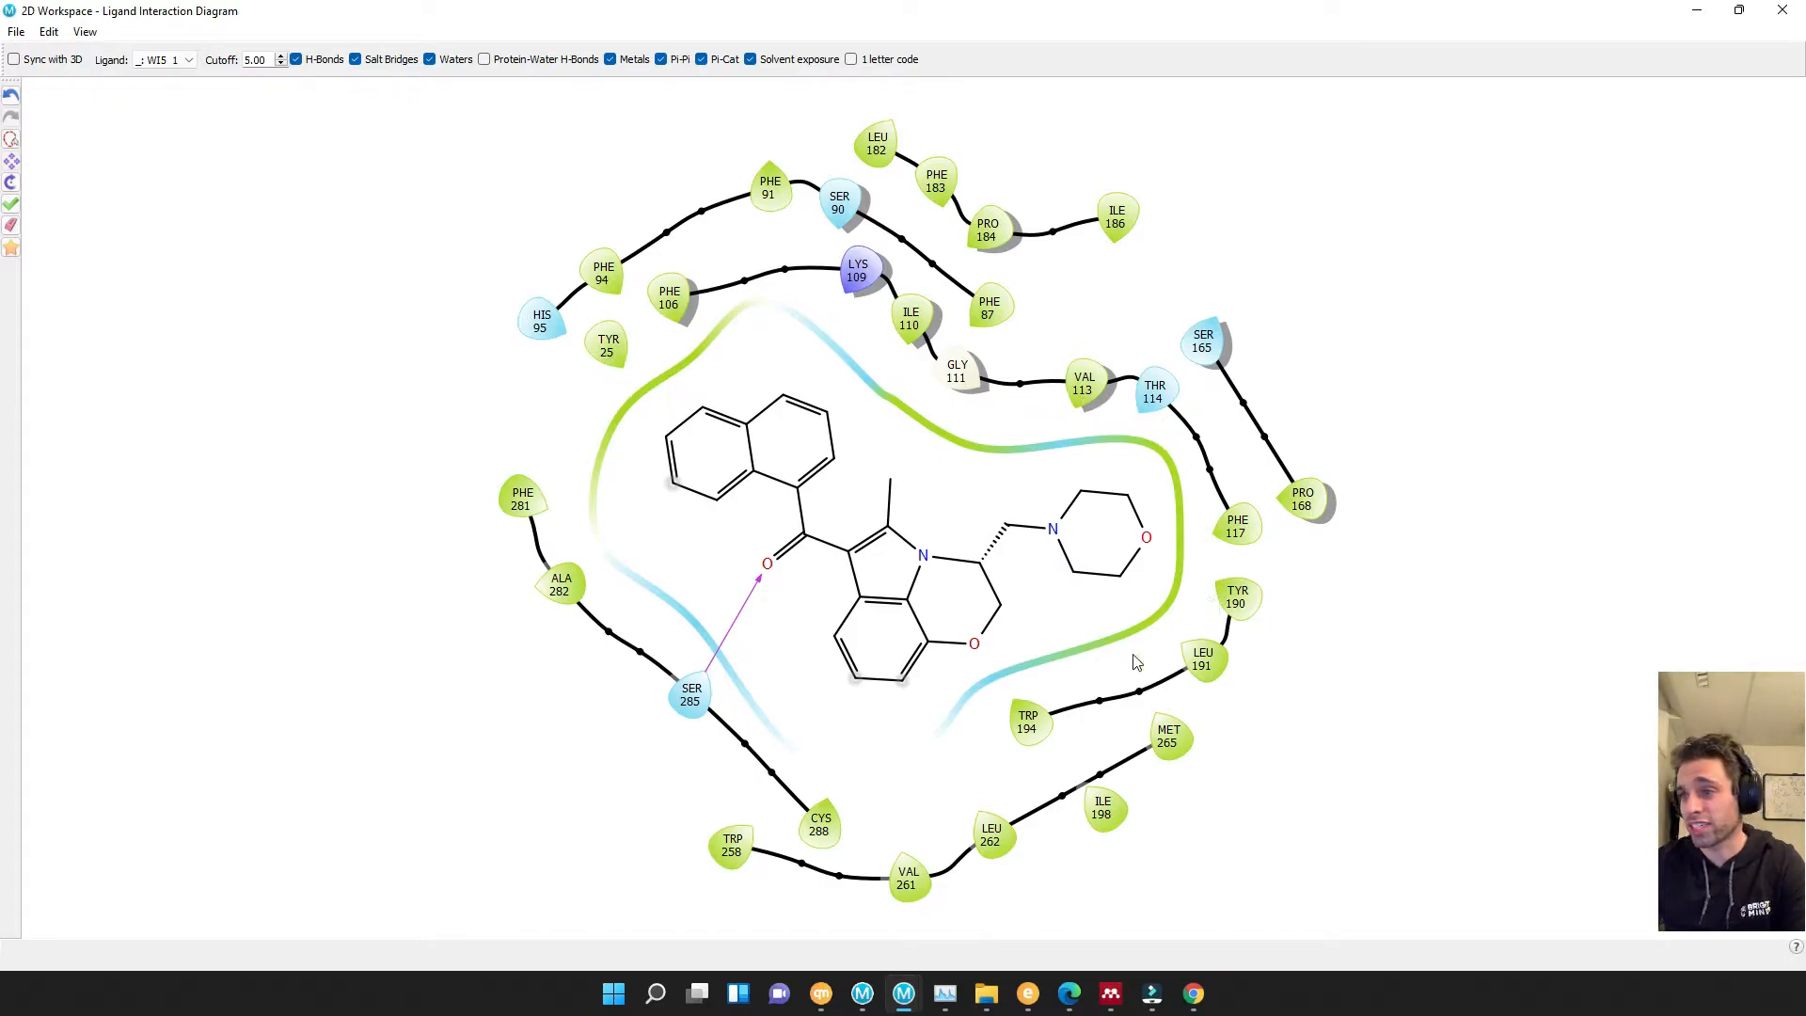
mouse_move(981, 725)
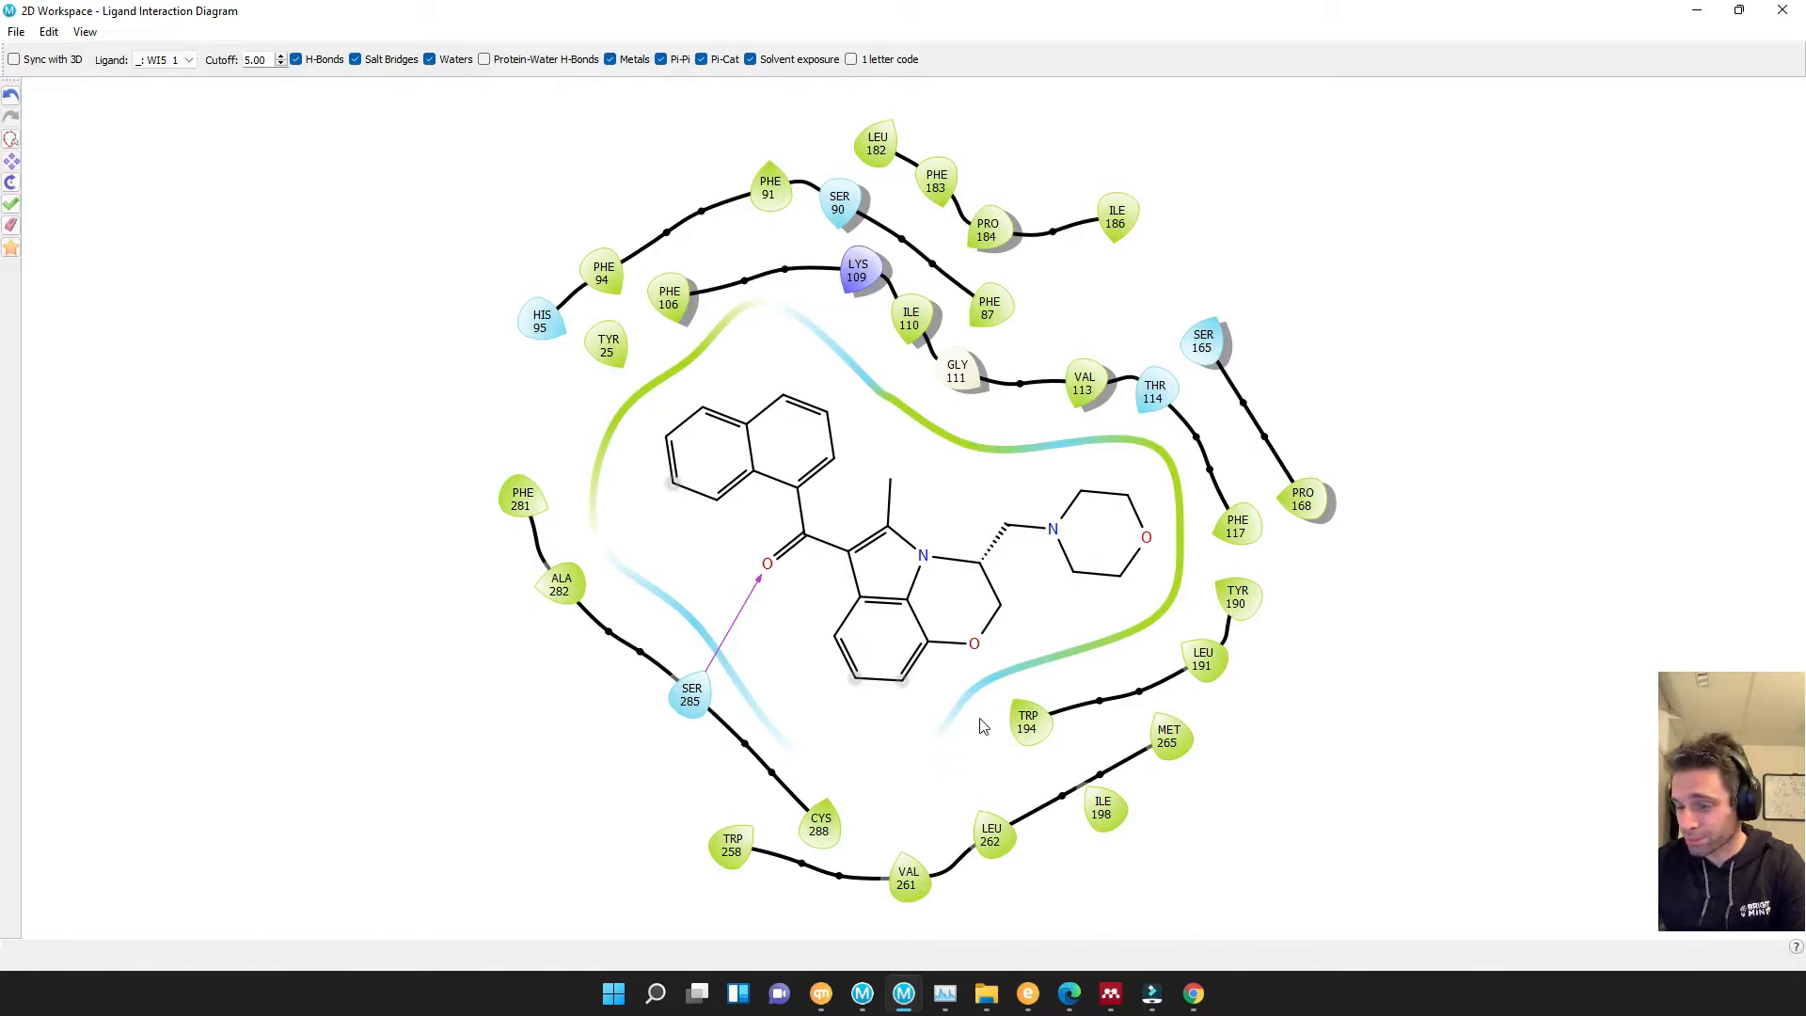
mouse_move(1052, 708)
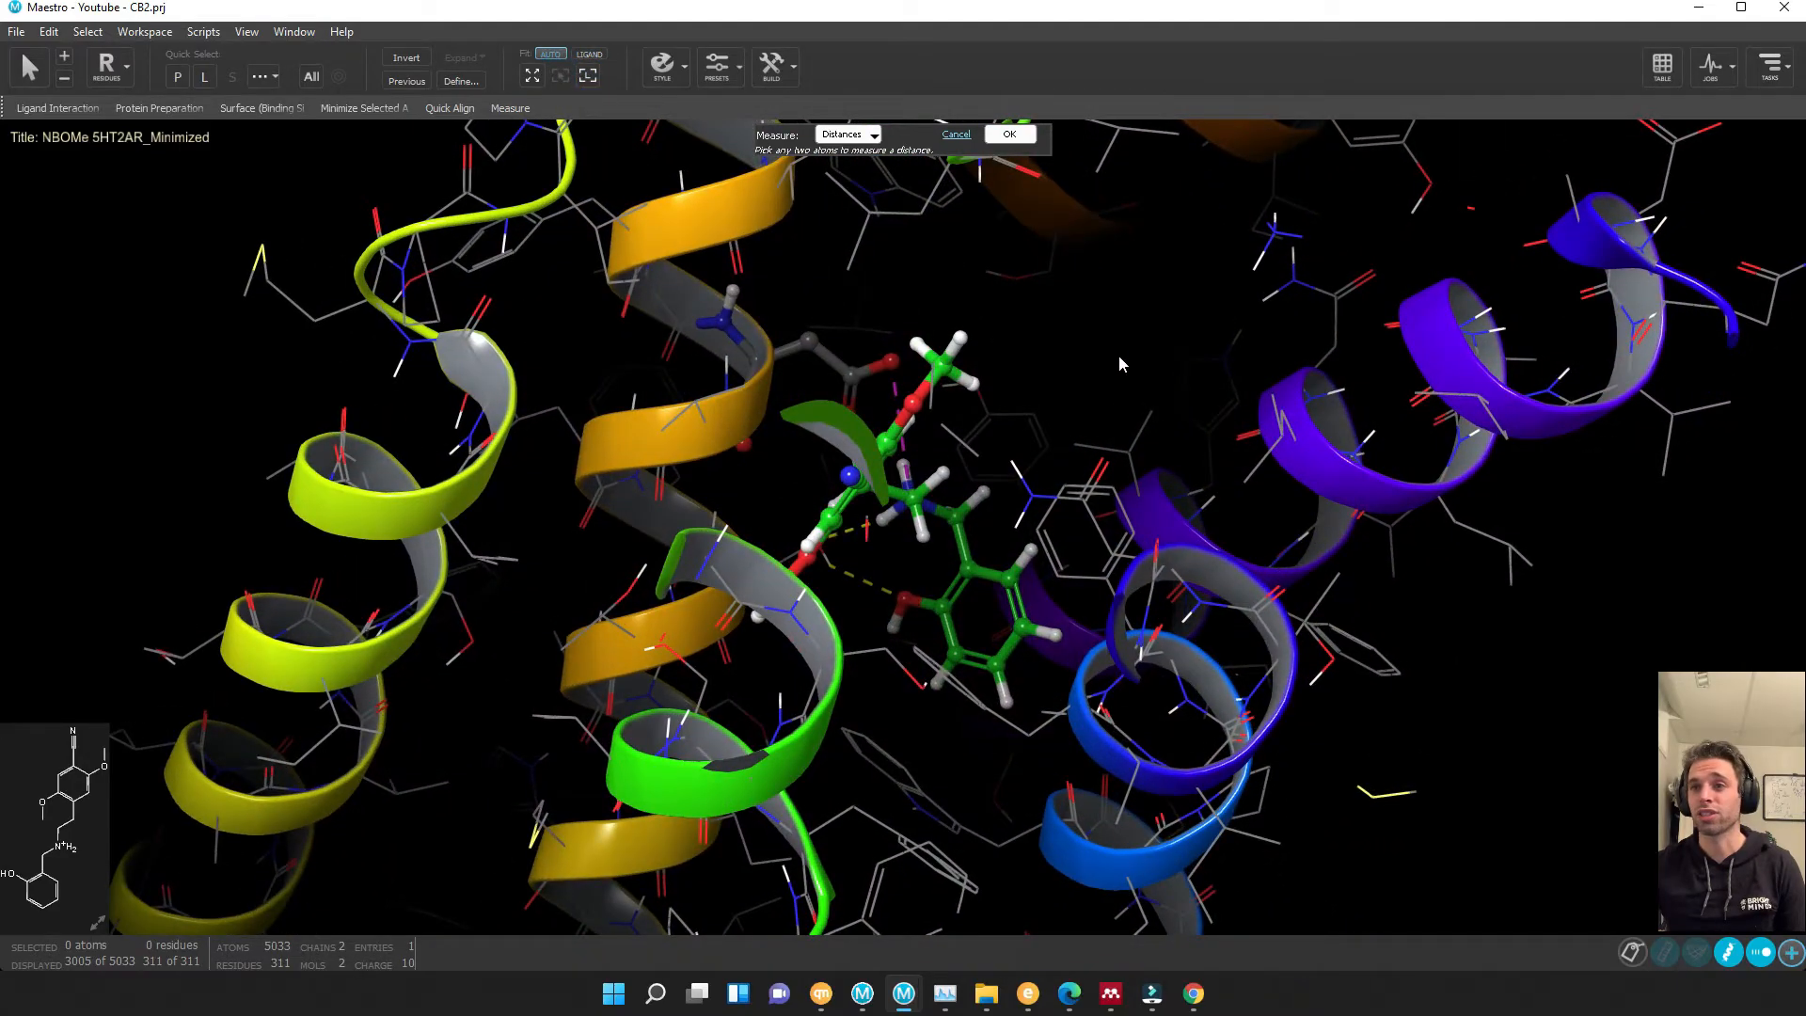
- Orbit to the salt bridge and measure the NBOMe amine to ASP 155 oxygen distance
left_click_drag(1117, 365, 1324, 511)
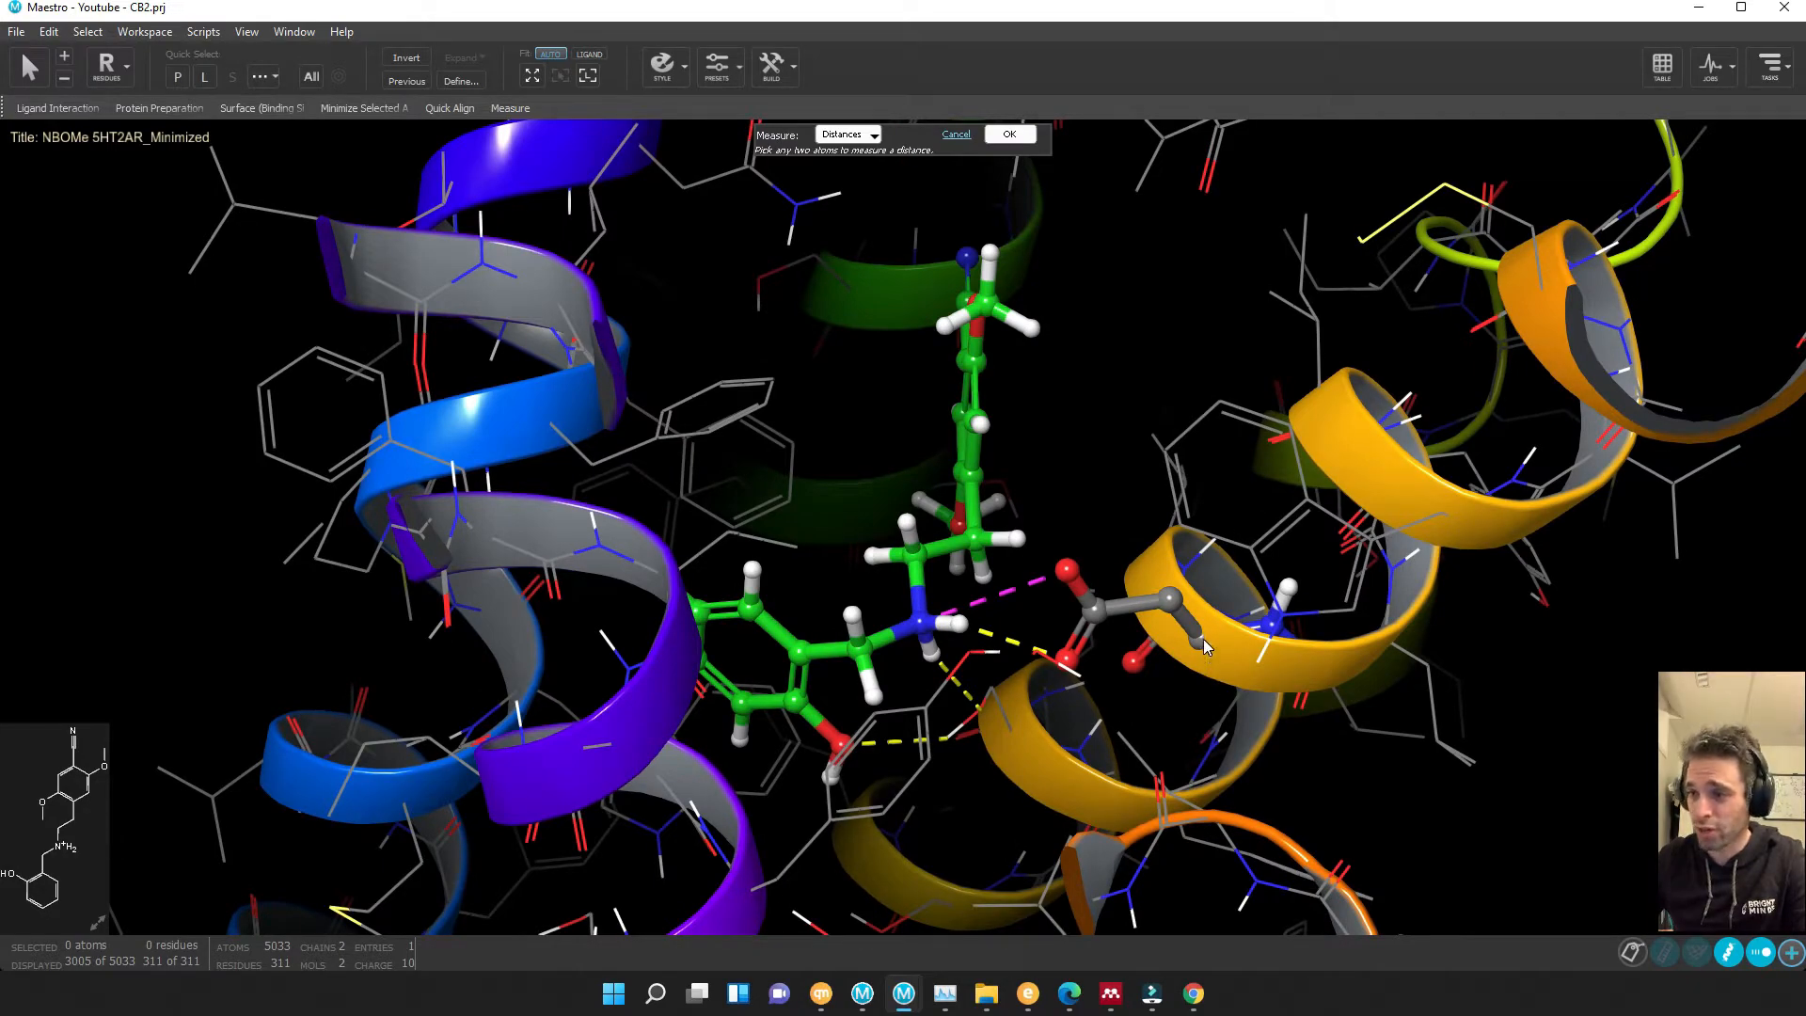
left_click(1192, 633)
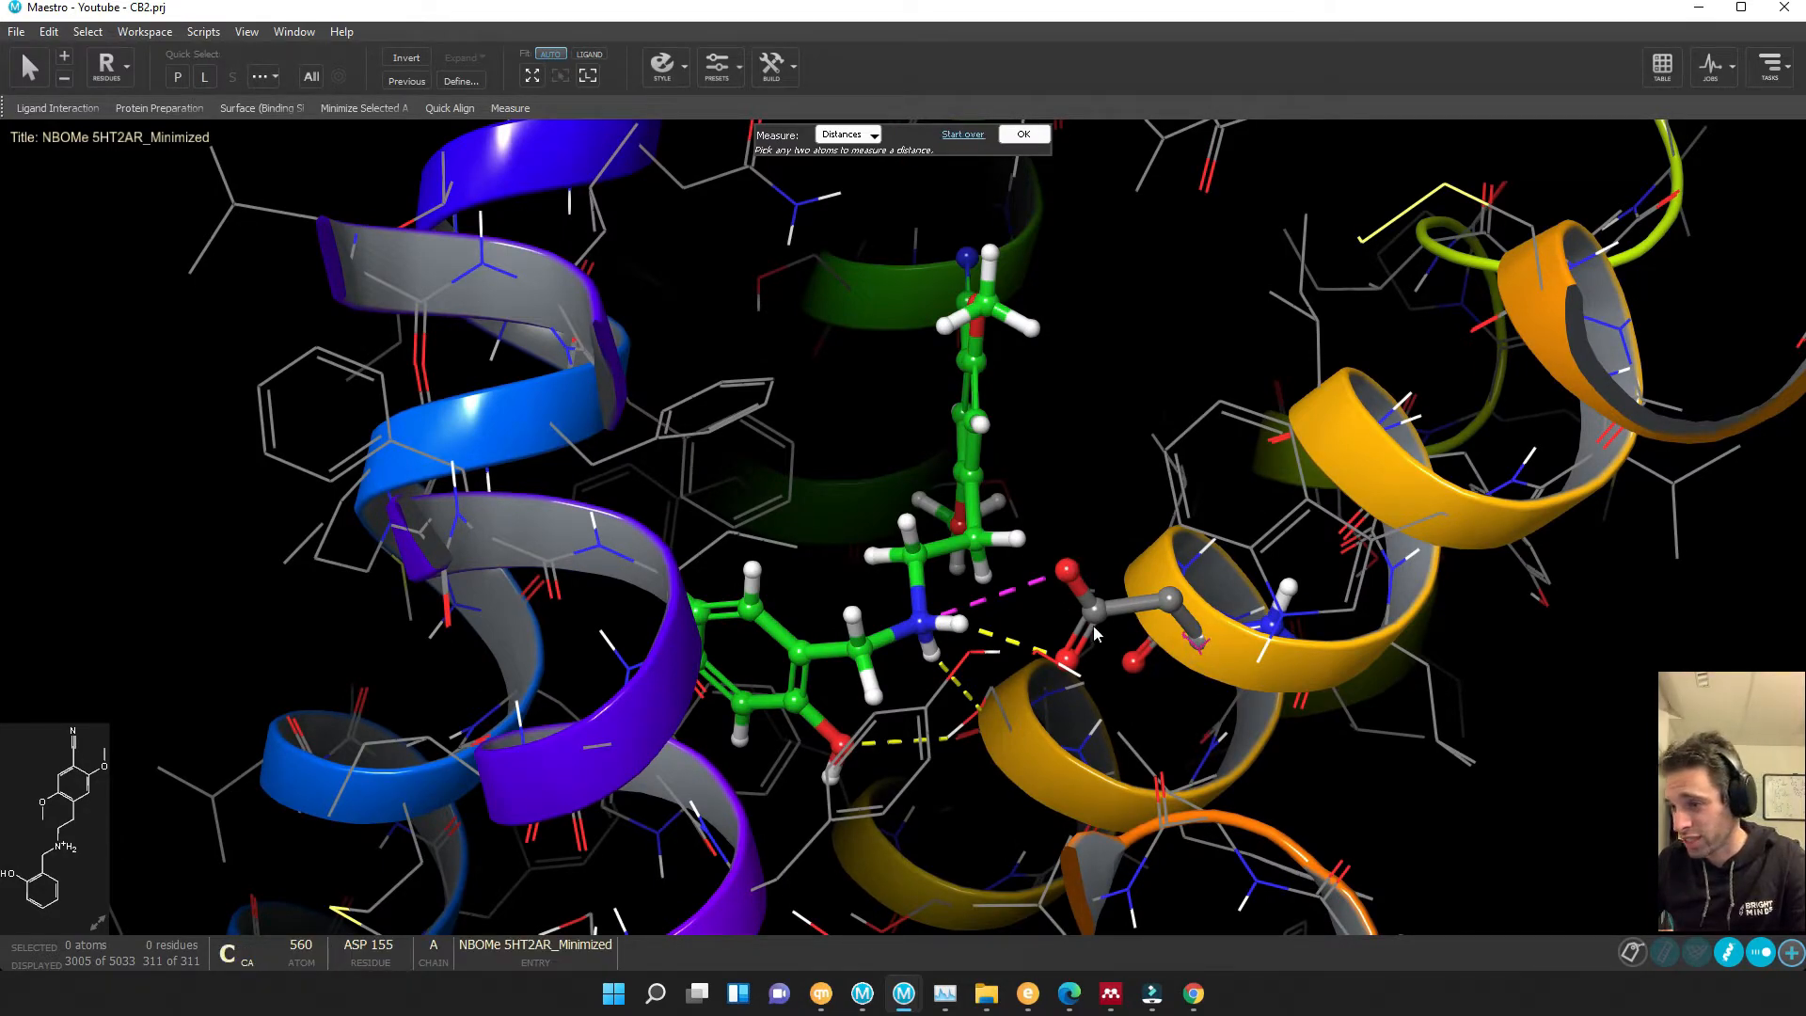
left_click(106, 66)
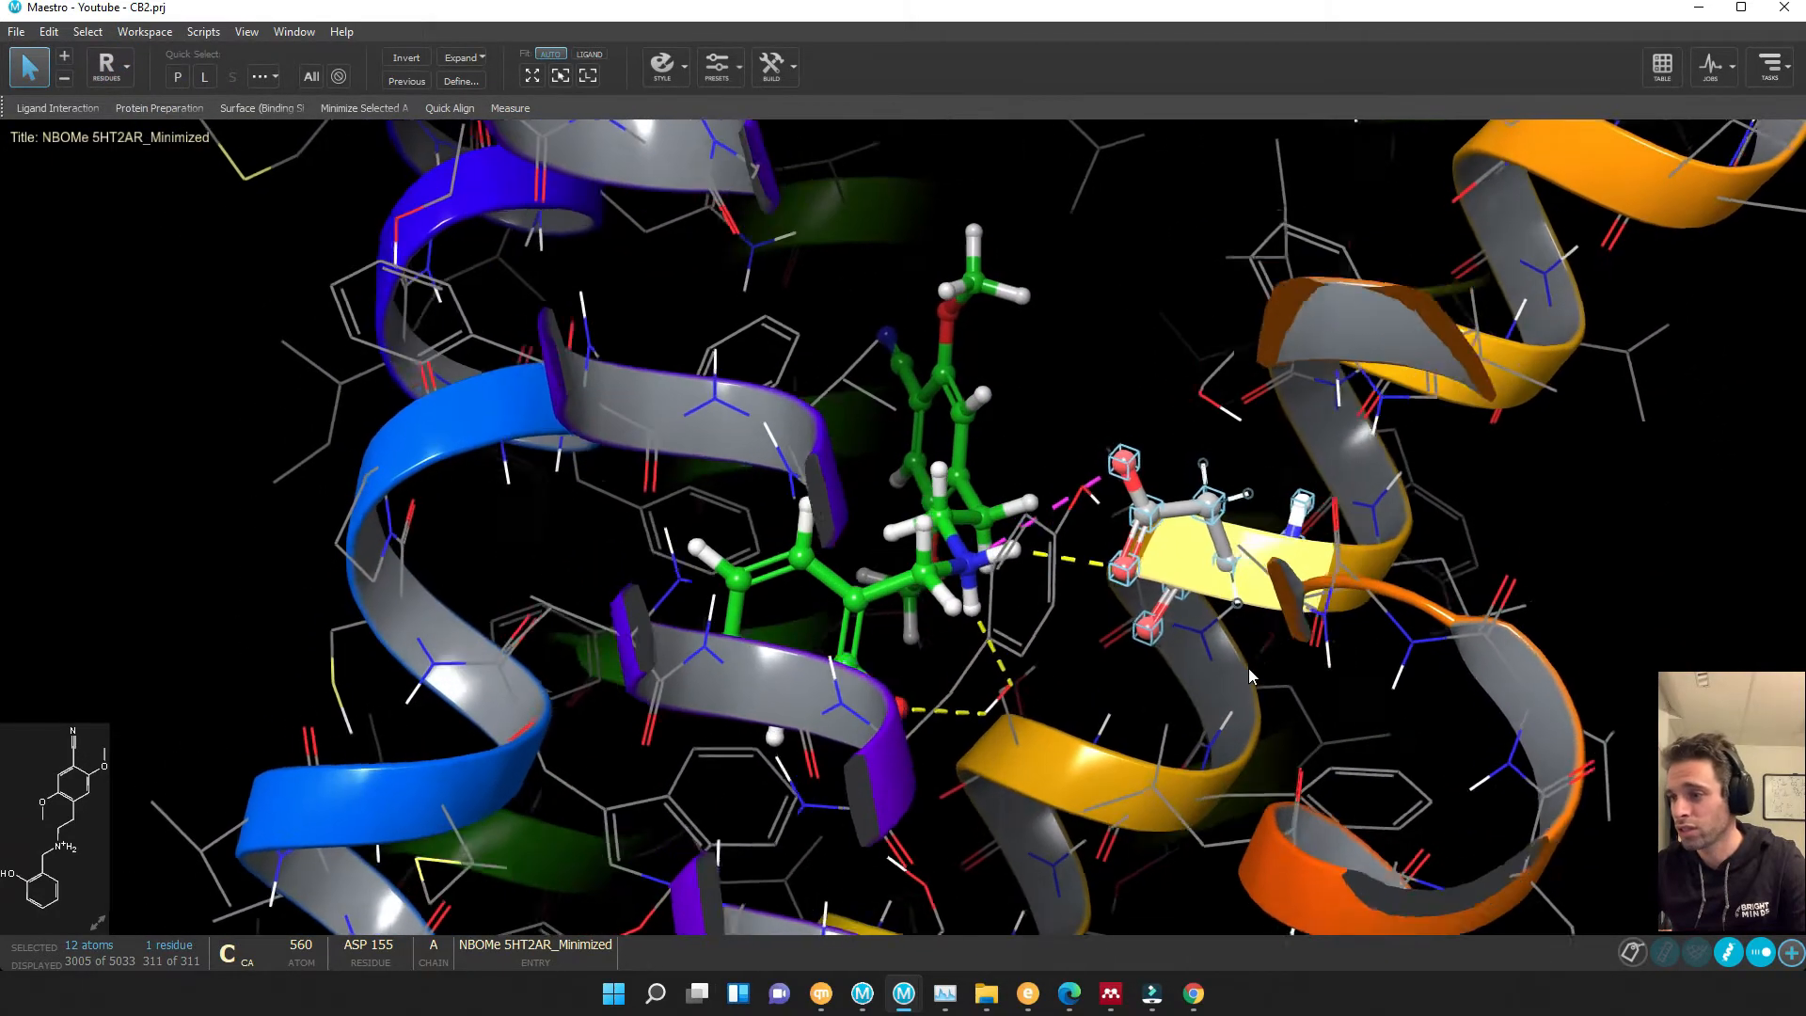
- Orbit the 5-HT2A complex around the ASP 155 salt bridge
left_click_drag(1252, 677, 1041, 461)
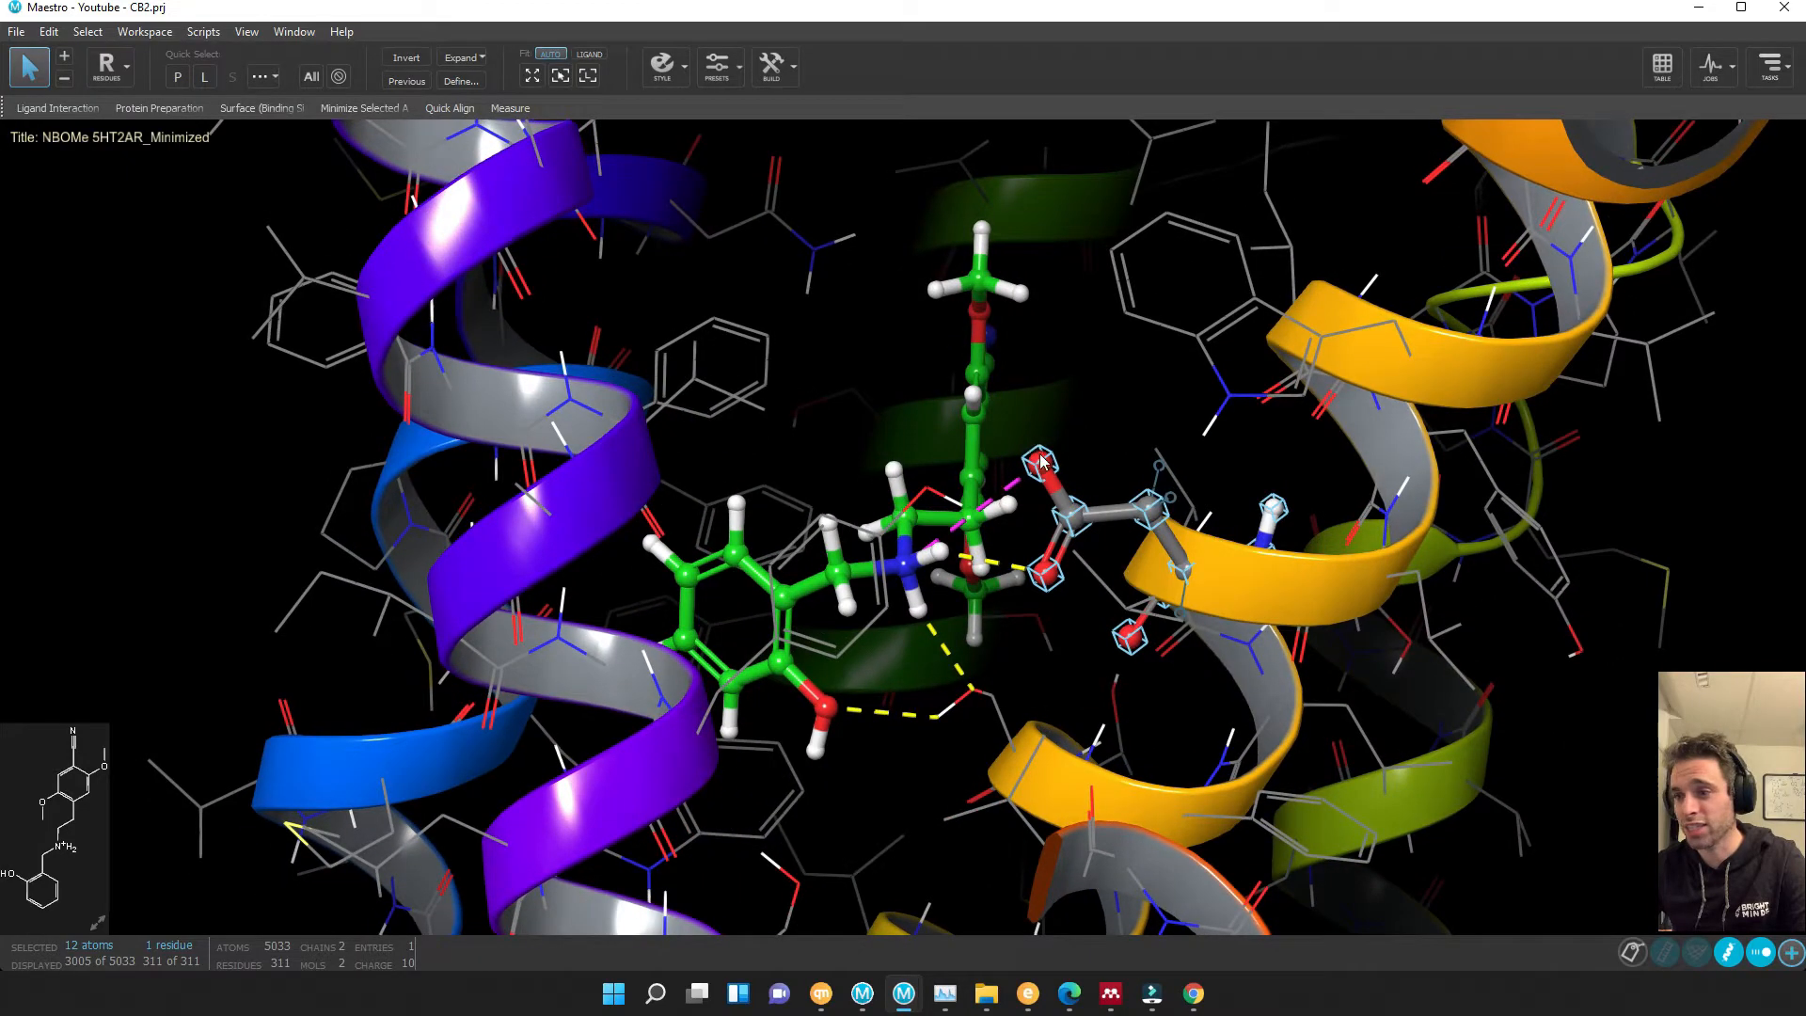
mouse_move(1066, 498)
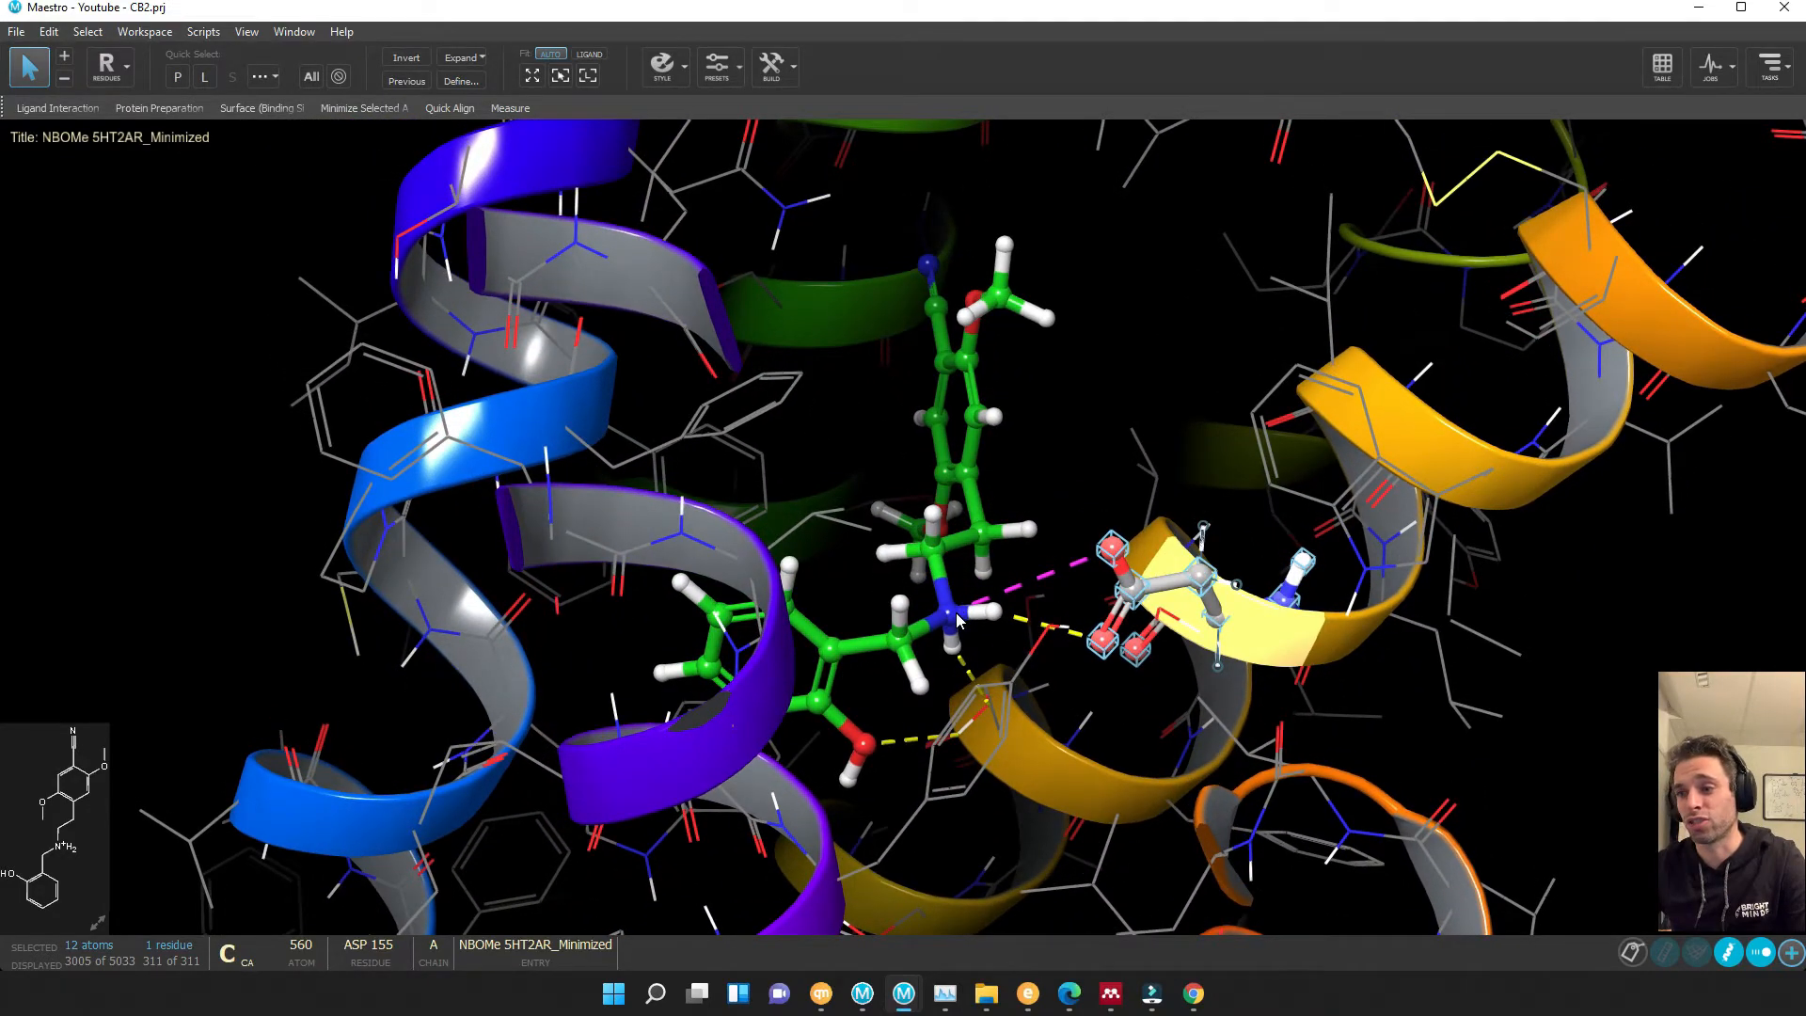
mouse_move(1002, 606)
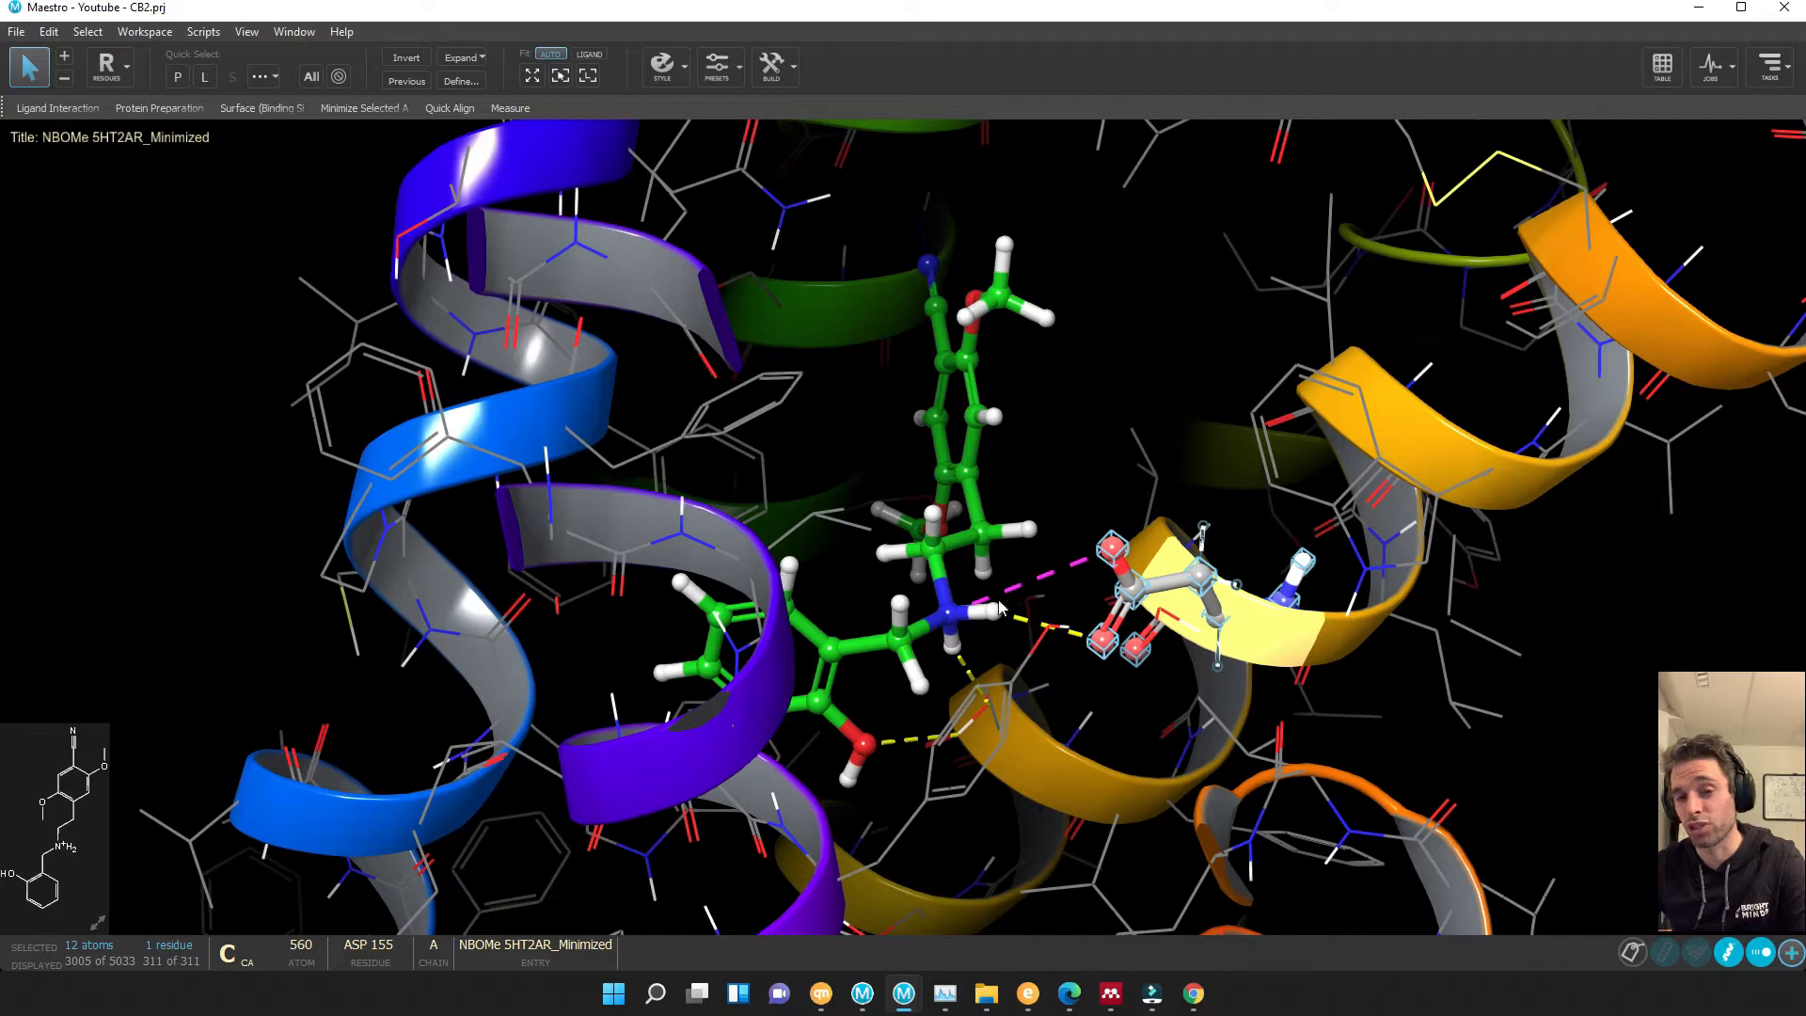
mouse_move(1167, 587)
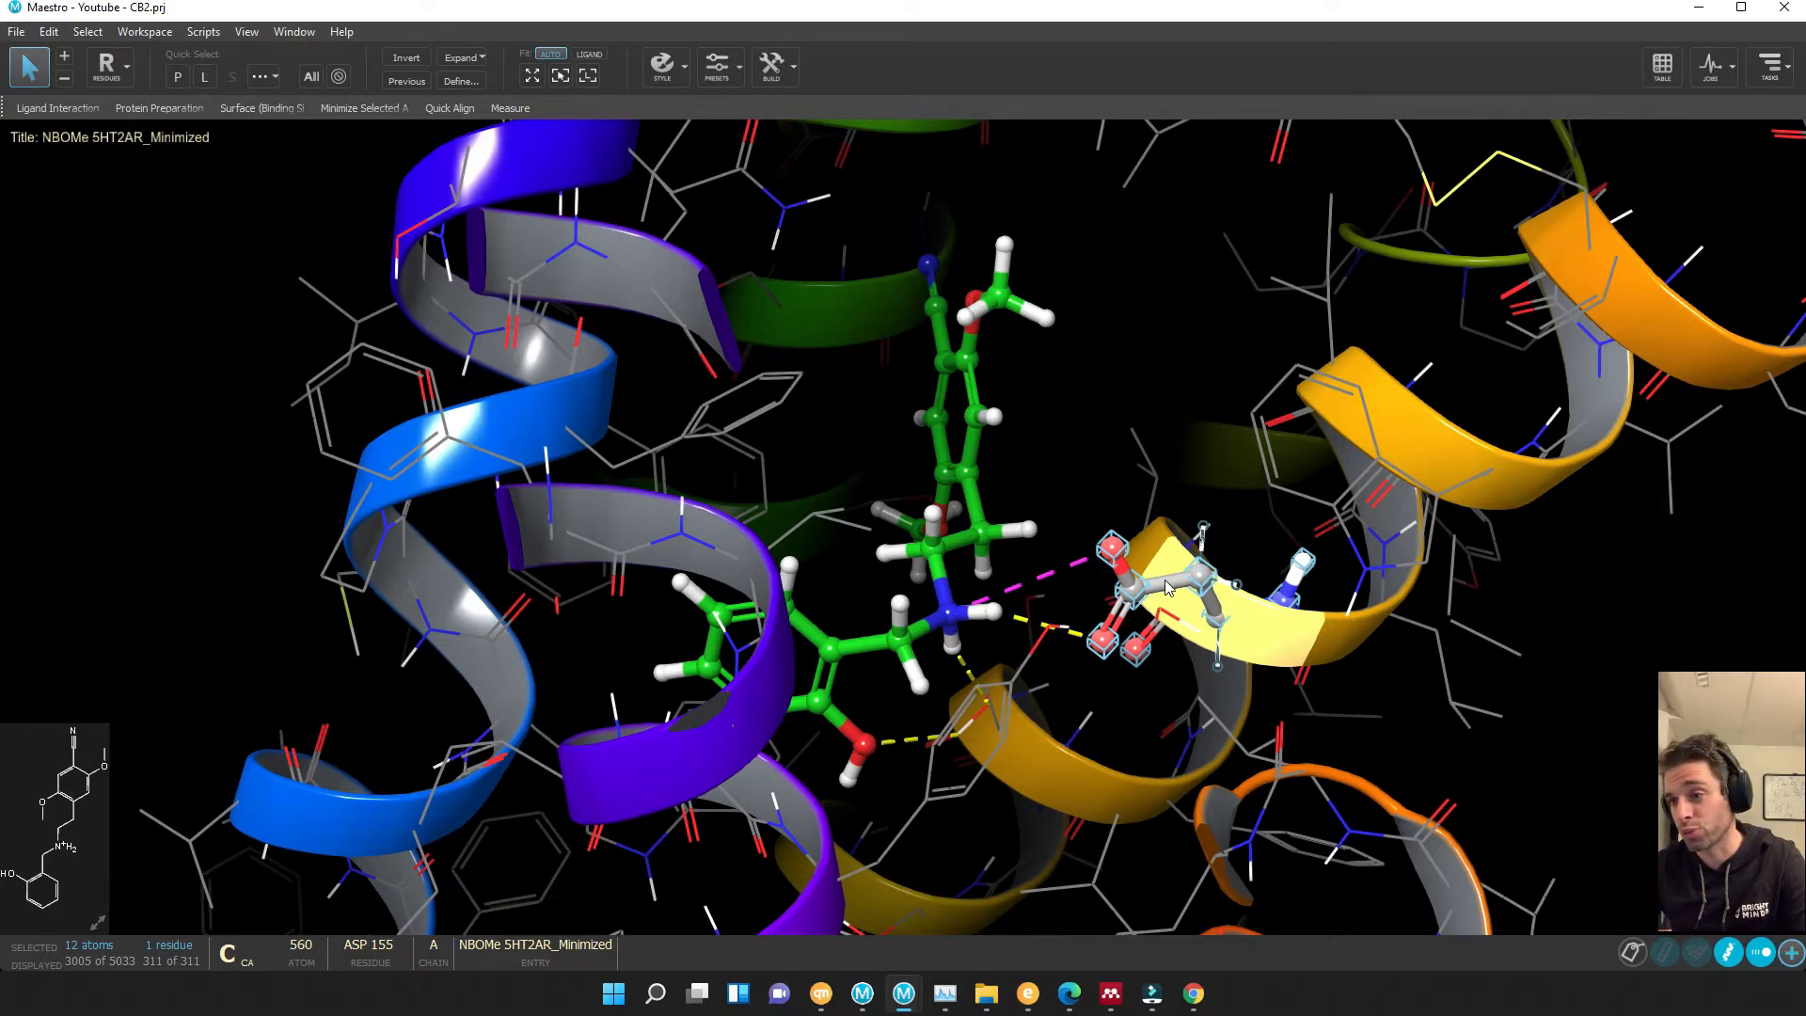
left_click_drag(1166, 585, 1123, 390)
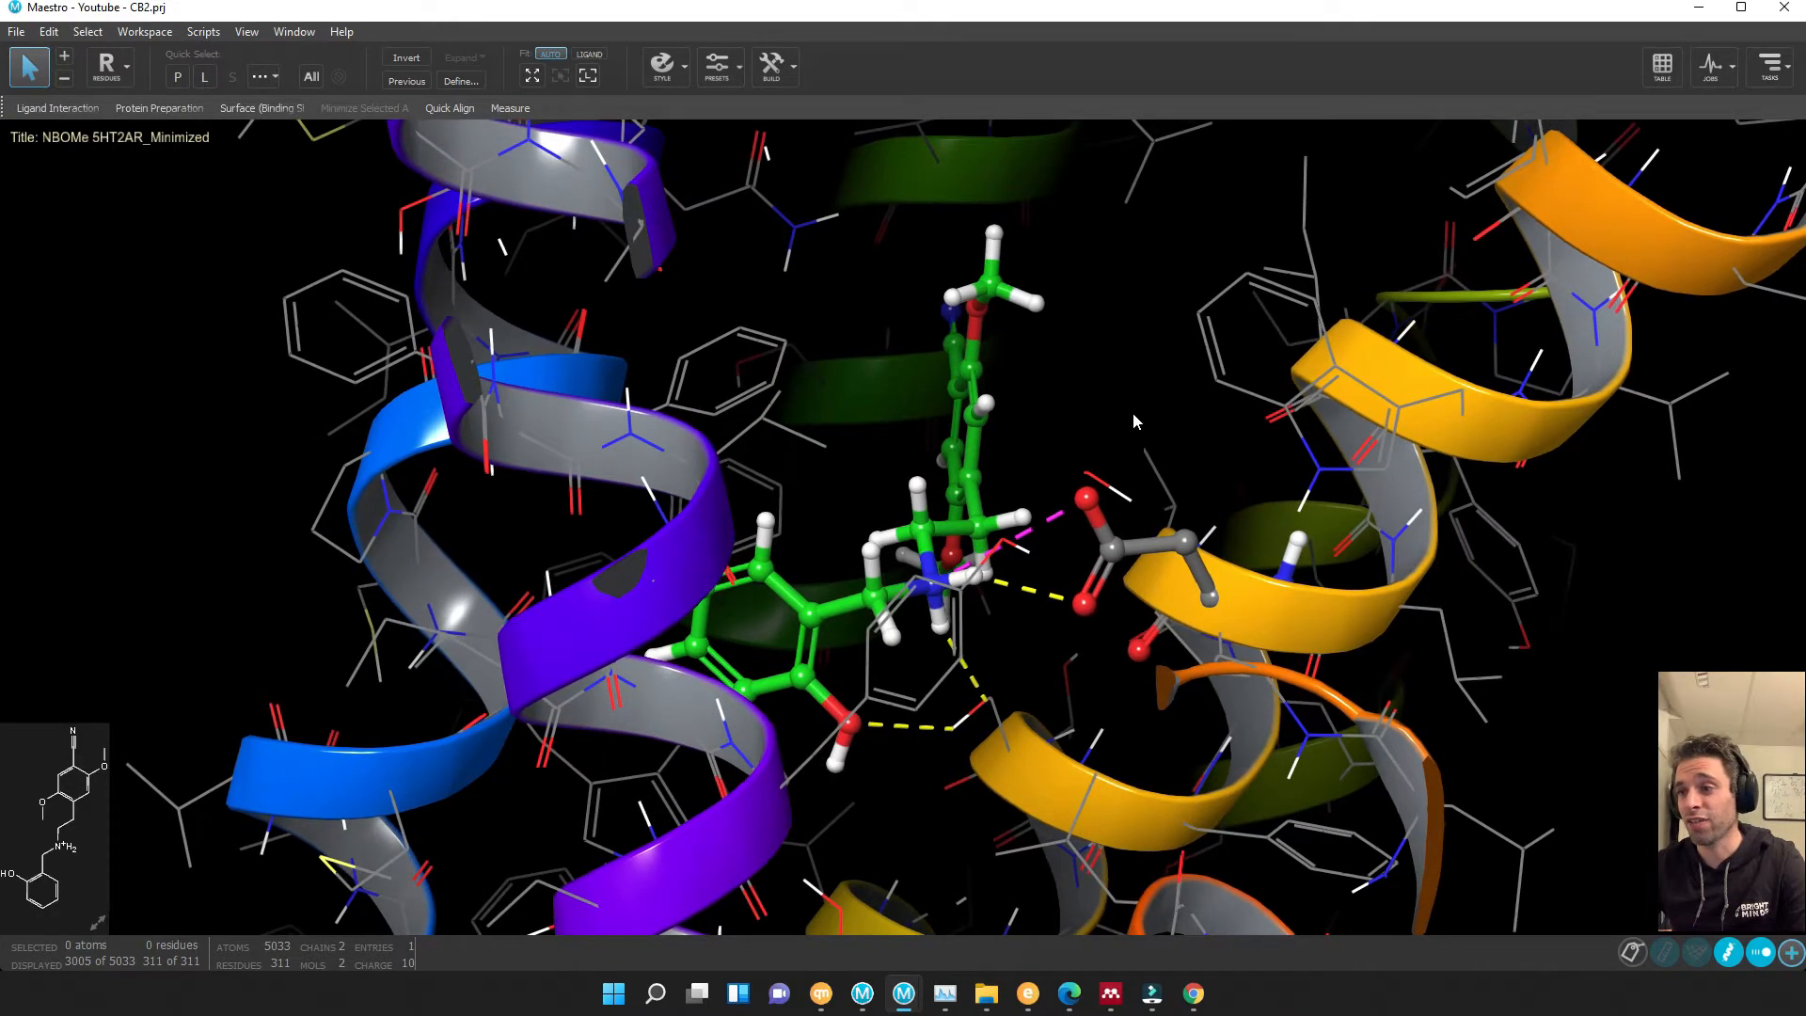
mouse_move(1221, 609)
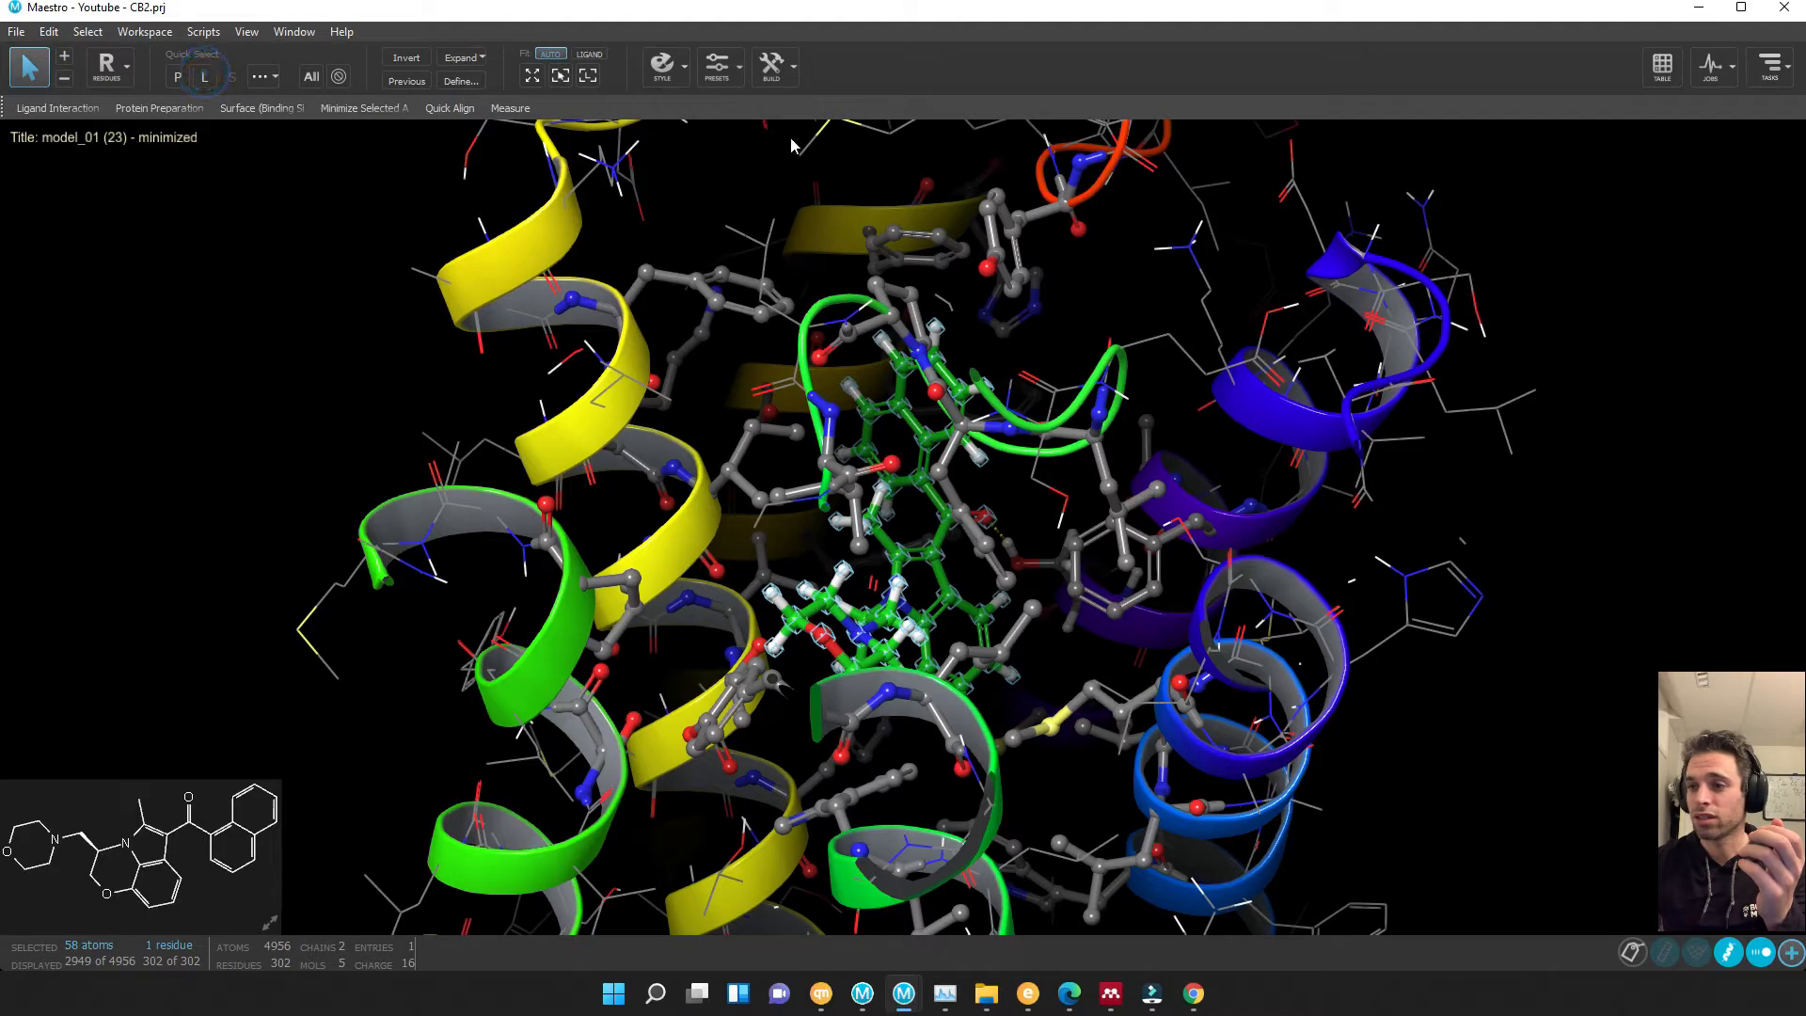
- Render the WIN 55212-2 ligand as CPK spheres and orbit to view it from above and side-on
left_click(661, 66)
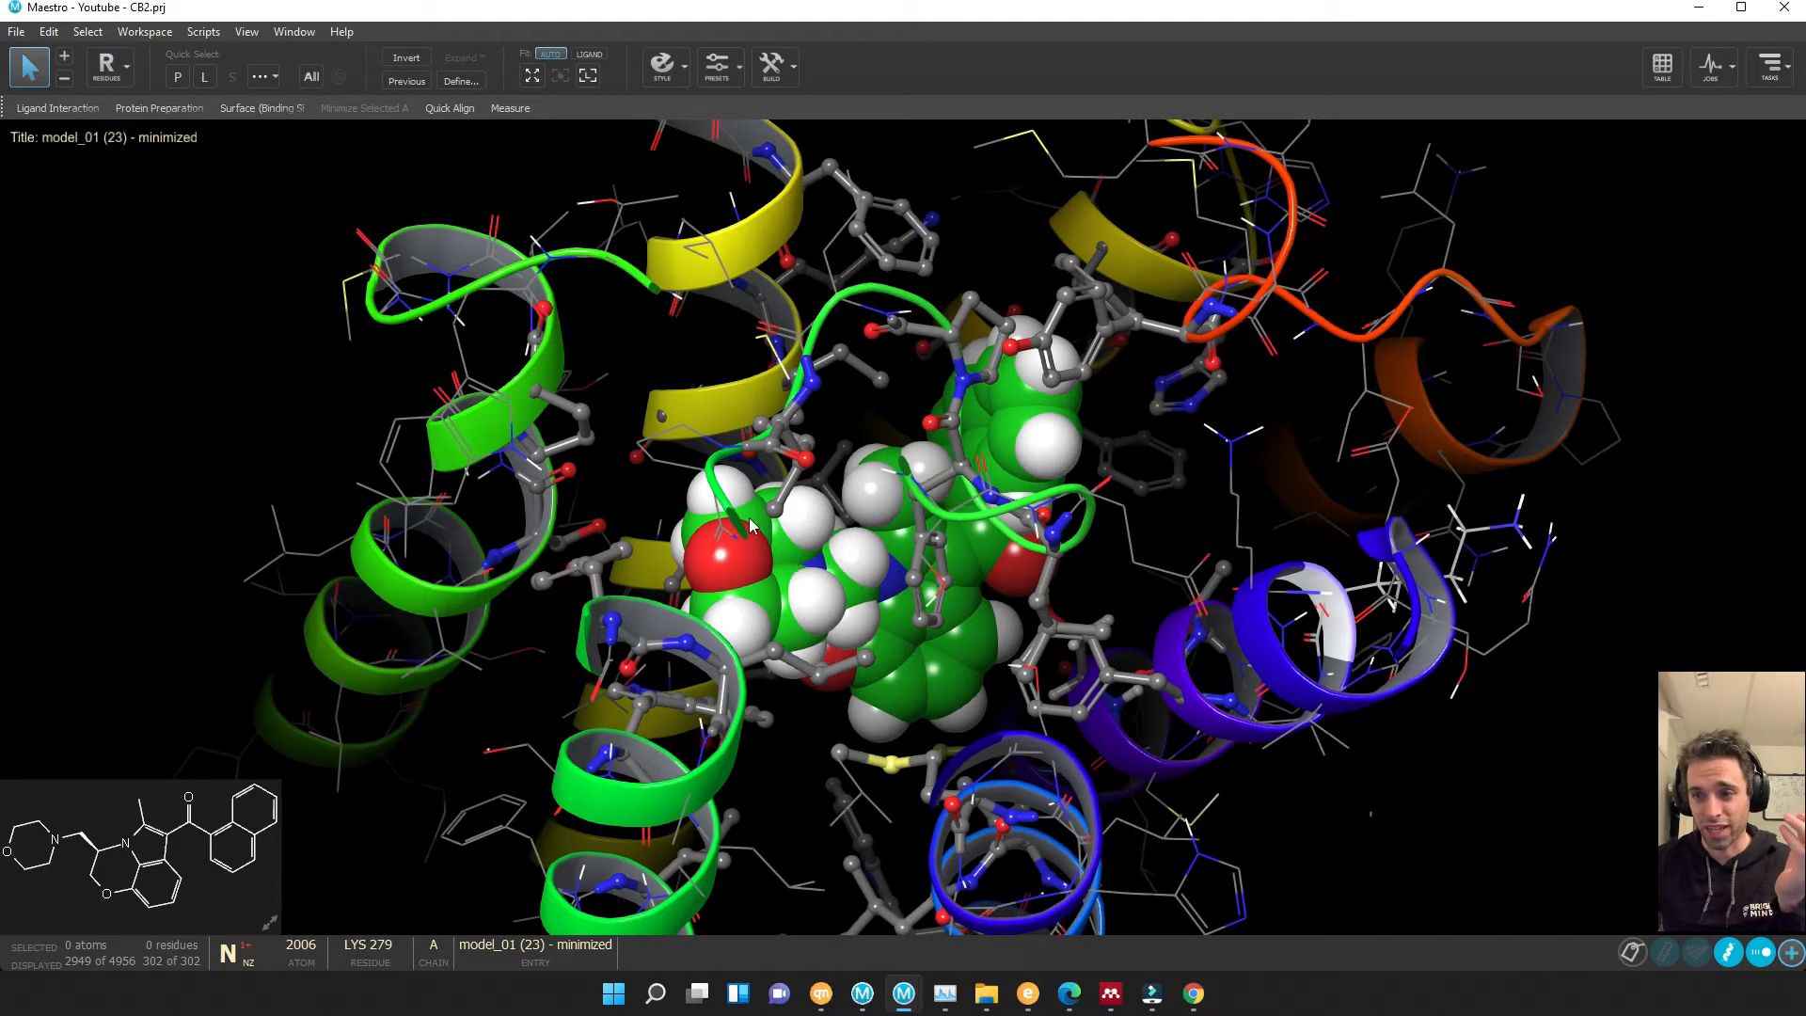
mouse_move(995, 437)
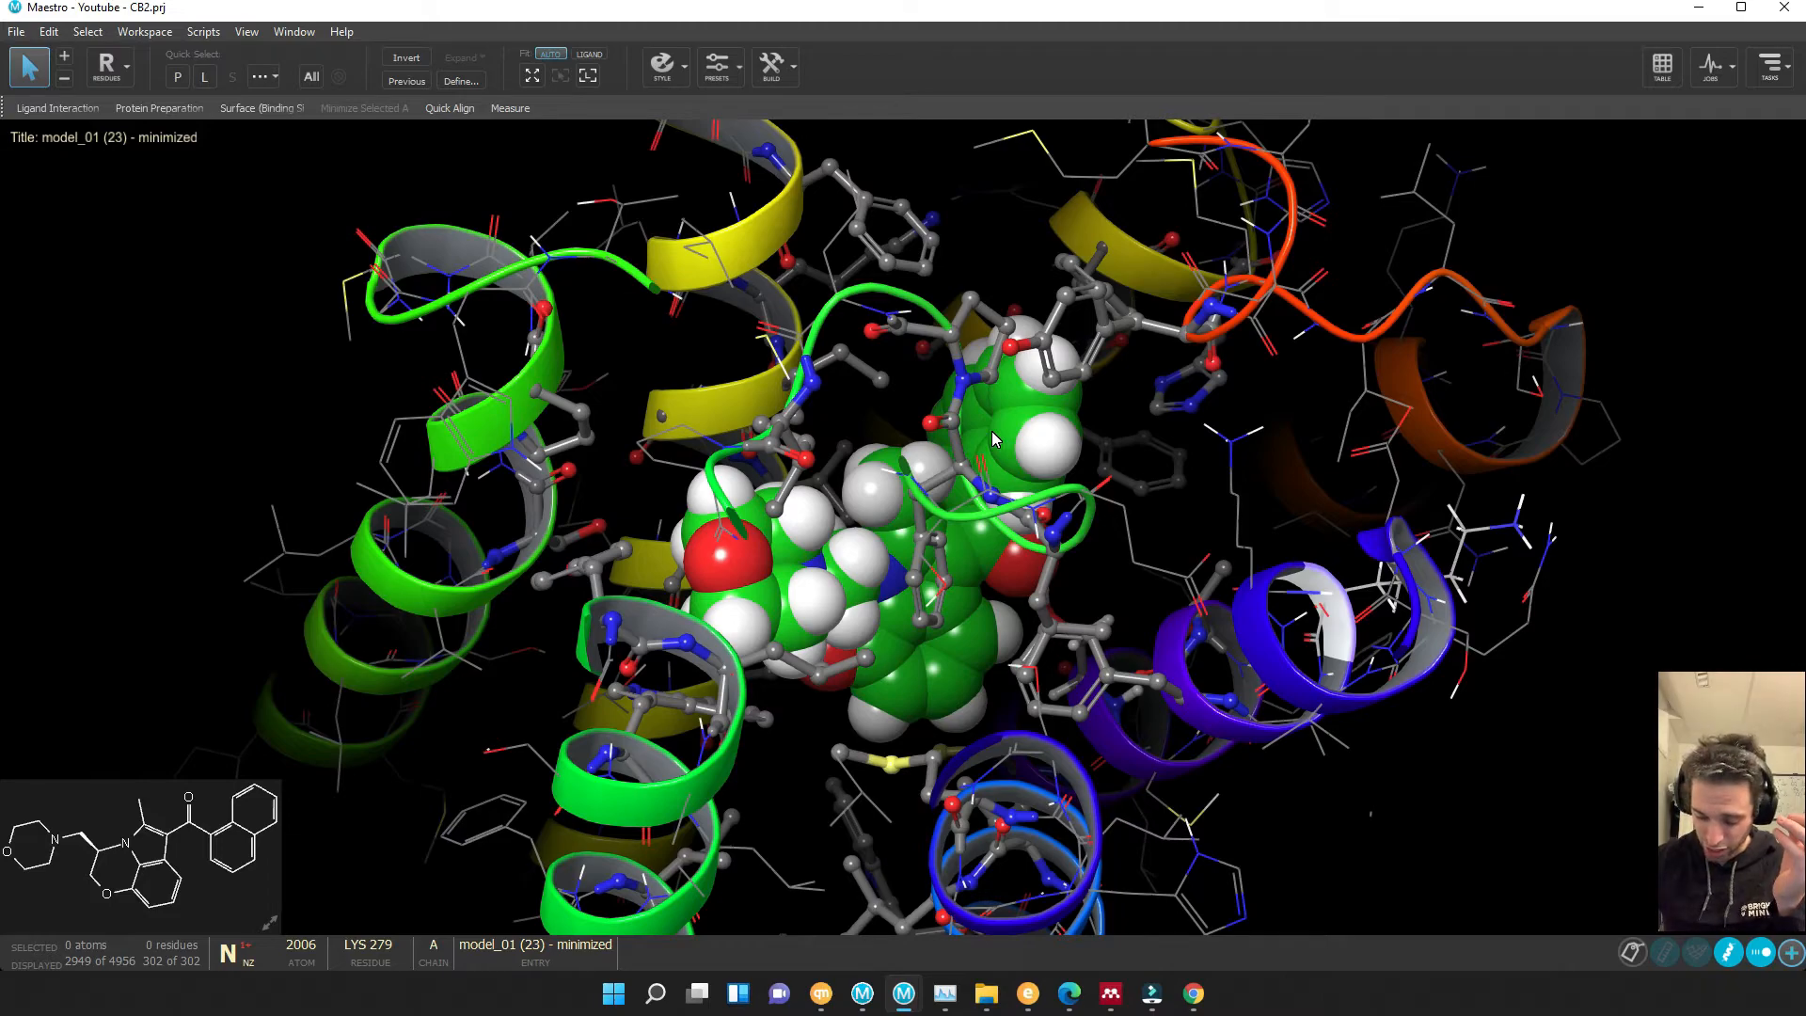
mouse_move(1022, 498)
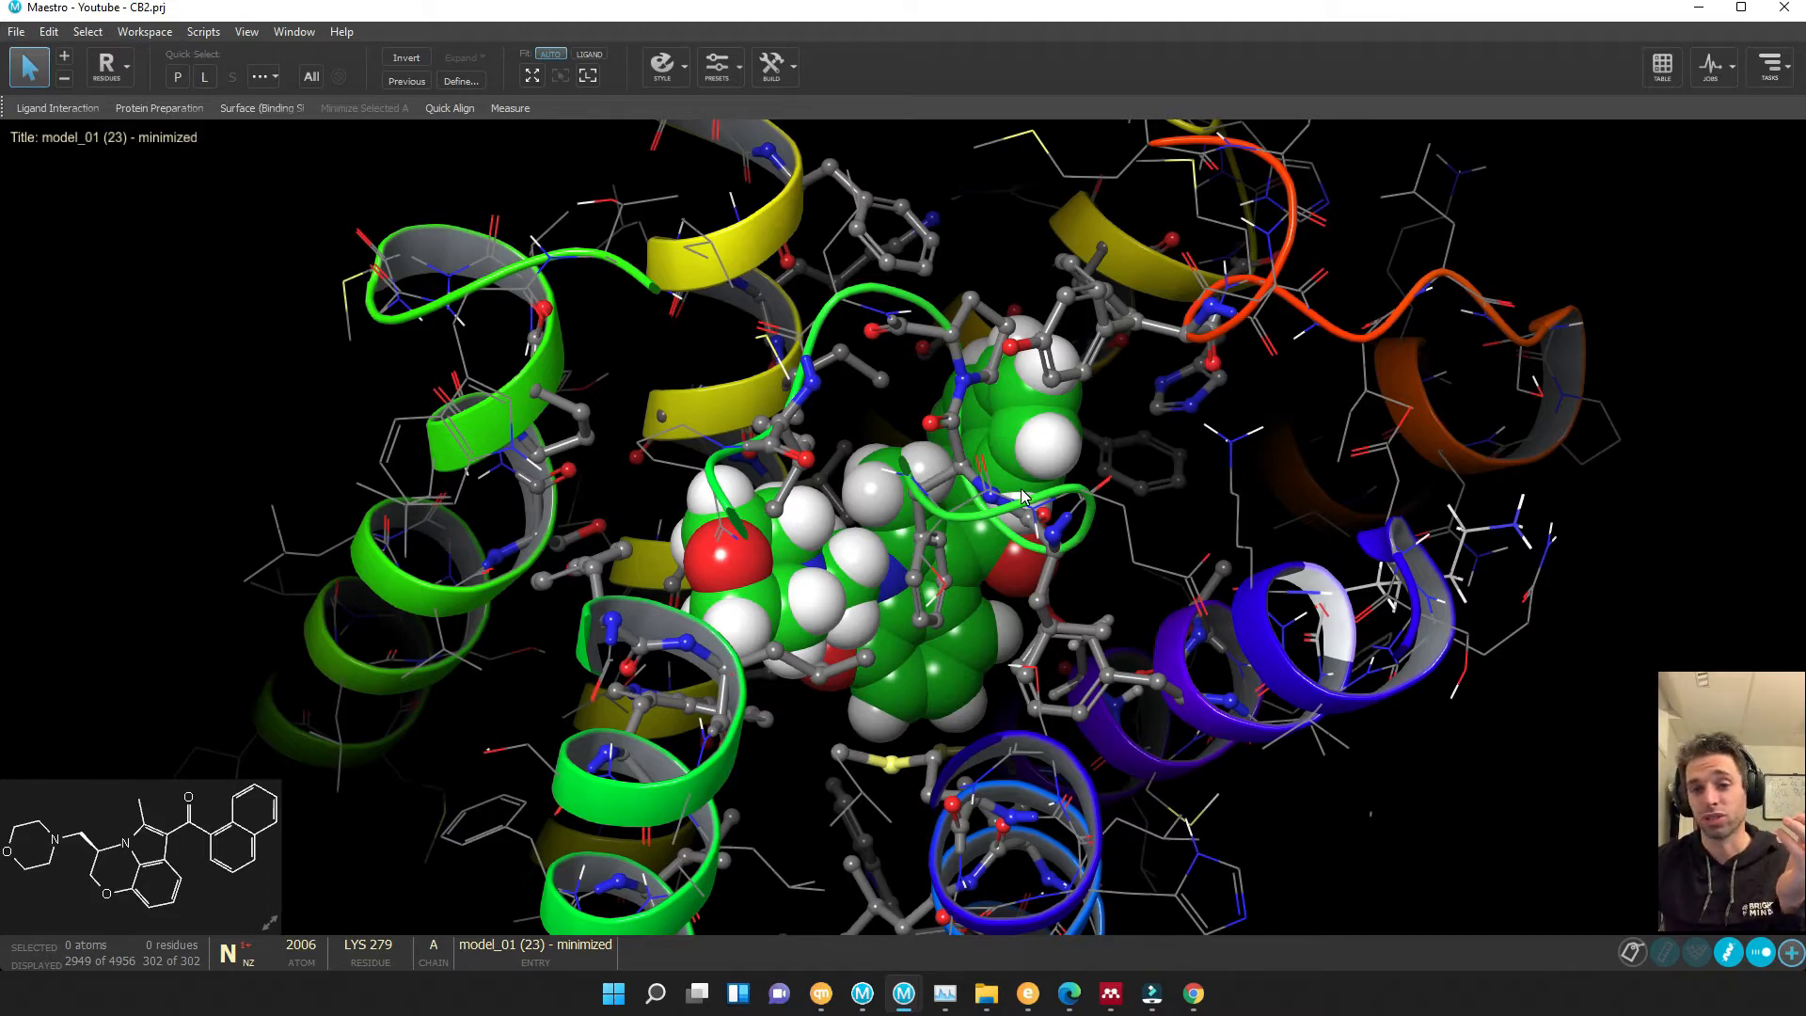
left_click_drag(1022, 496, 1020, 524)
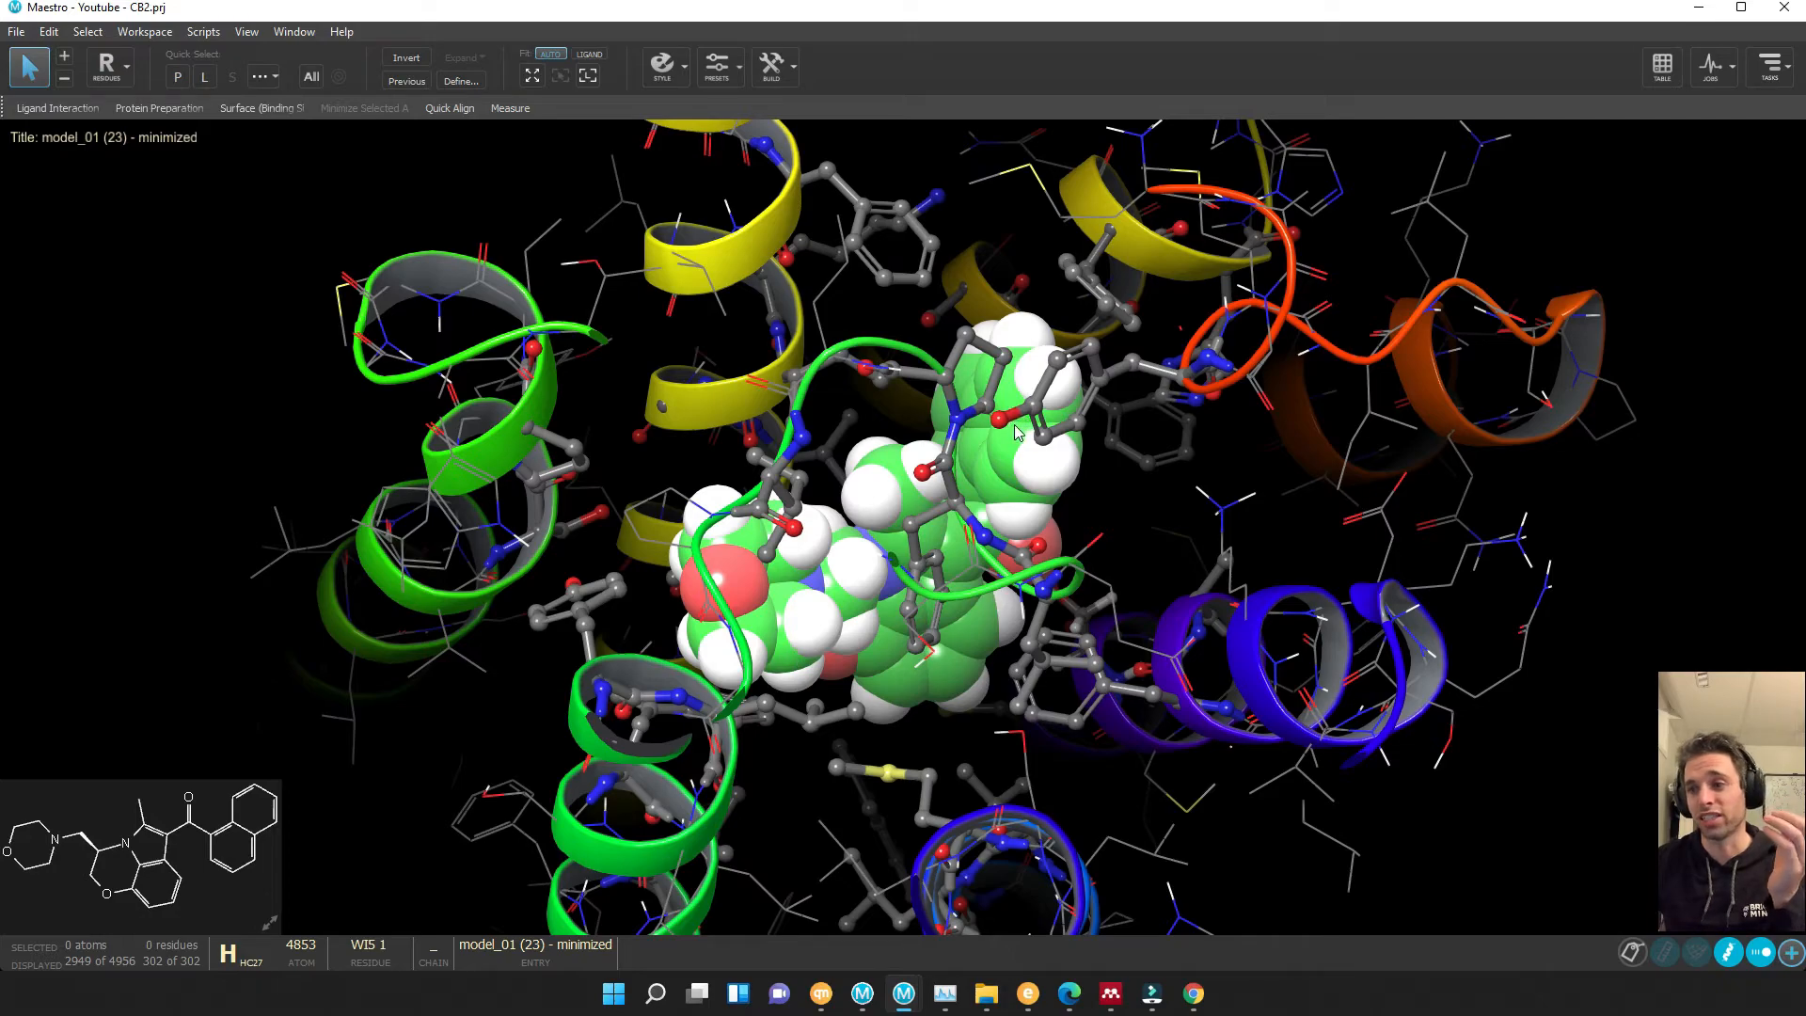
mouse_move(1127, 542)
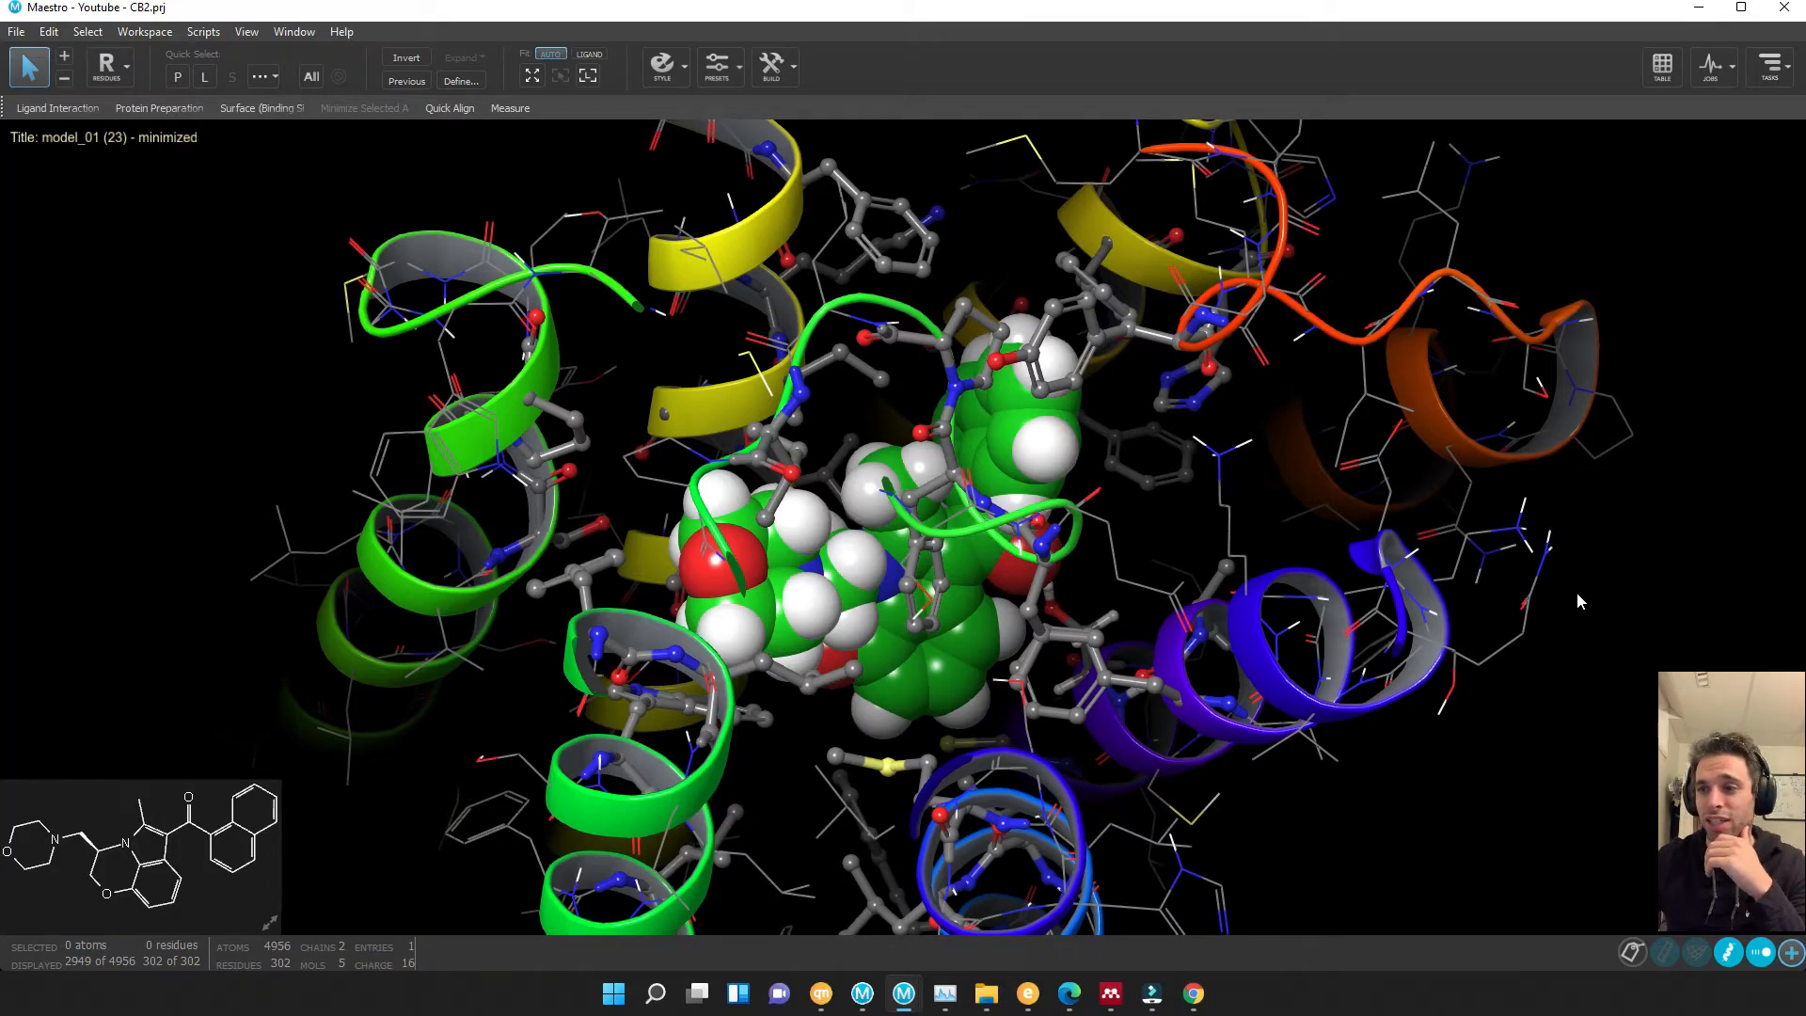
mouse_move(1592, 584)
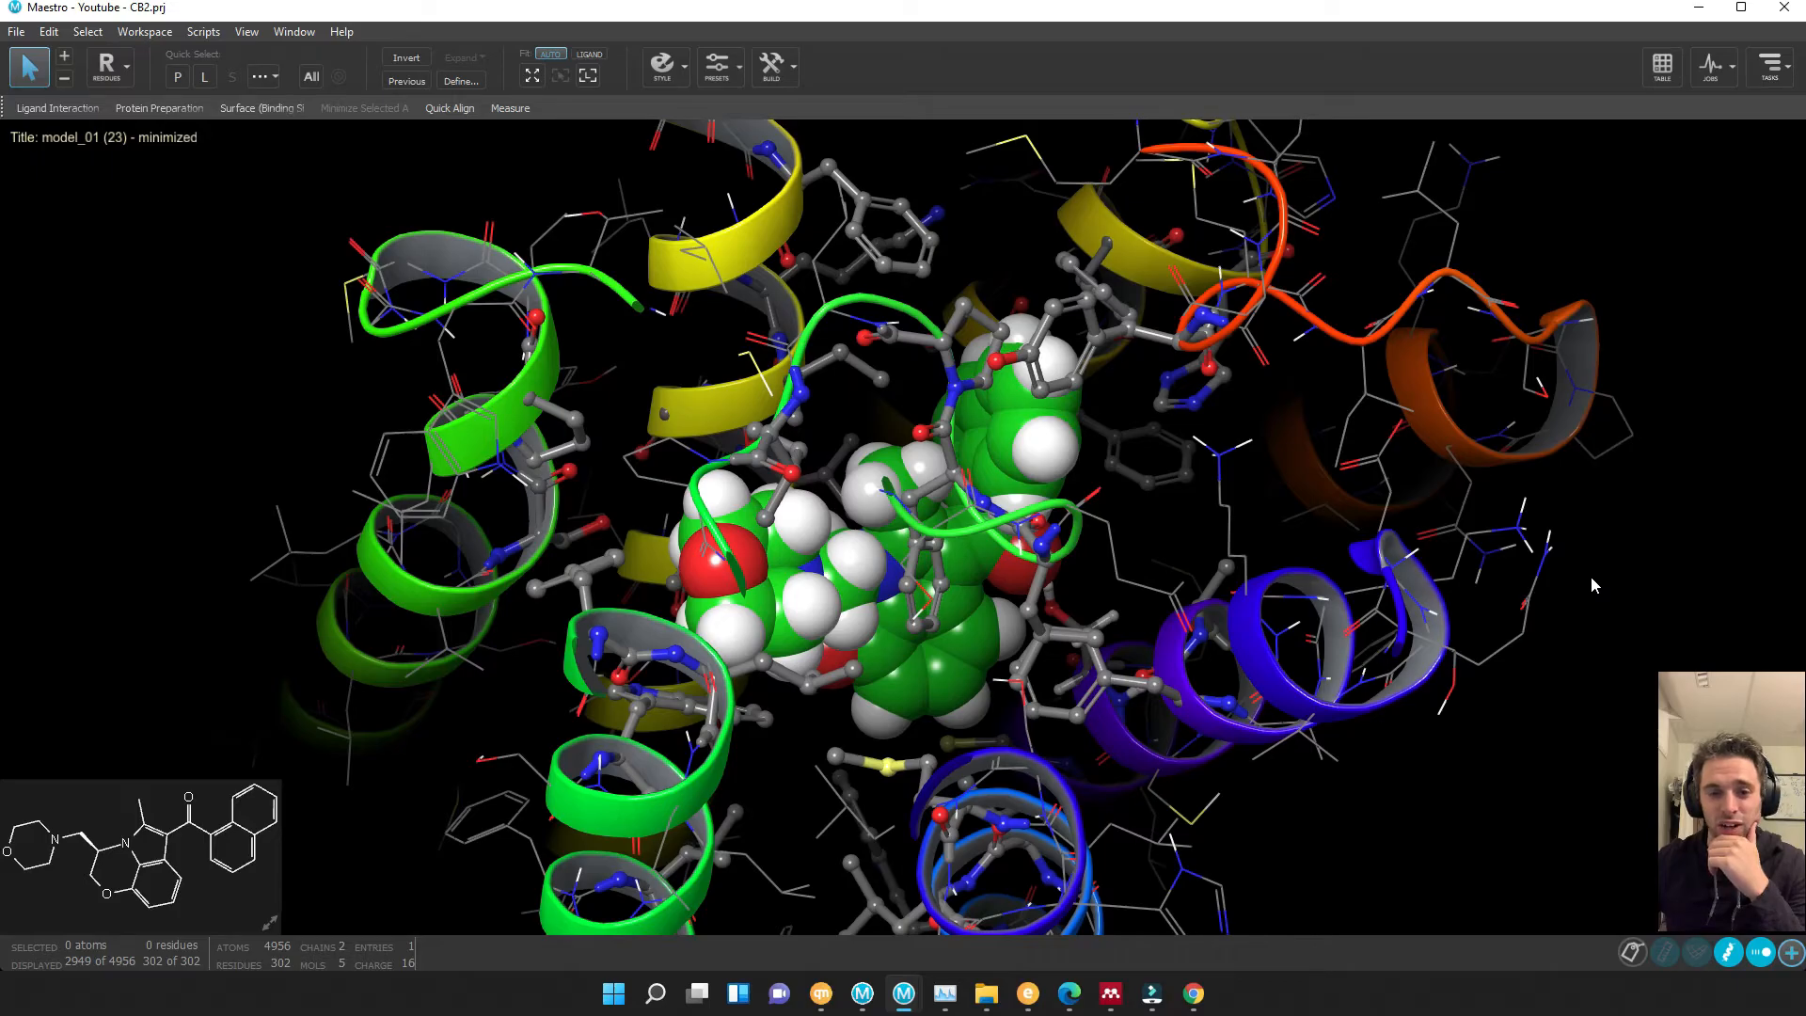
mouse_move(1621, 590)
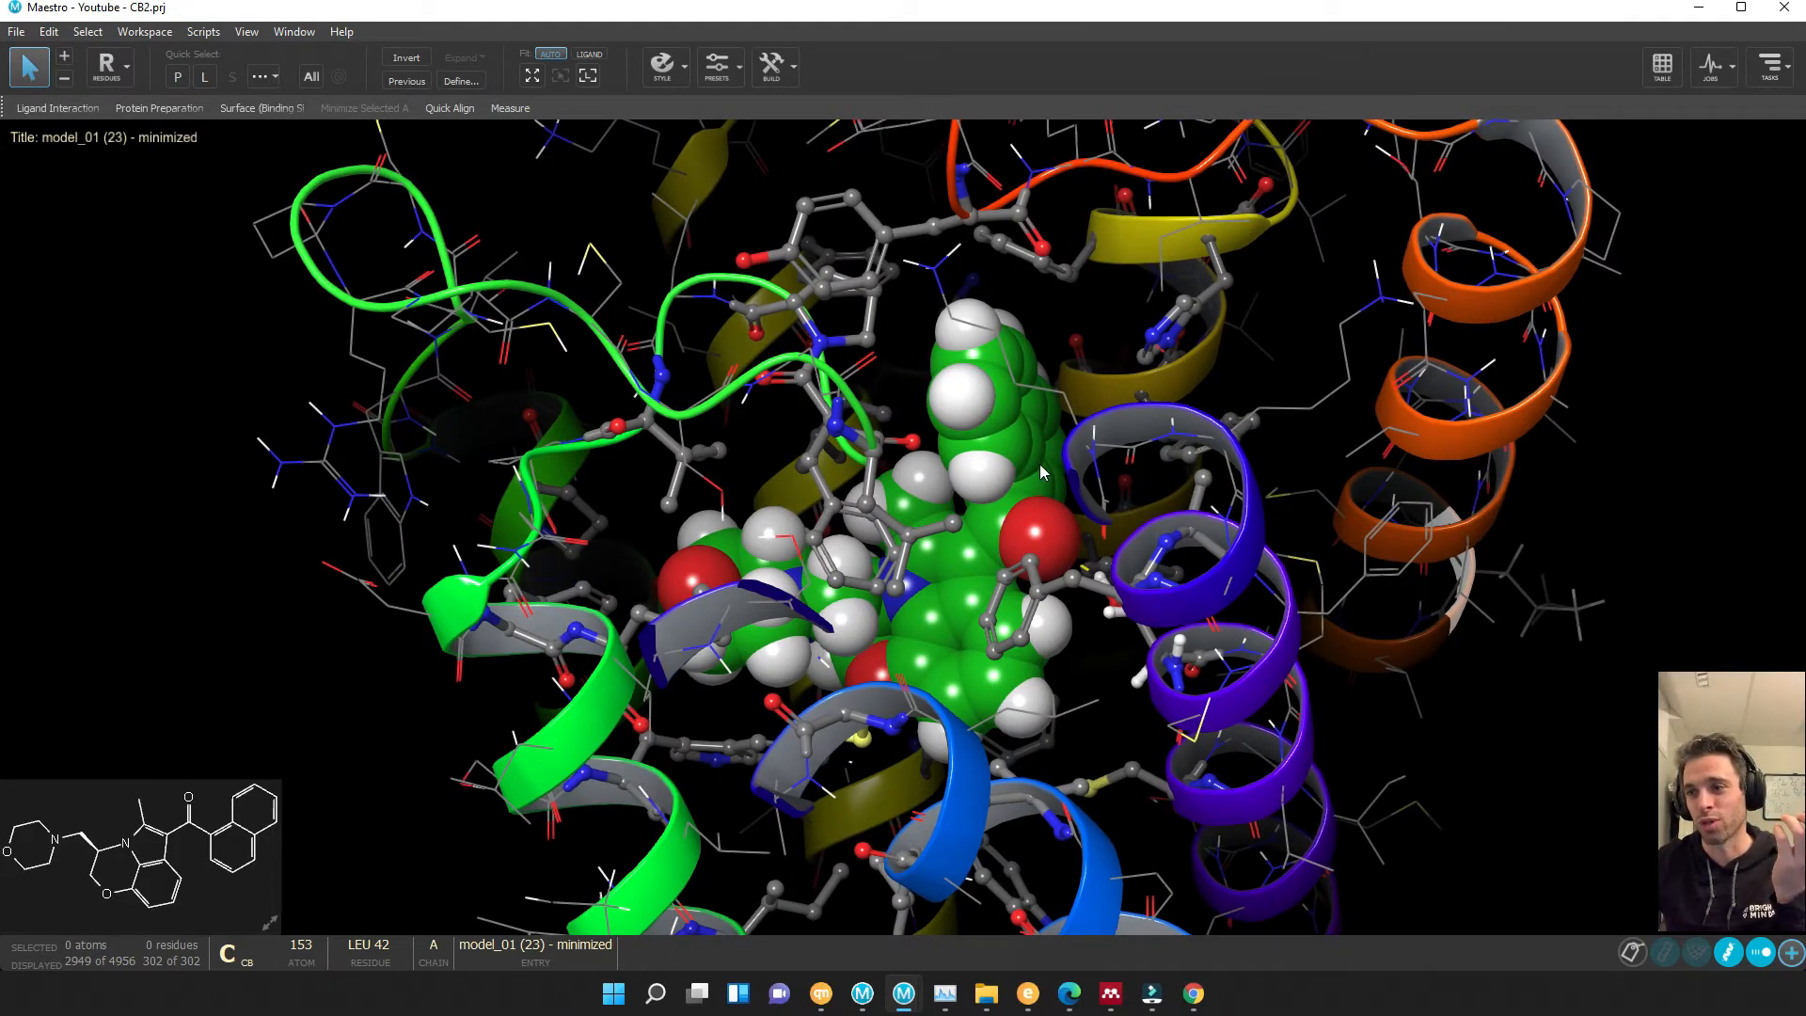
mouse_move(999, 573)
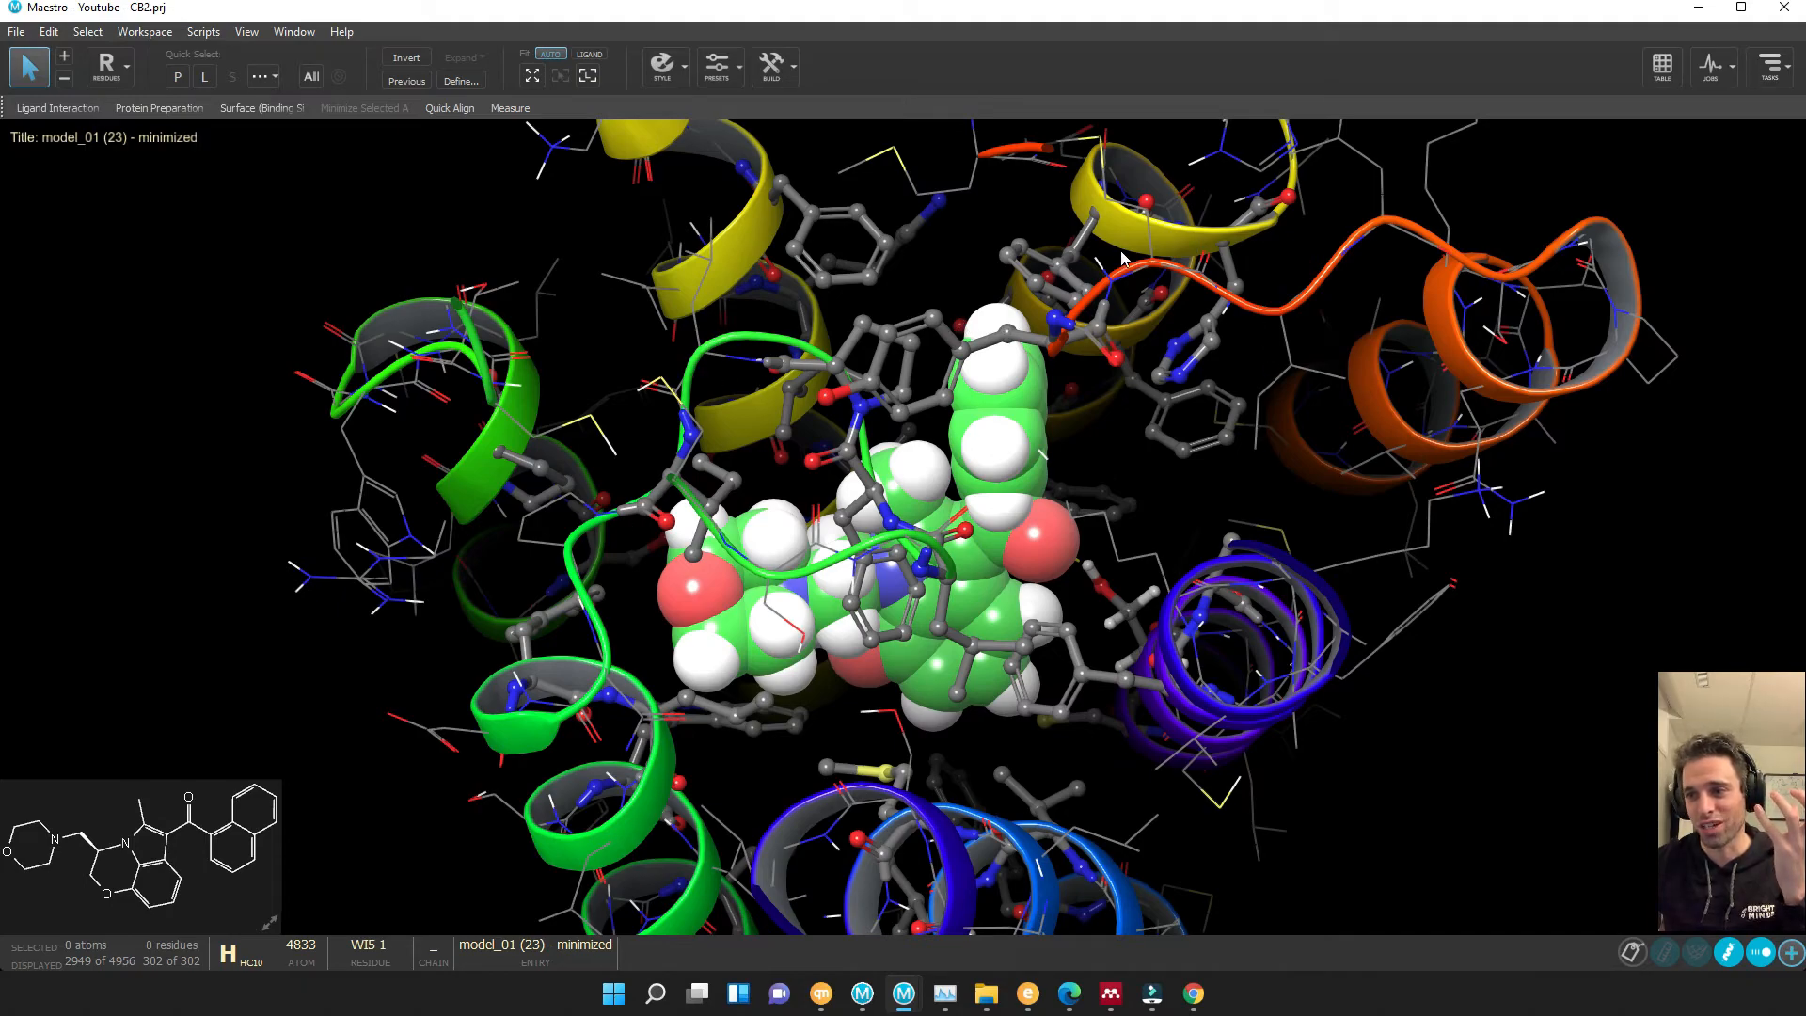
mouse_move(755, 472)
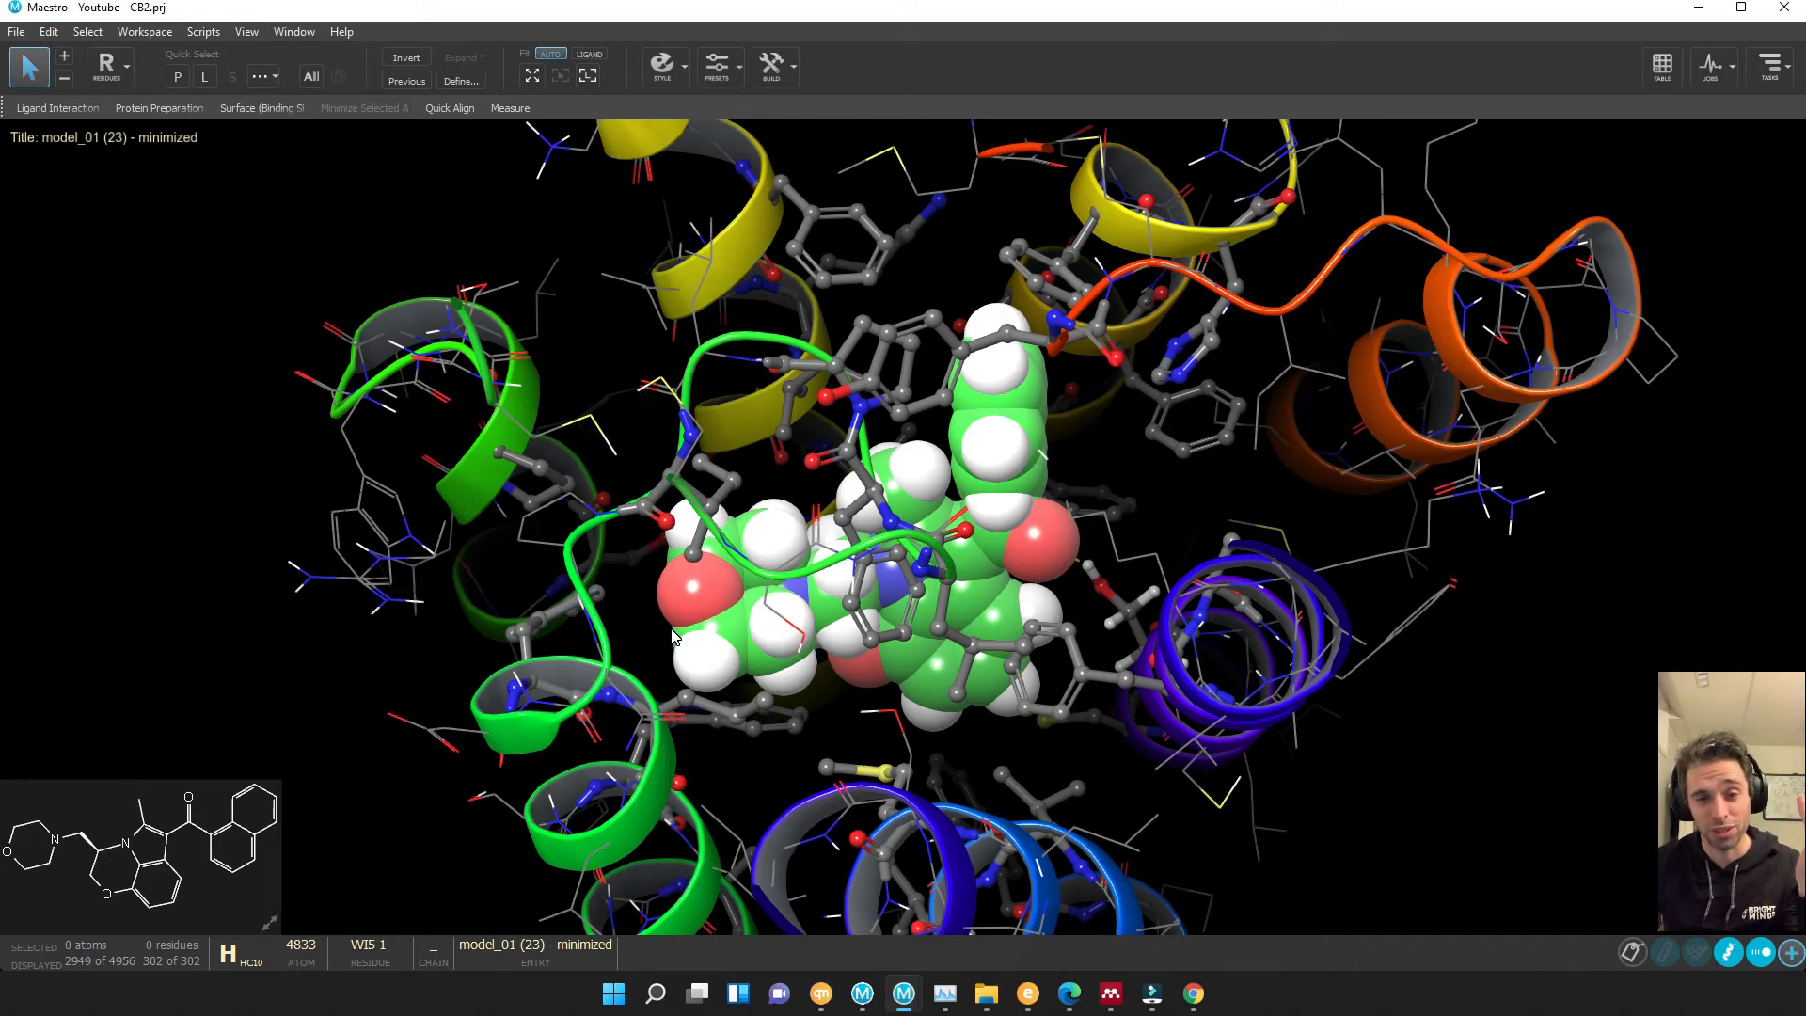
mouse_move(1551, 594)
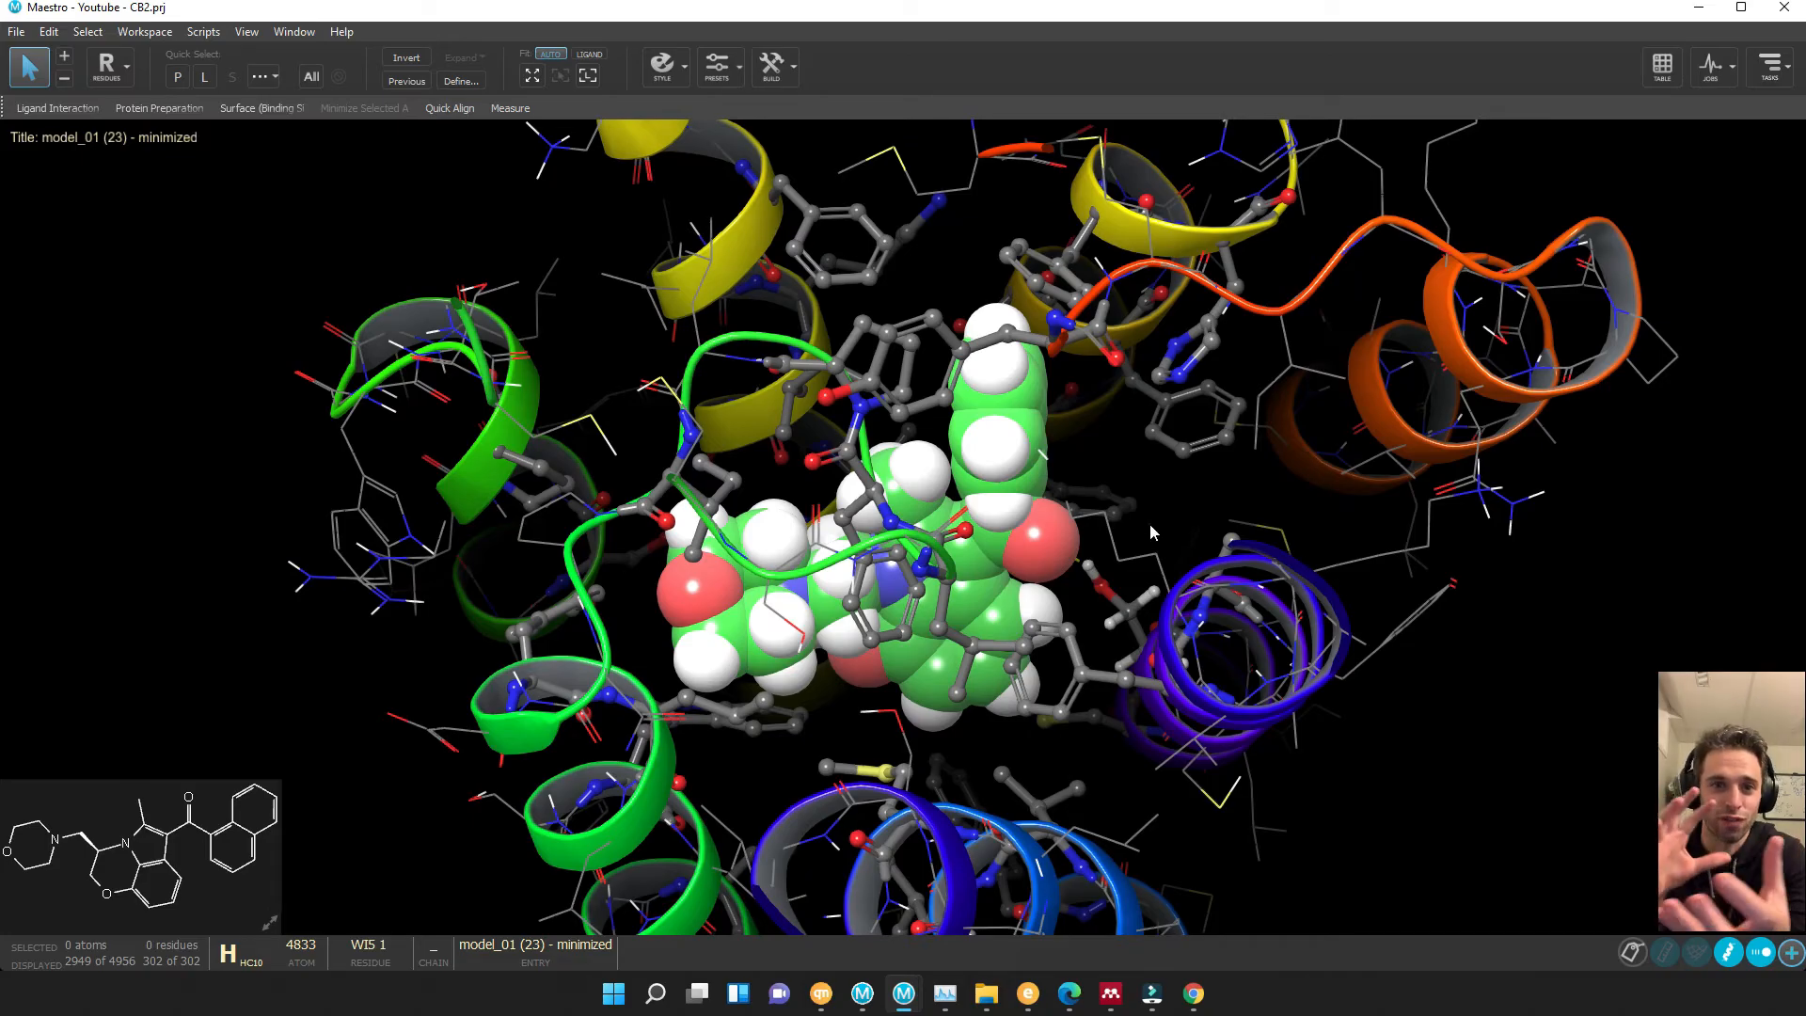
left_click_drag(1152, 529, 1151, 640)
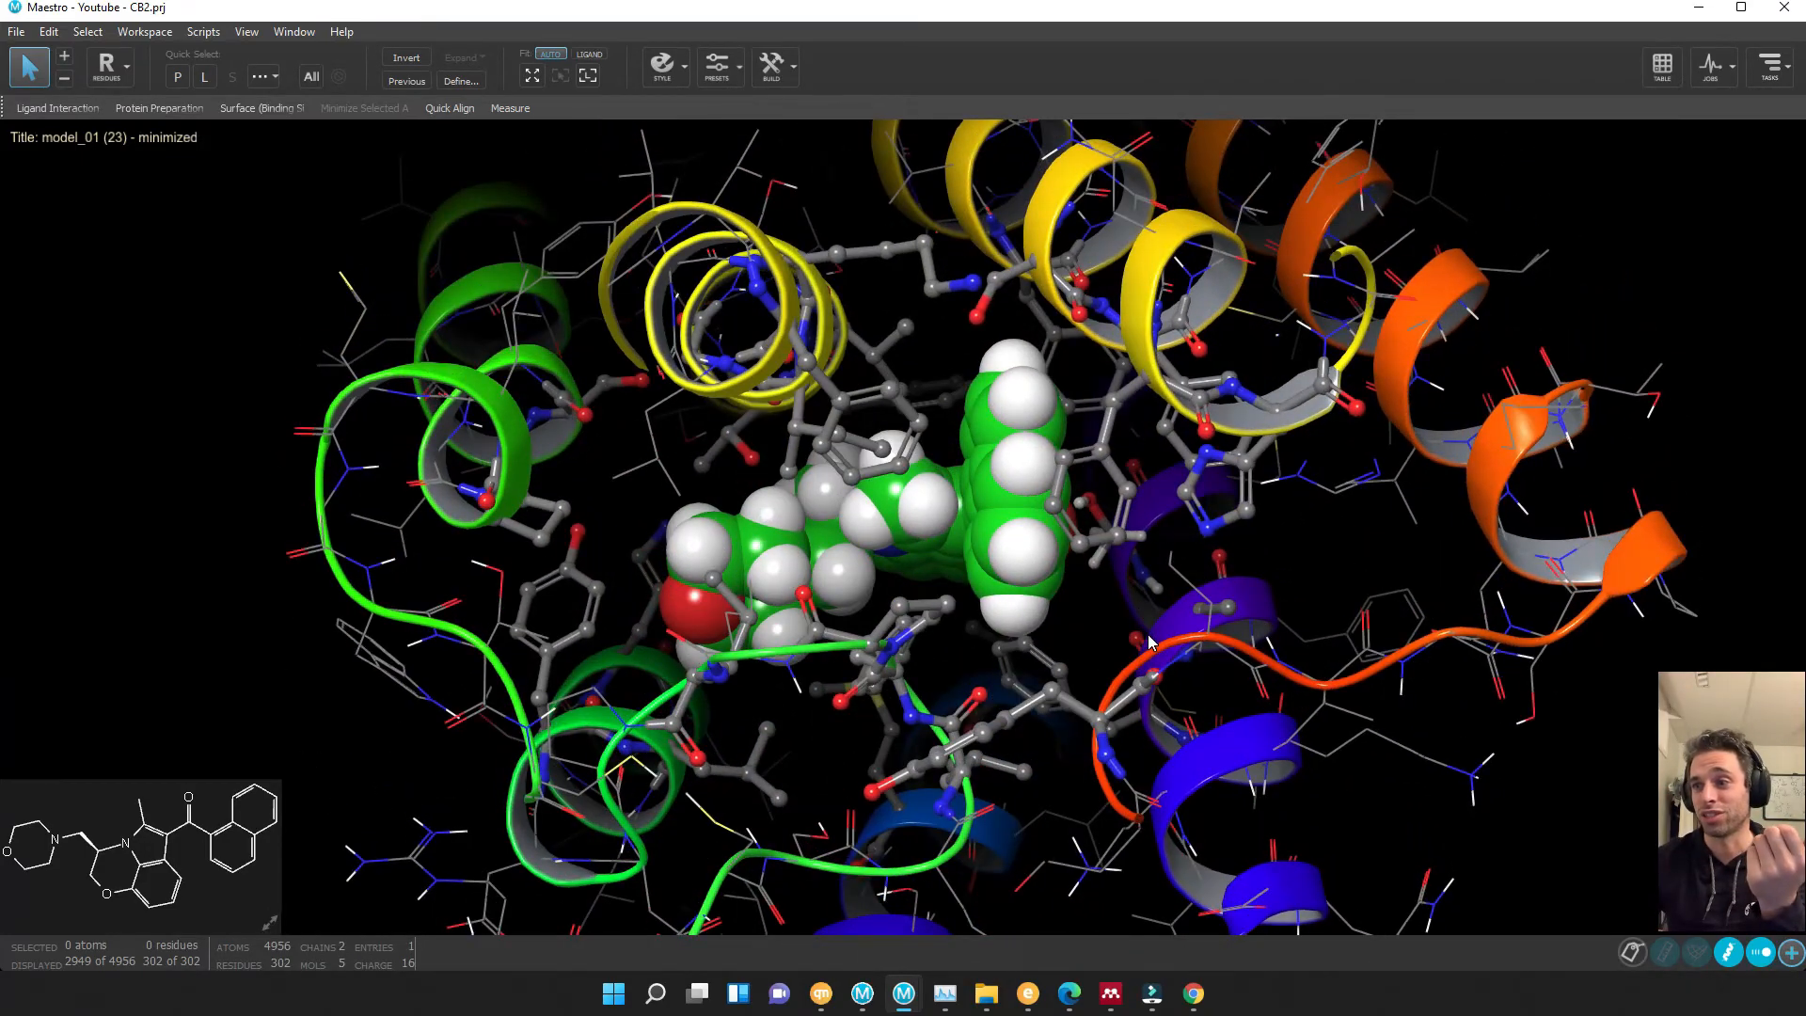
left_click_drag(1151, 641, 1007, 510)
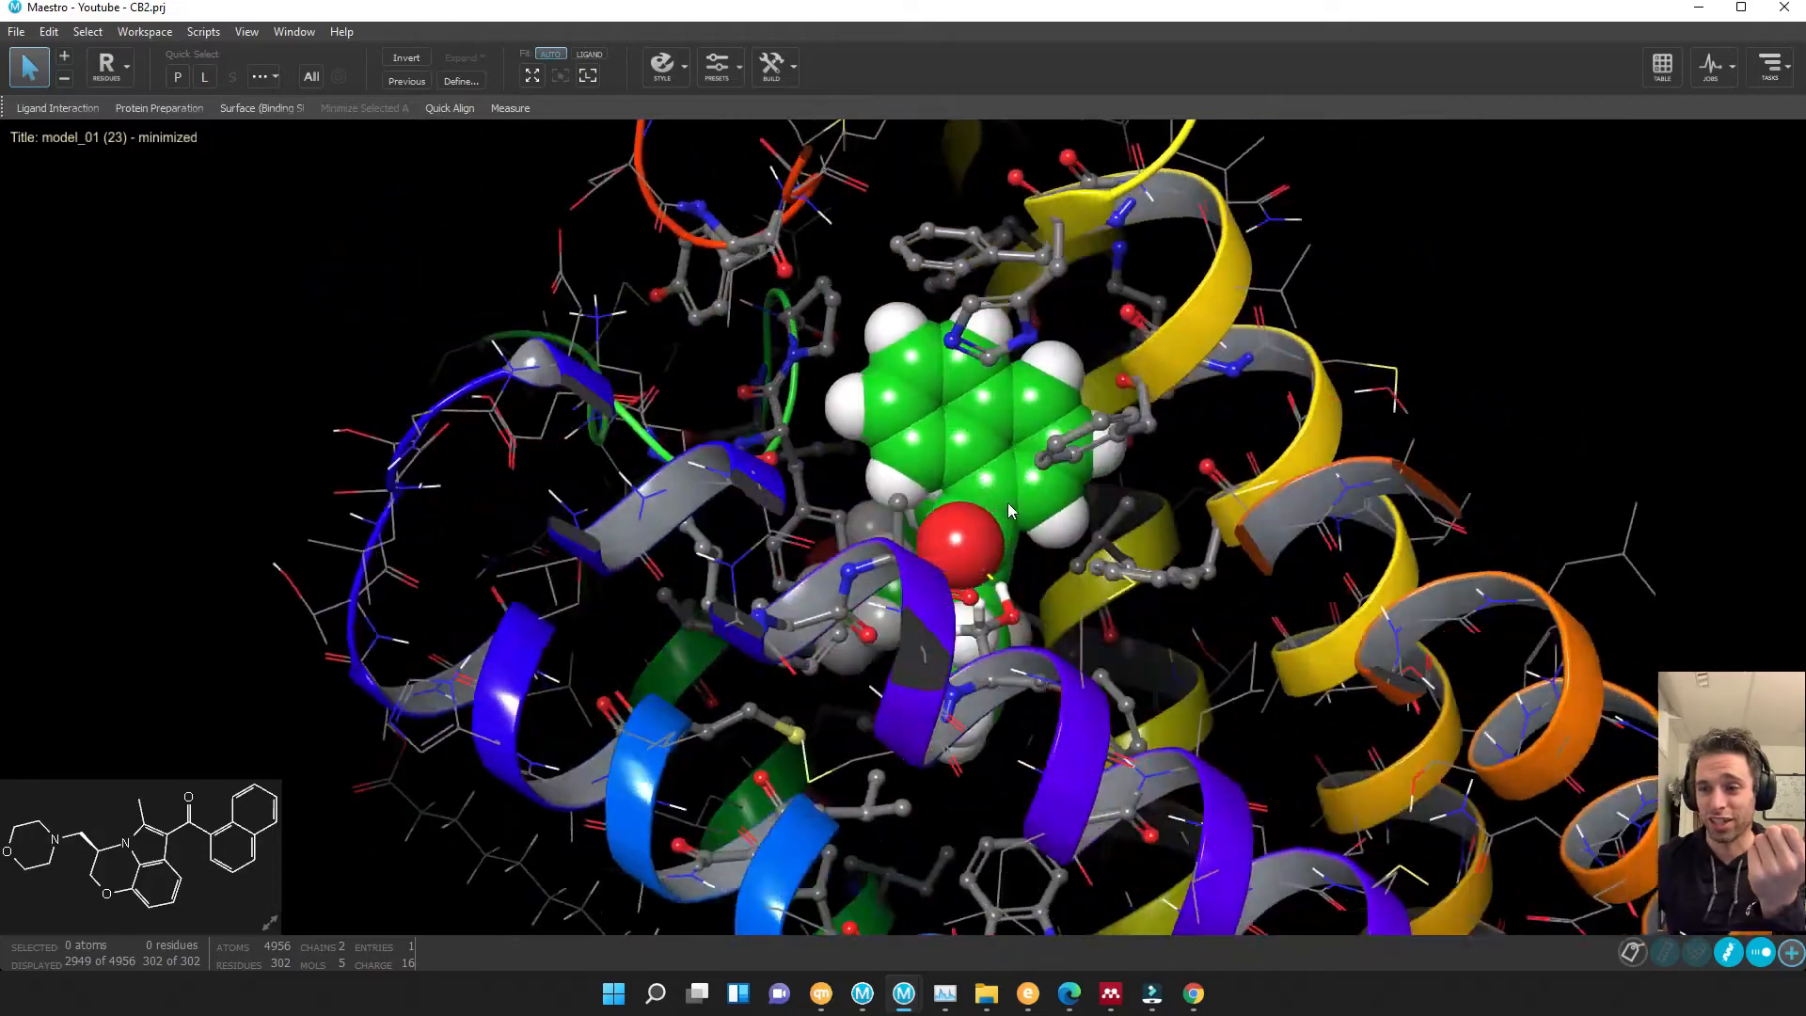
left_click_drag(979, 507, 945, 529)
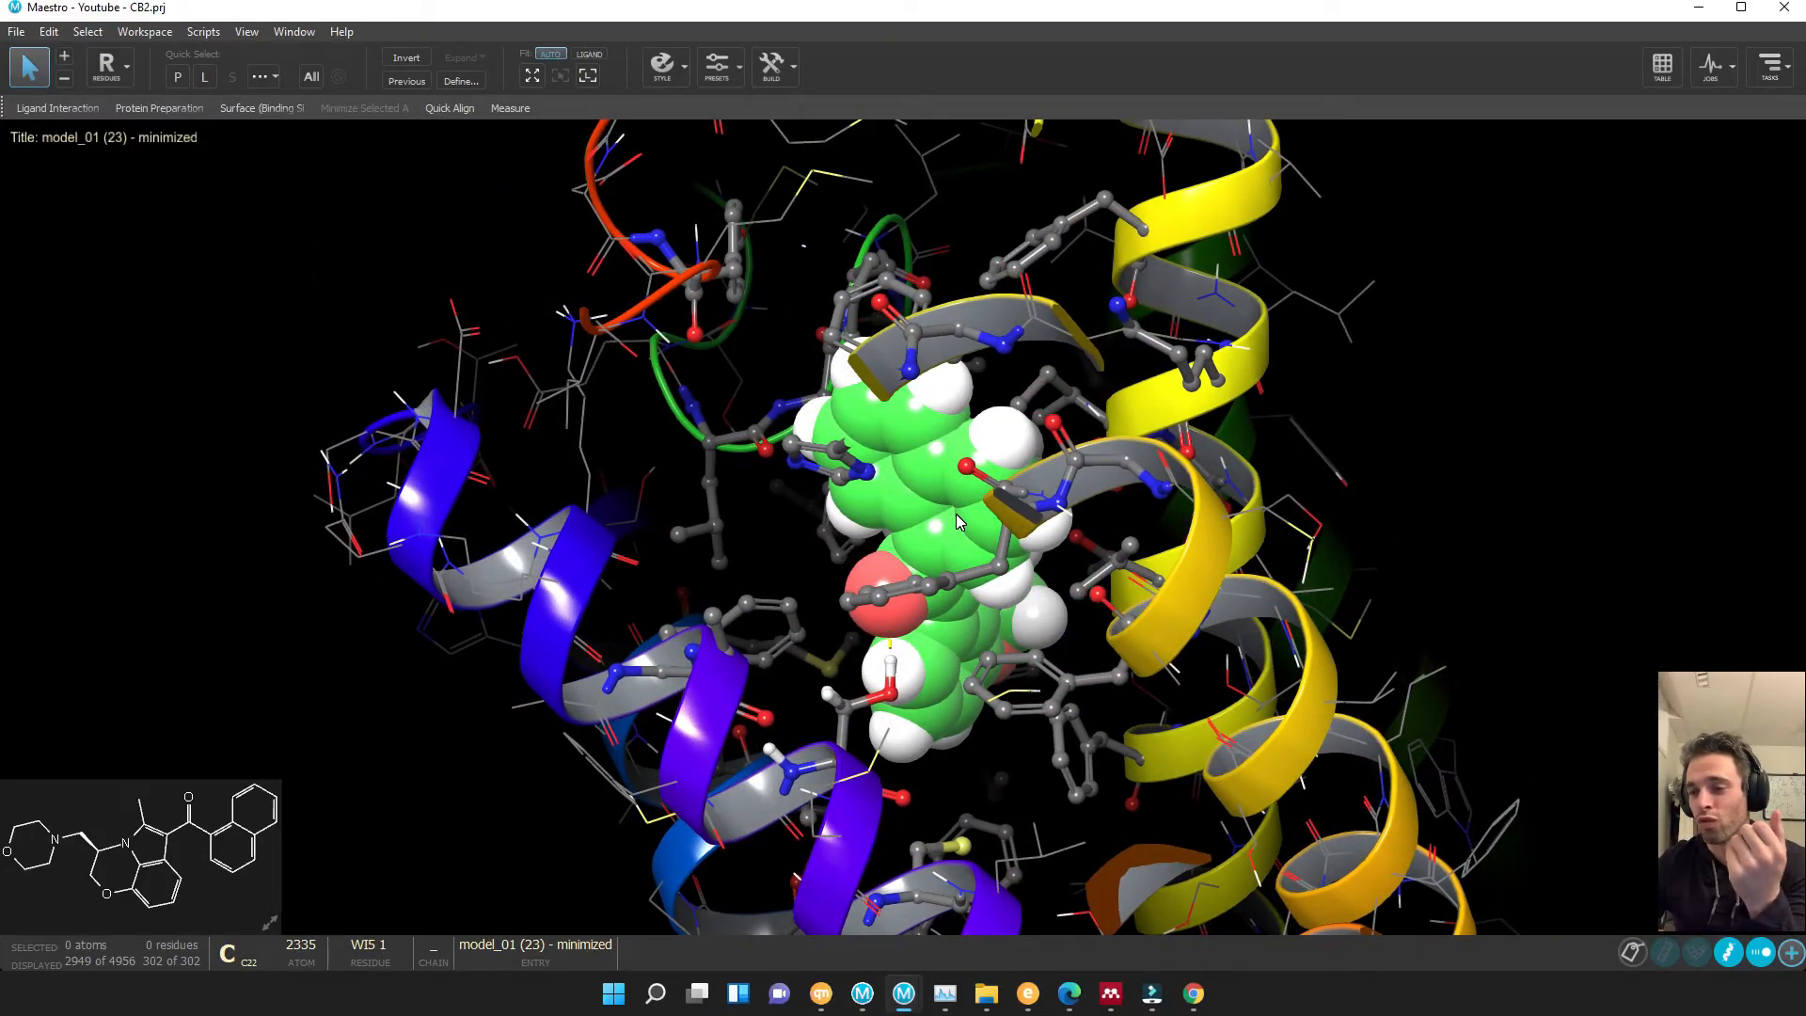